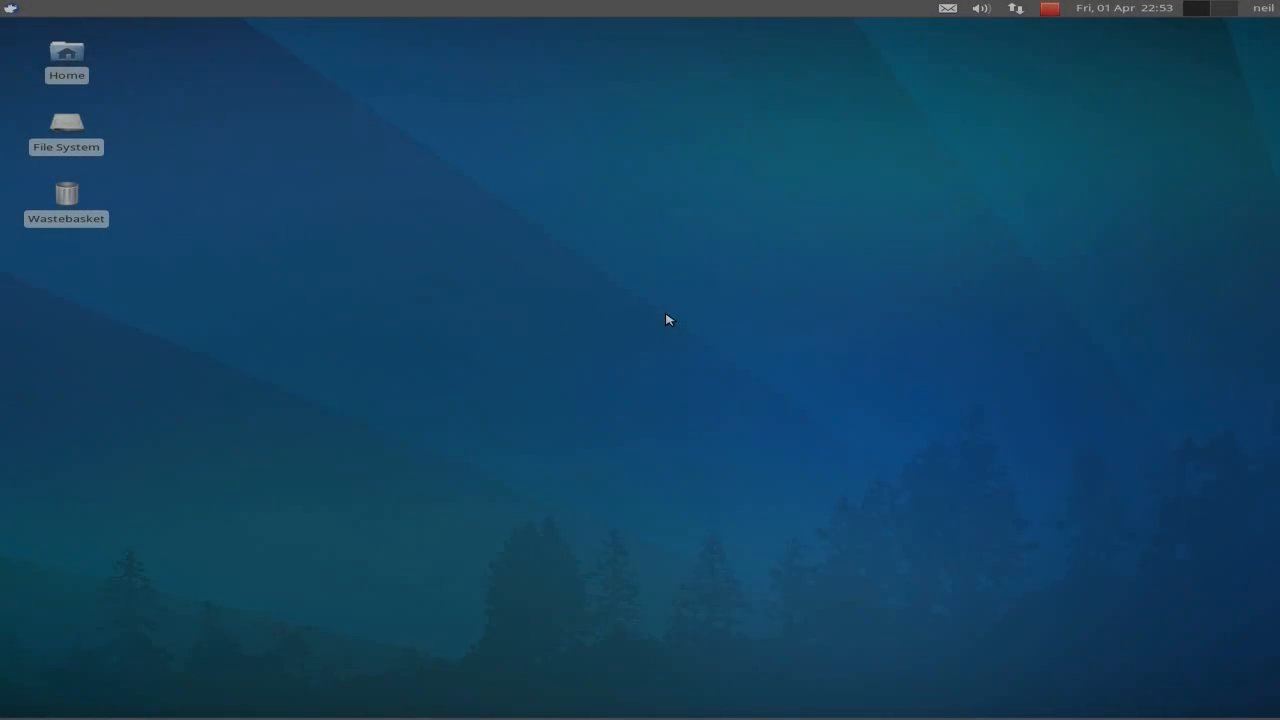
mouse_move(487, 250)
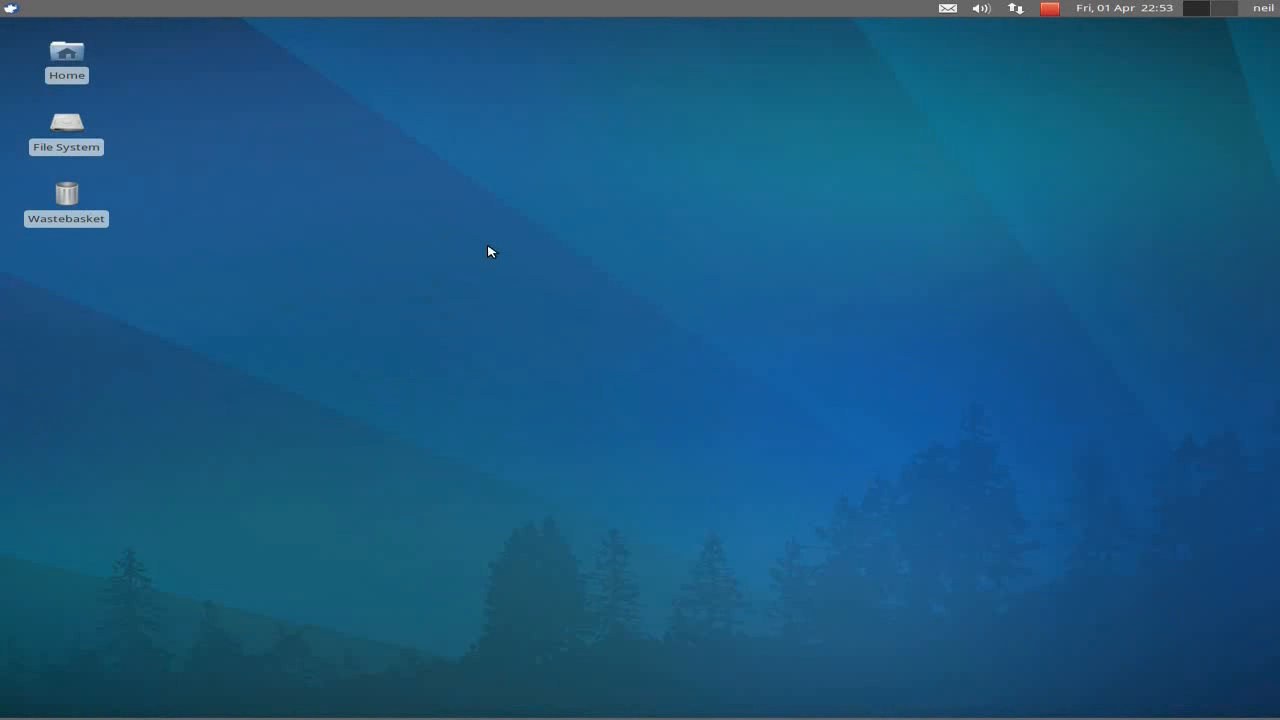
mouse_move(815, 277)
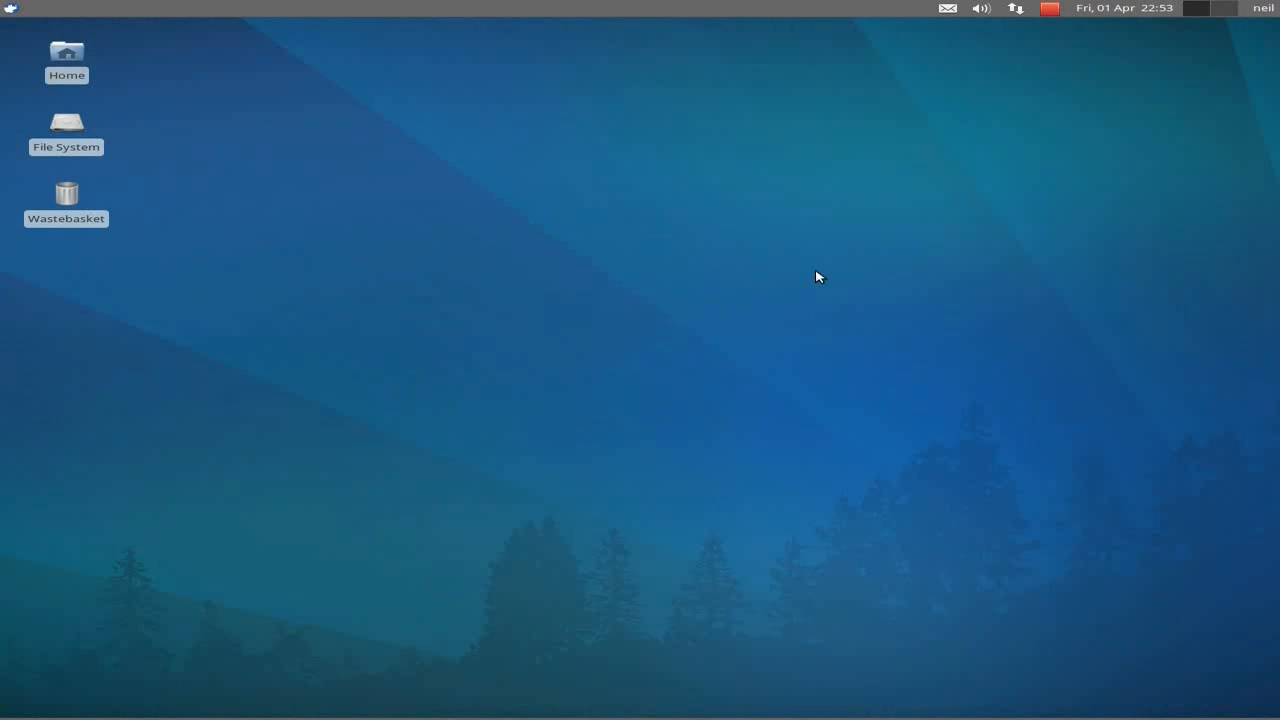
mouse_move(1272, 14)
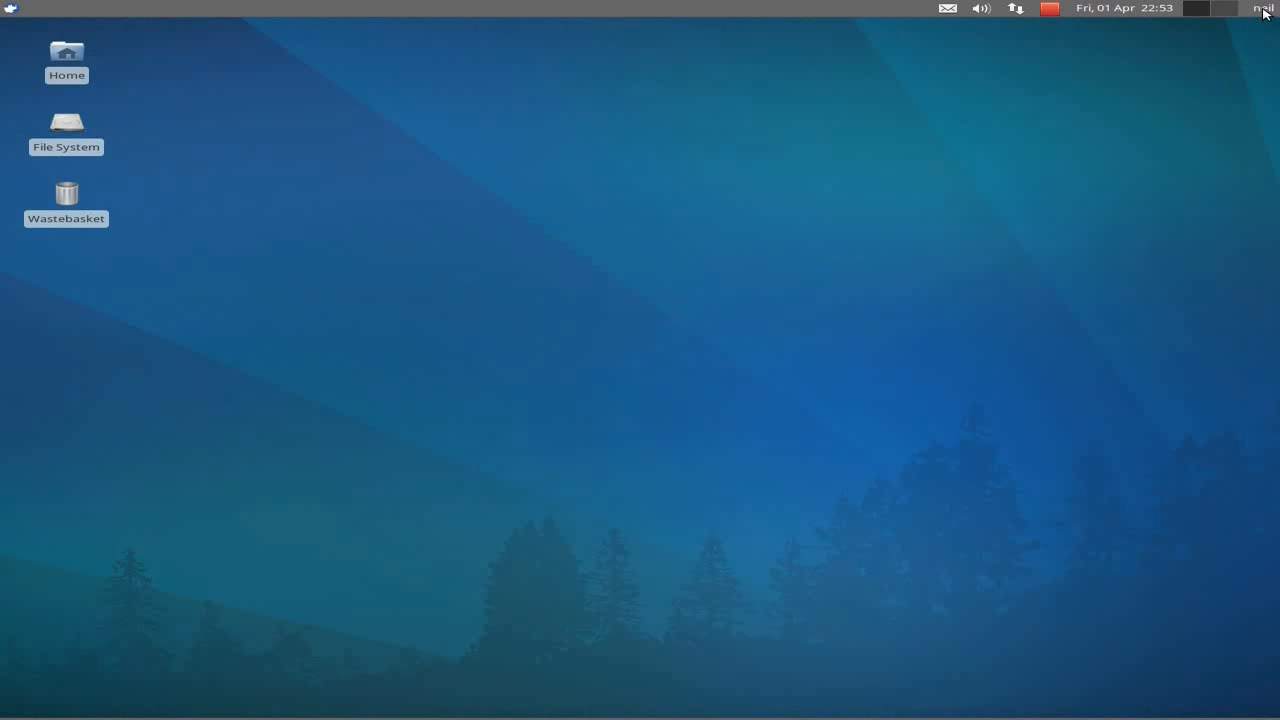
Step: Check the panel's sound volume menu, then open the applications menu to browse categories
left_click(1262, 9)
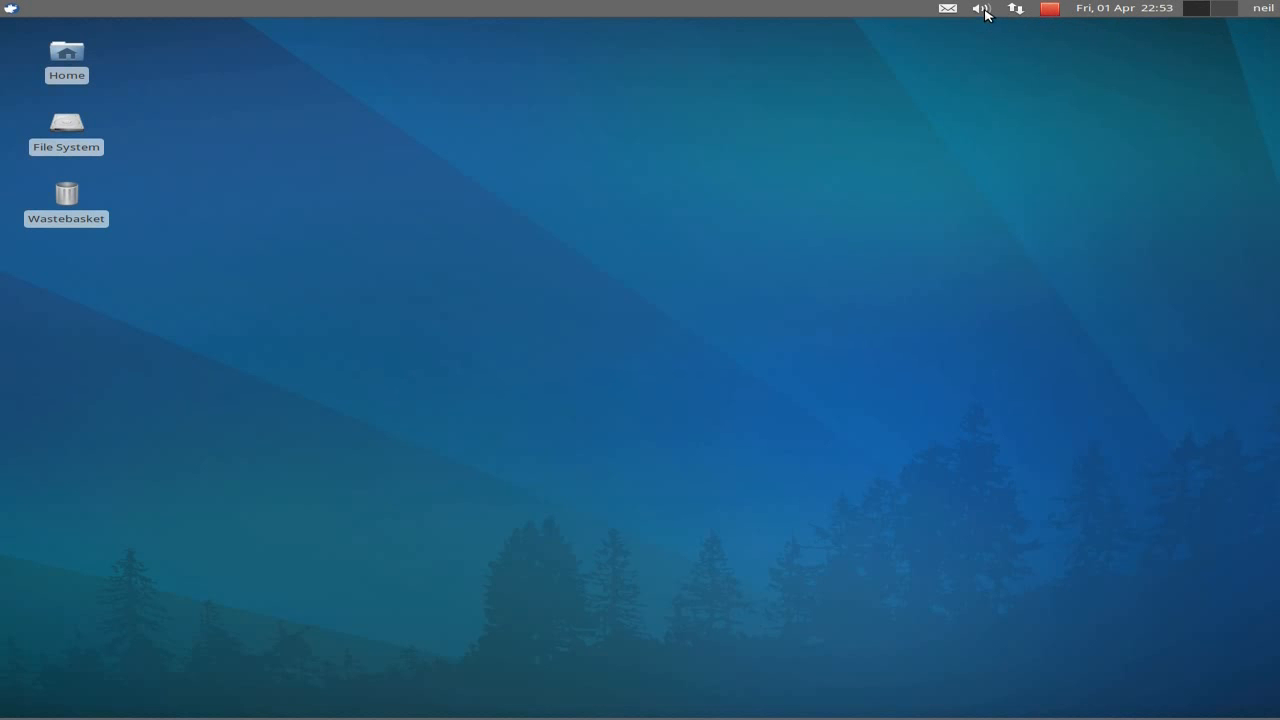
left_click(981, 11)
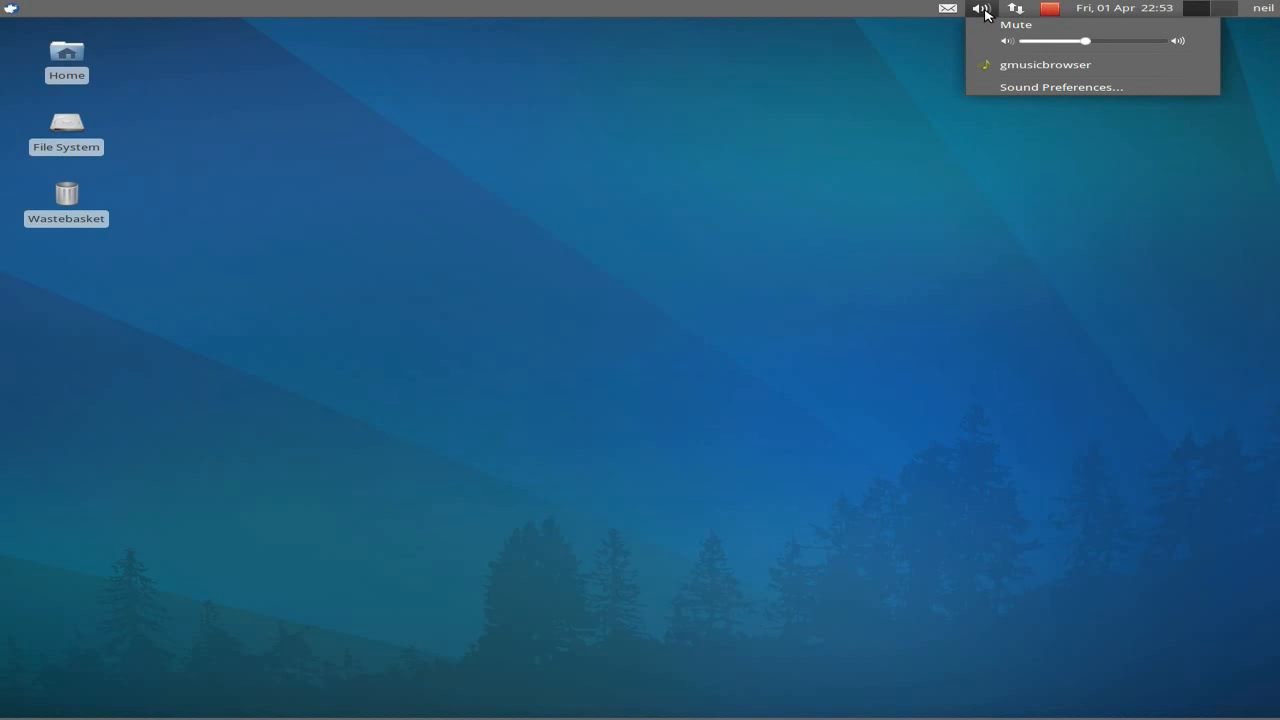
mouse_move(1066, 68)
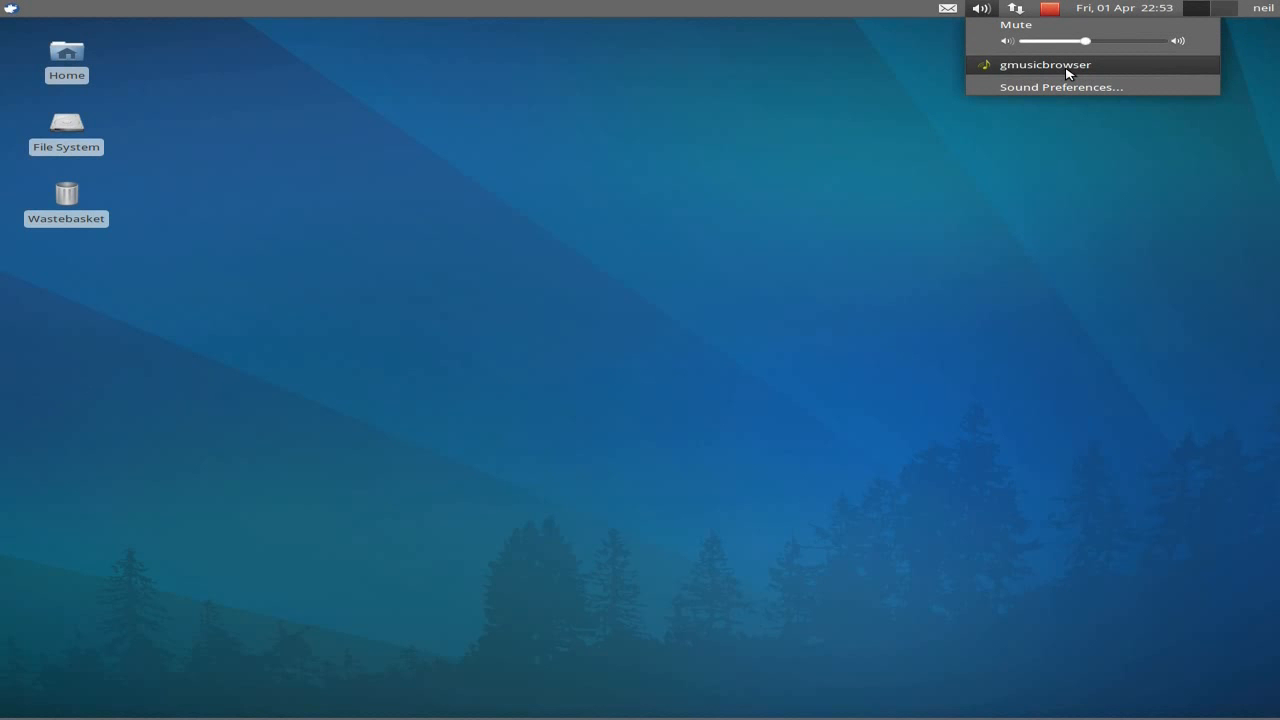
mouse_move(1045, 68)
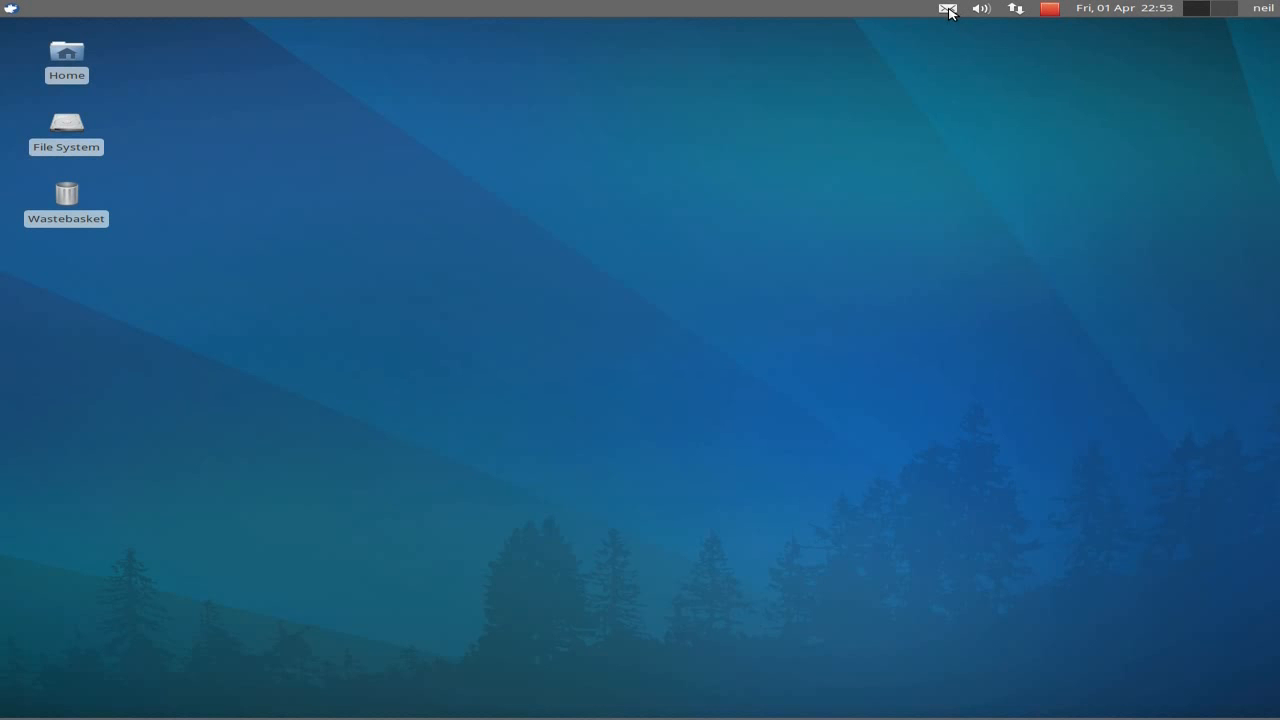
mouse_move(223, 85)
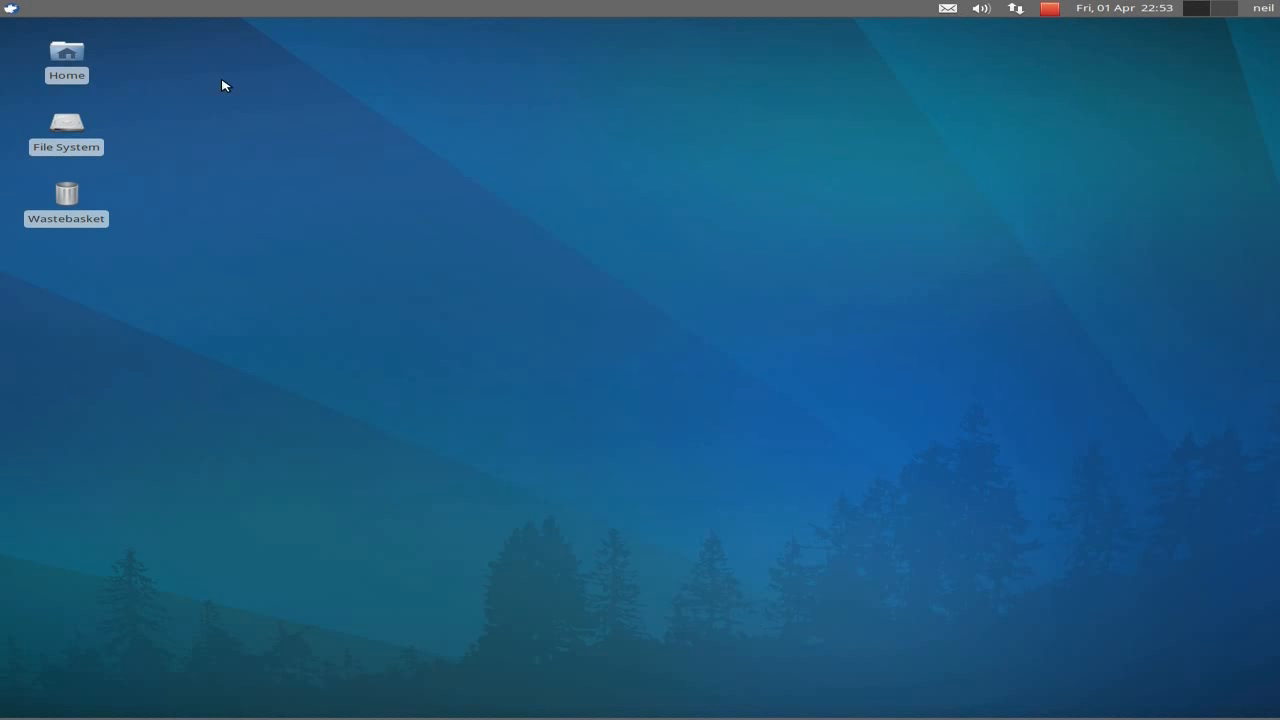
mouse_move(8, 12)
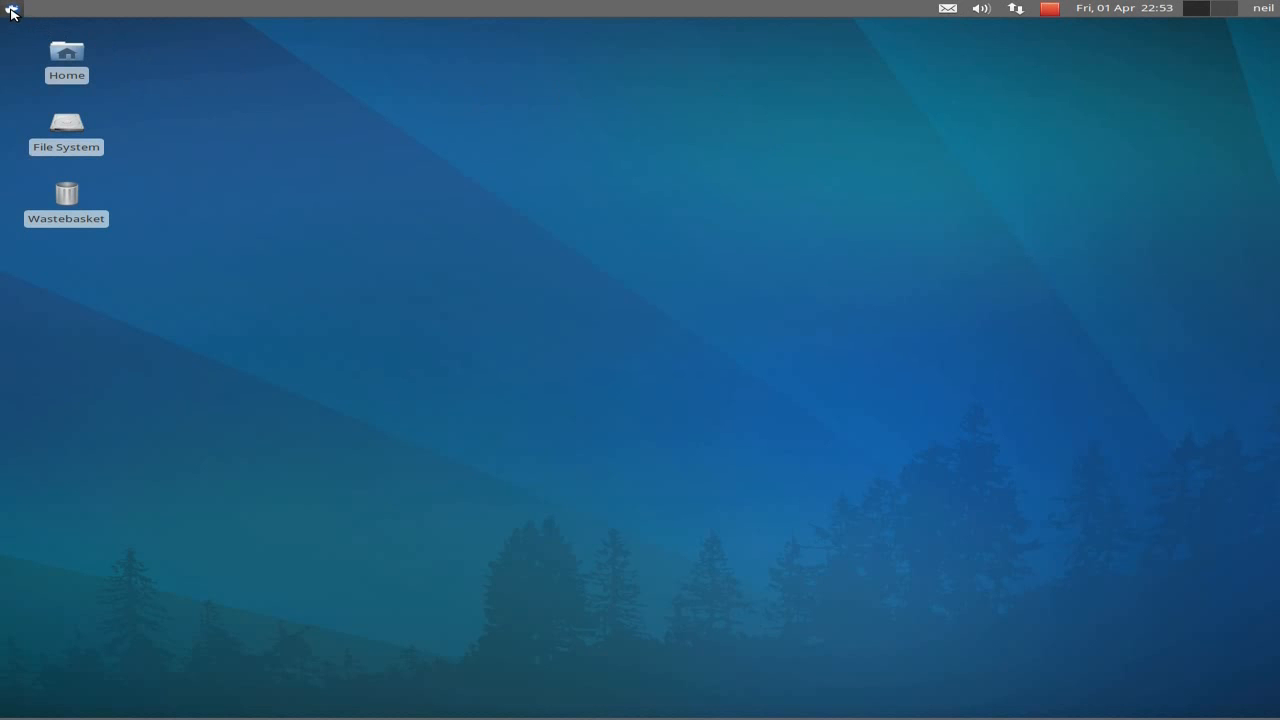
left_click(8, 8)
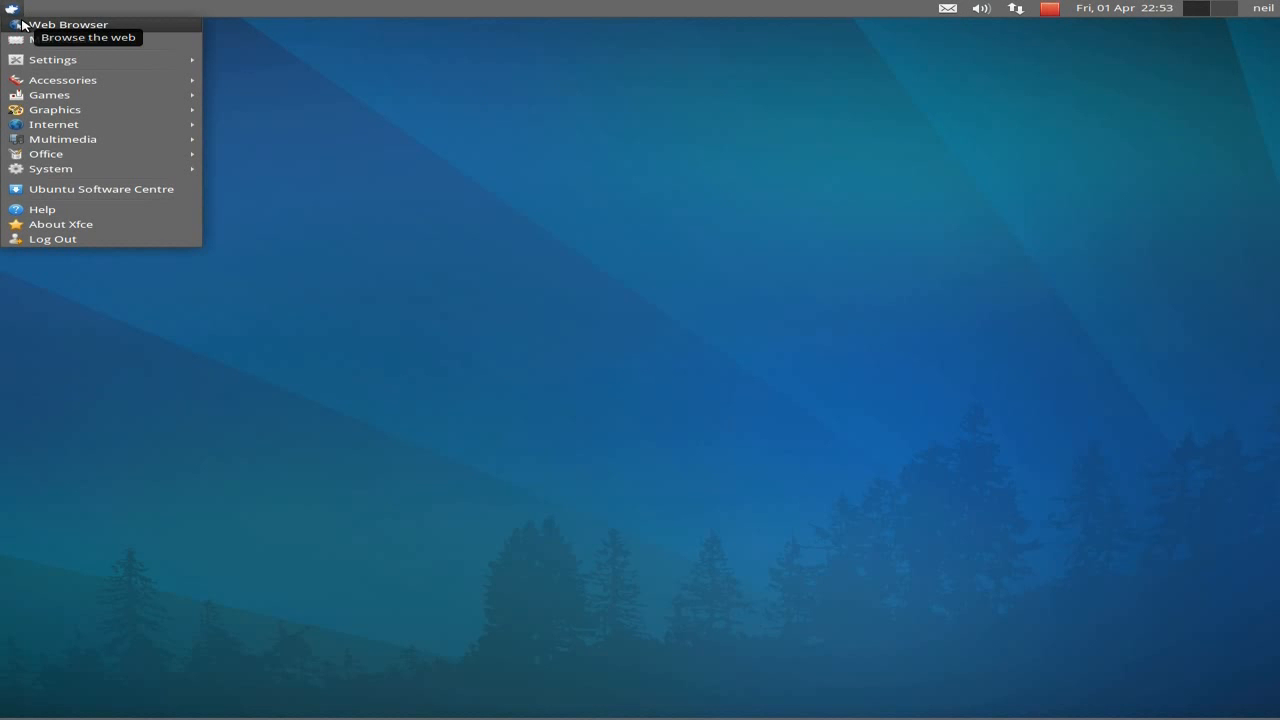
mouse_move(52, 59)
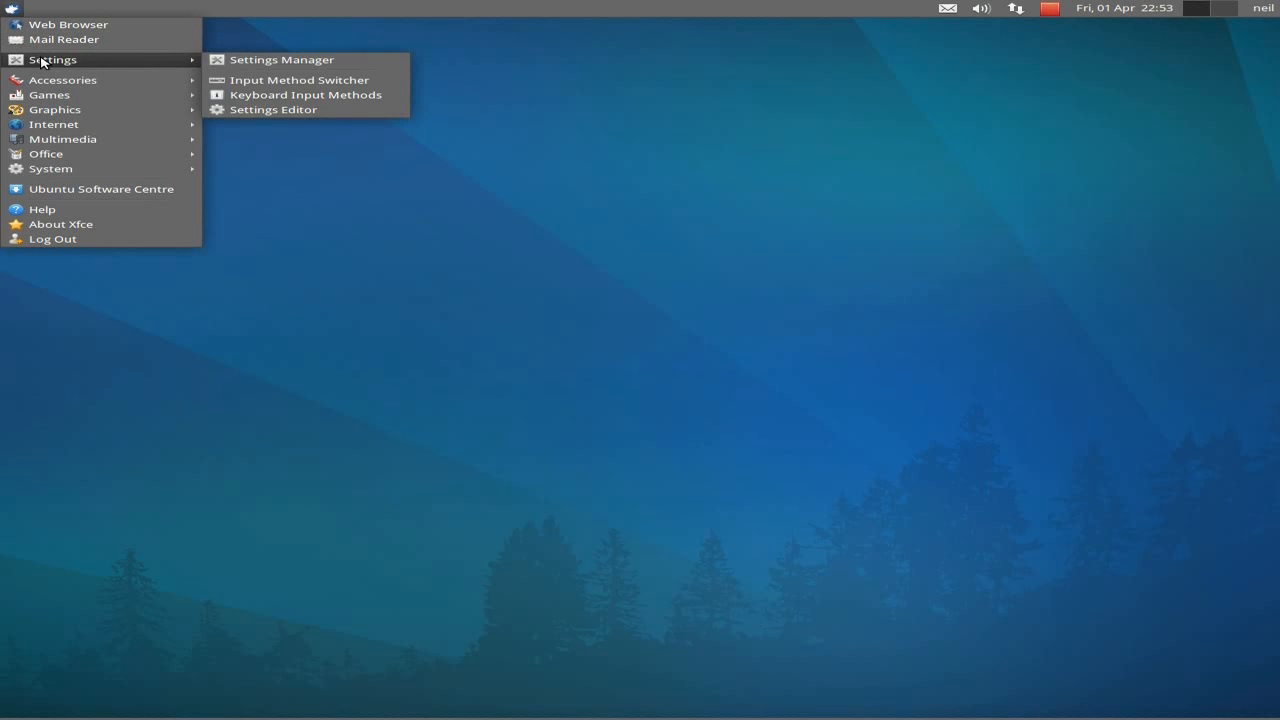
mouse_move(74, 64)
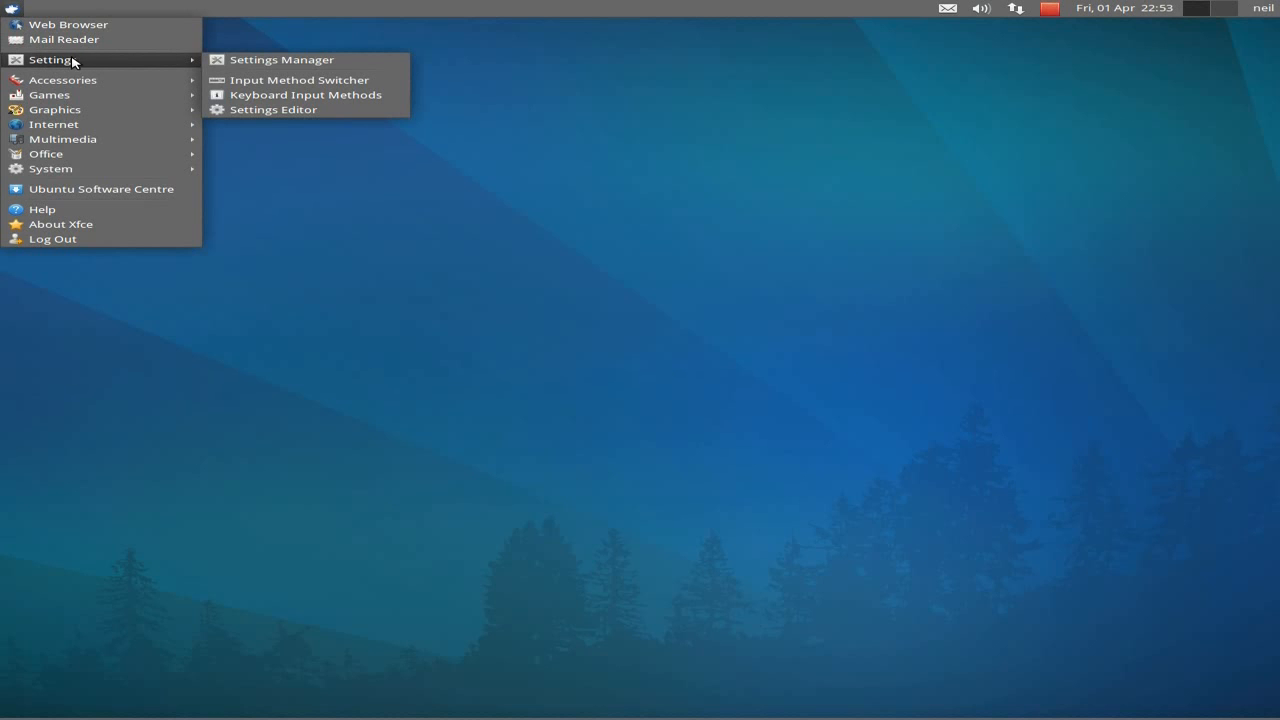
mouse_move(225, 95)
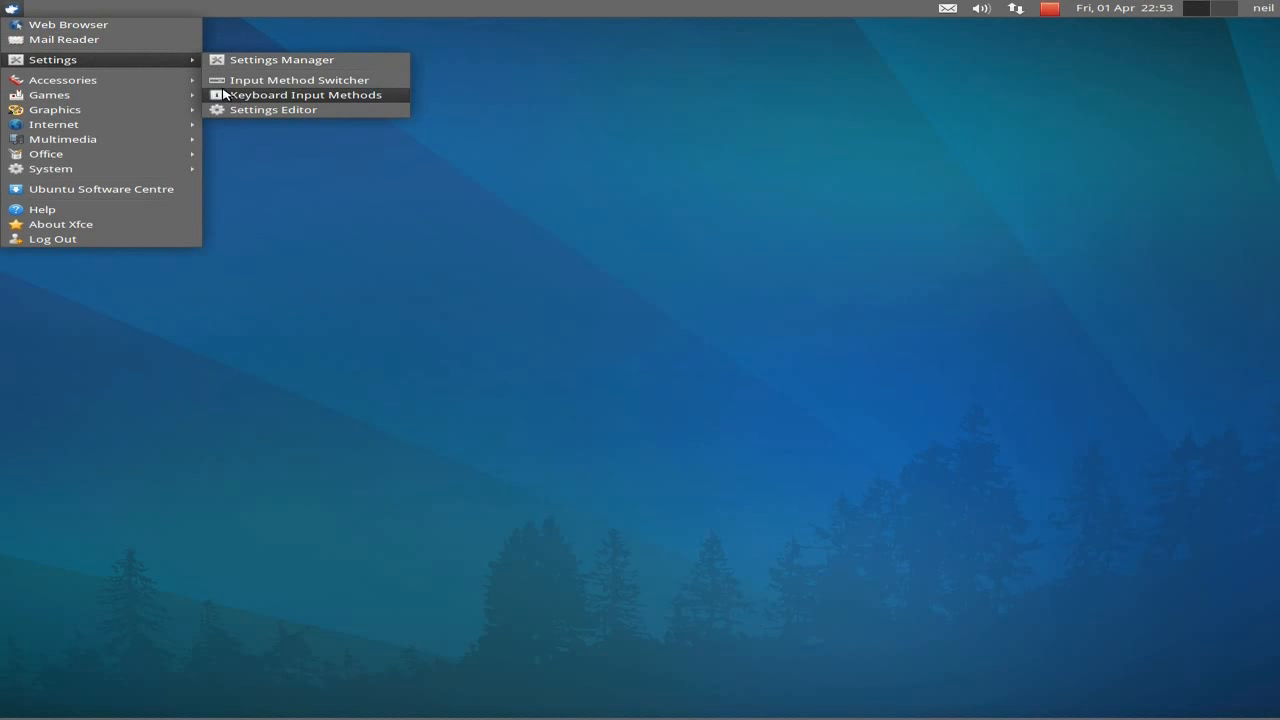
mouse_move(62, 79)
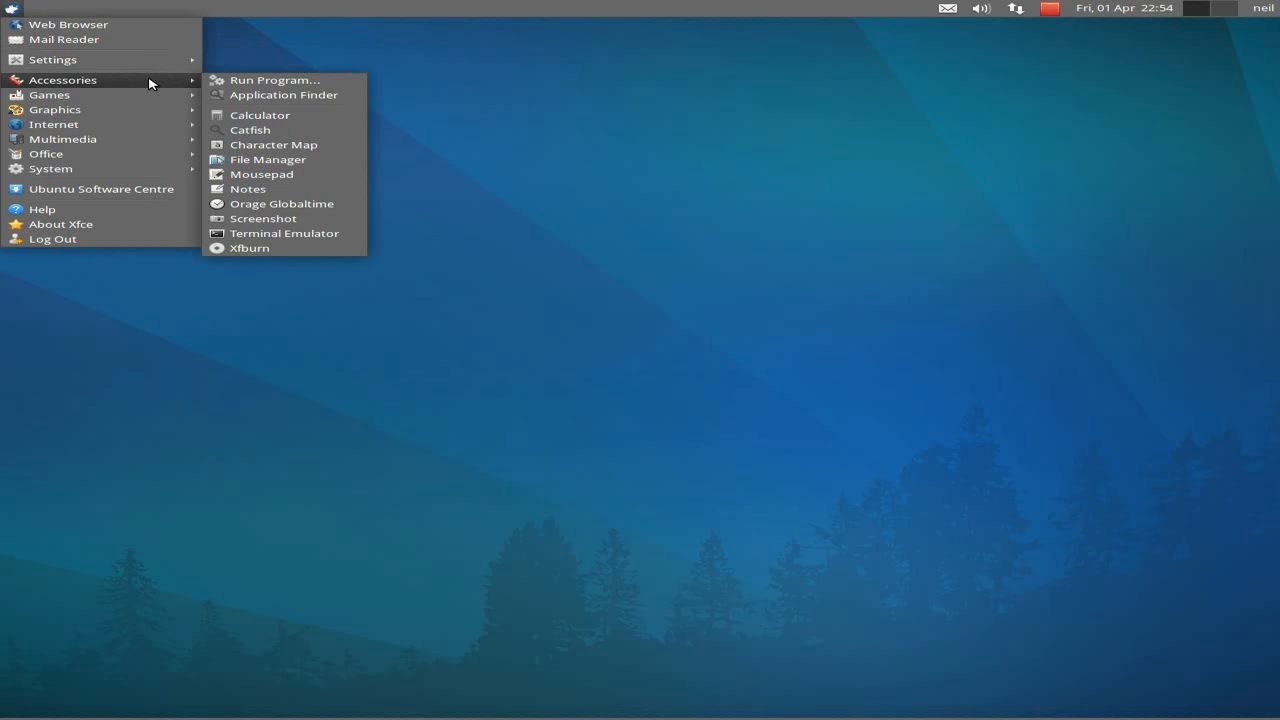
mouse_move(267, 131)
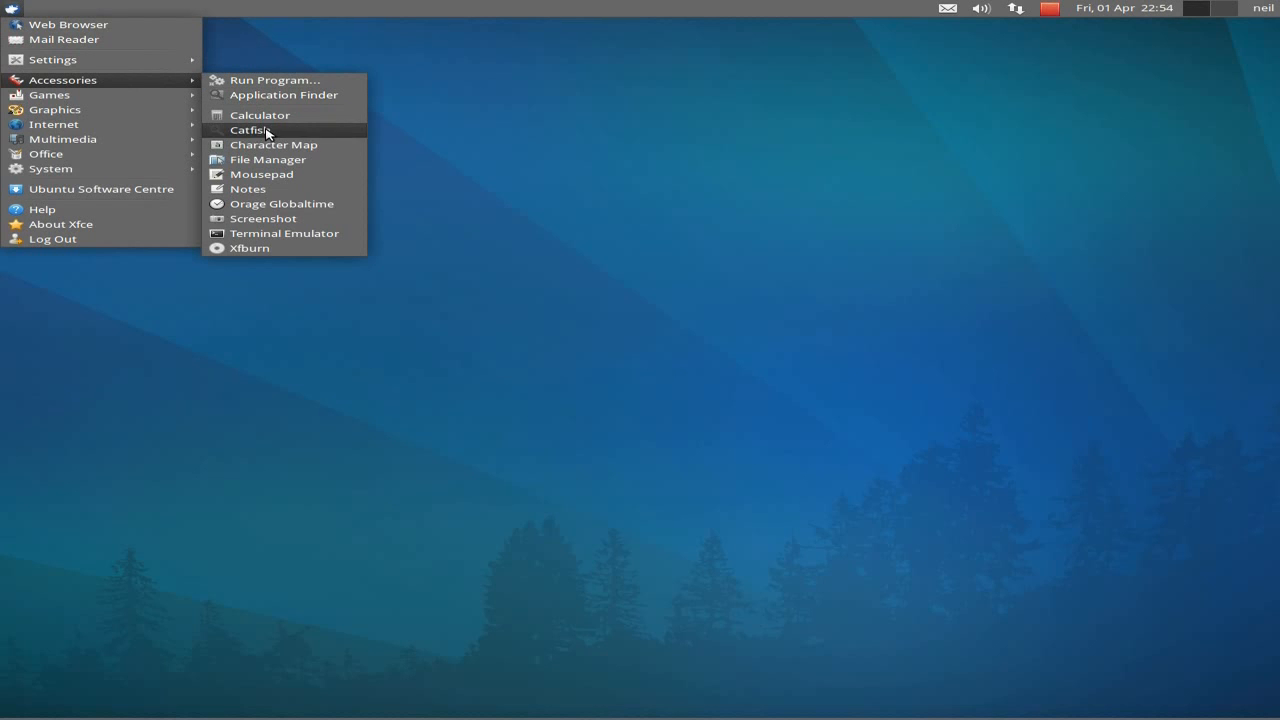
mouse_move(256, 249)
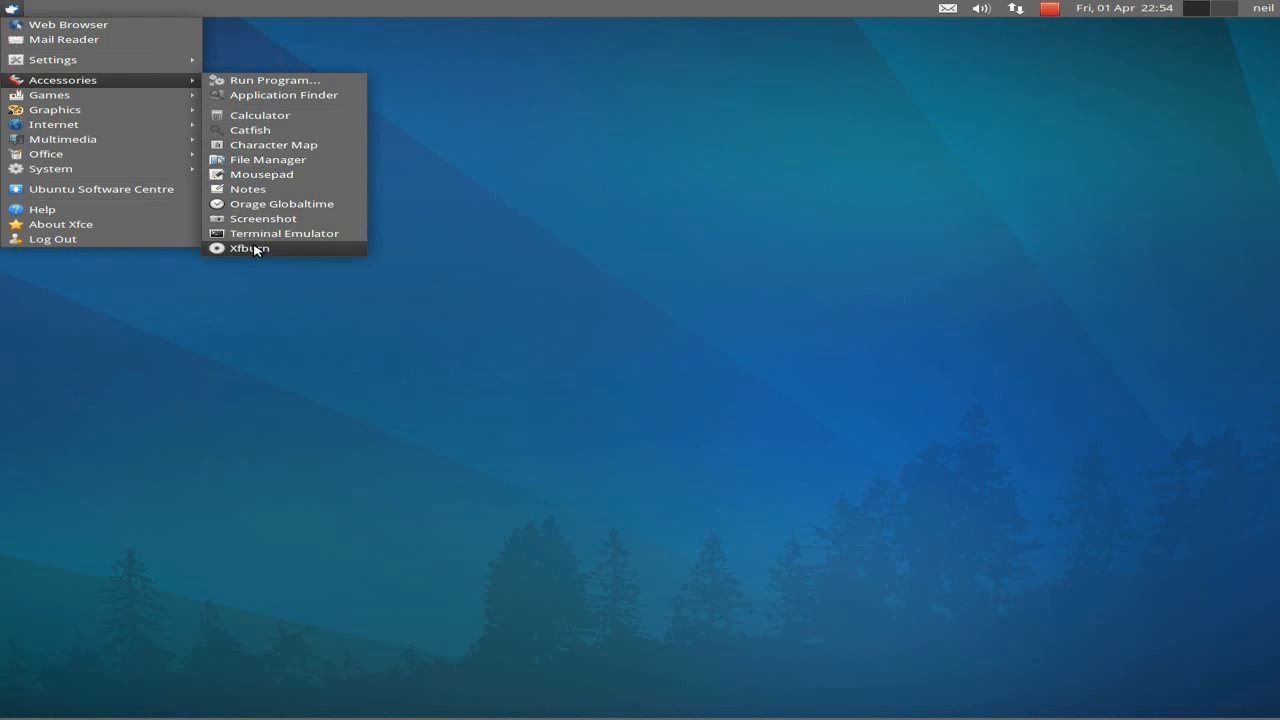
mouse_move(48, 94)
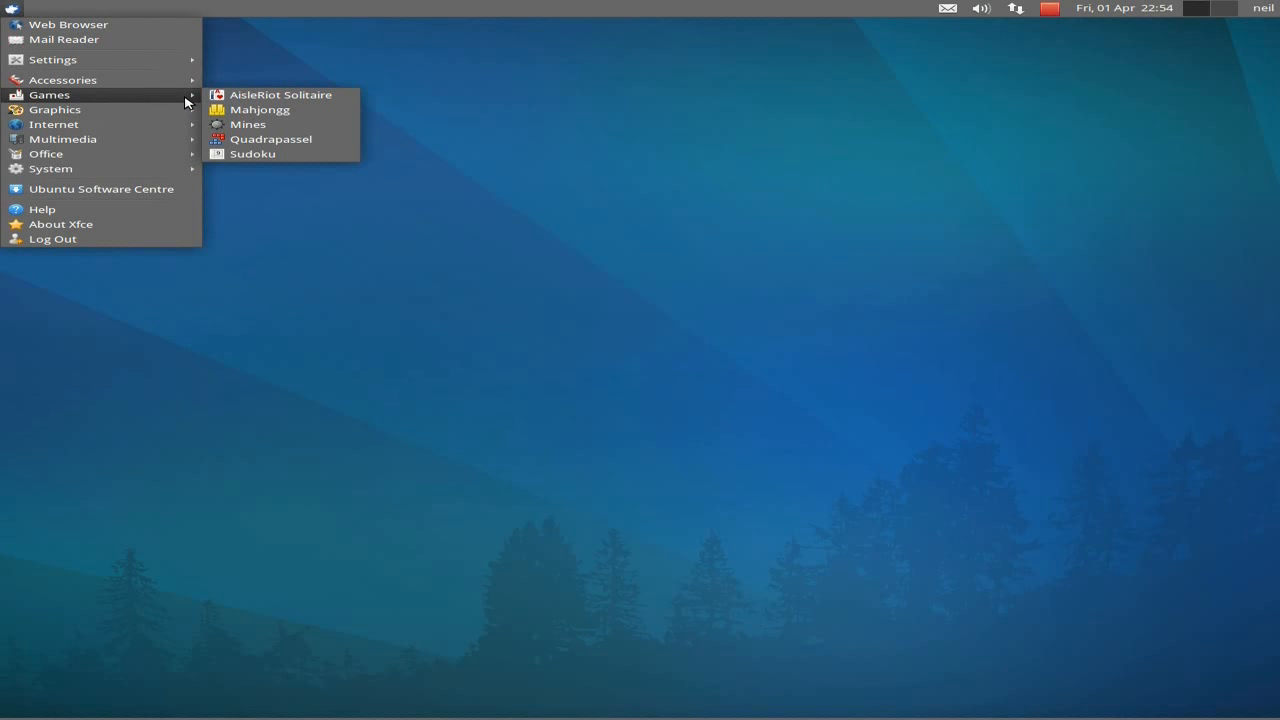
mouse_move(231, 150)
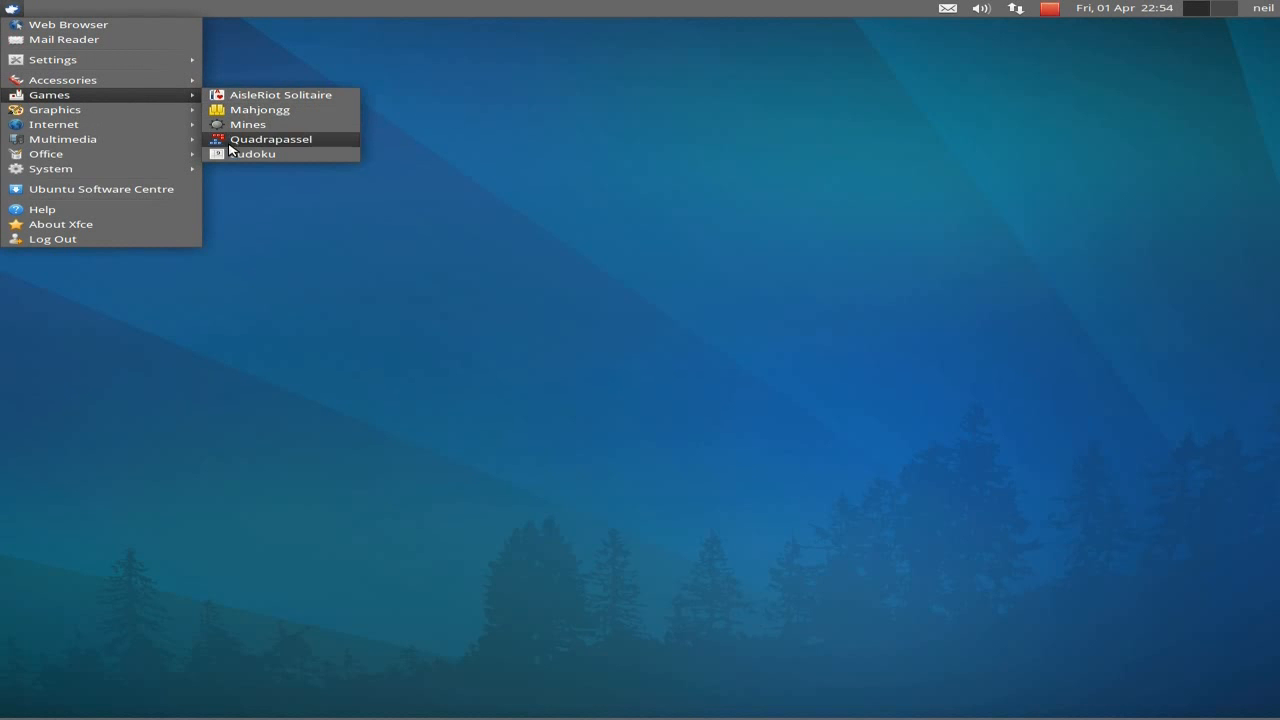
mouse_move(54, 109)
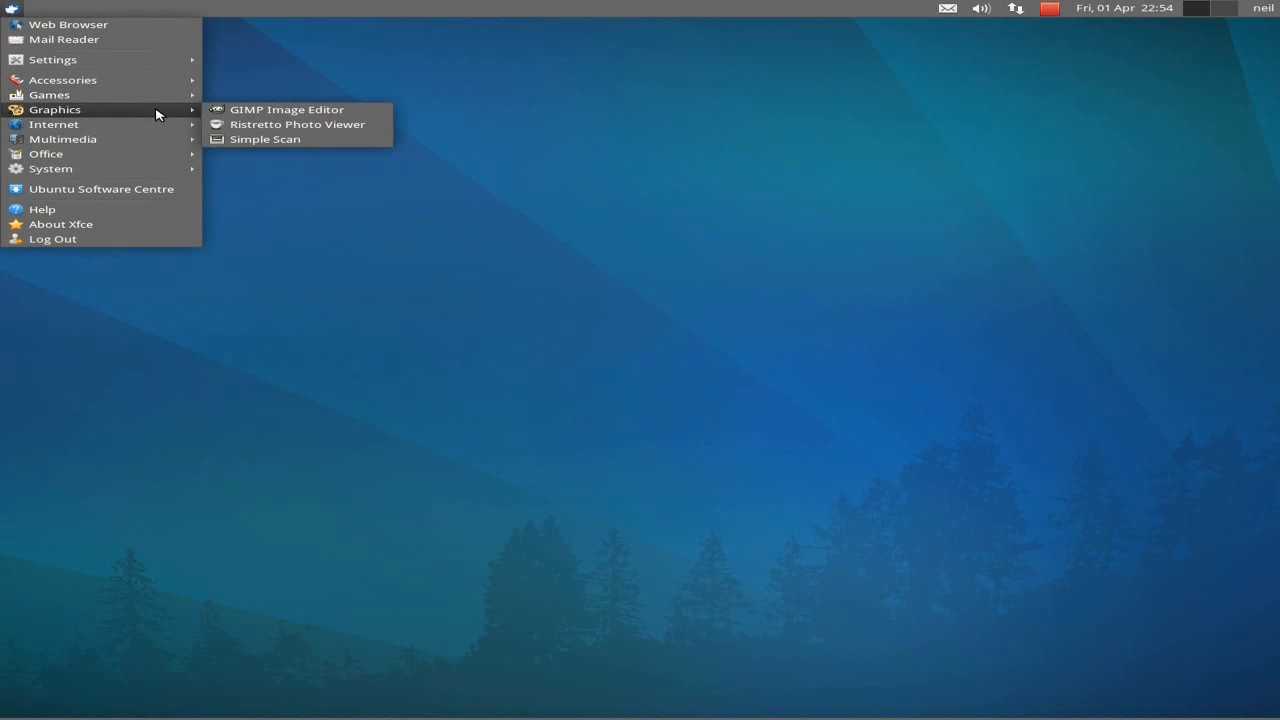
mouse_move(232, 124)
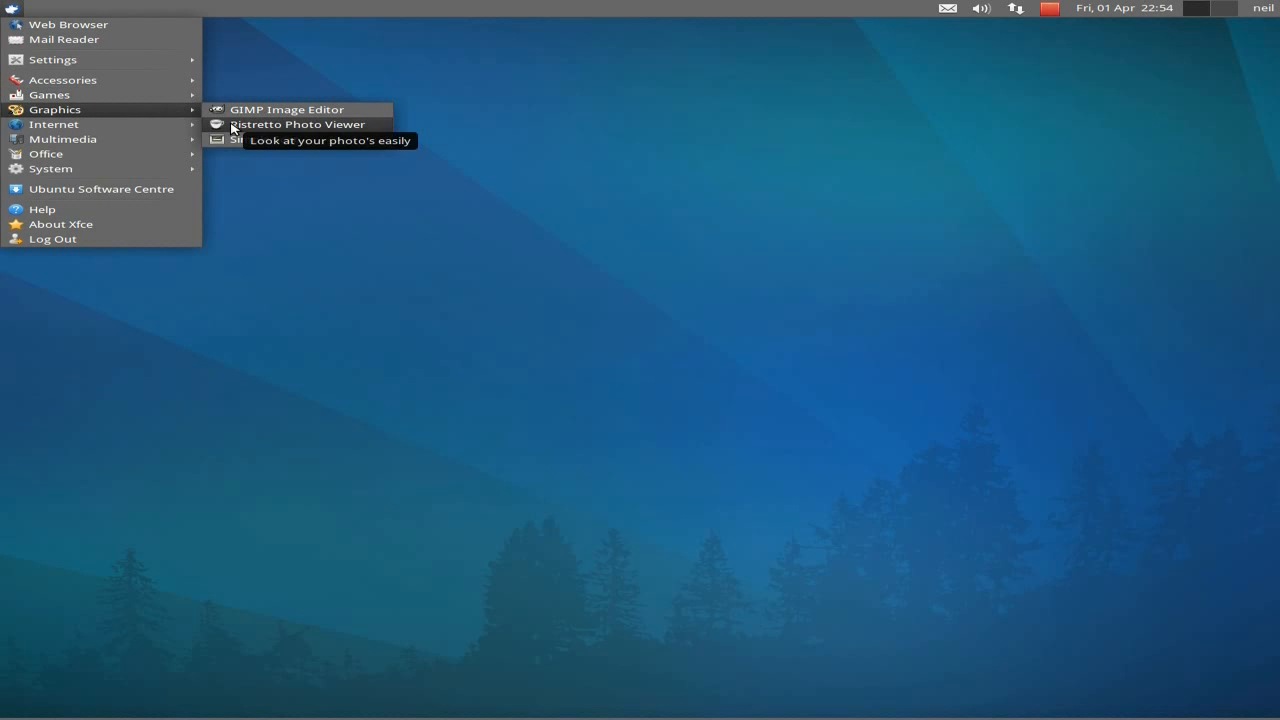
mouse_move(54, 124)
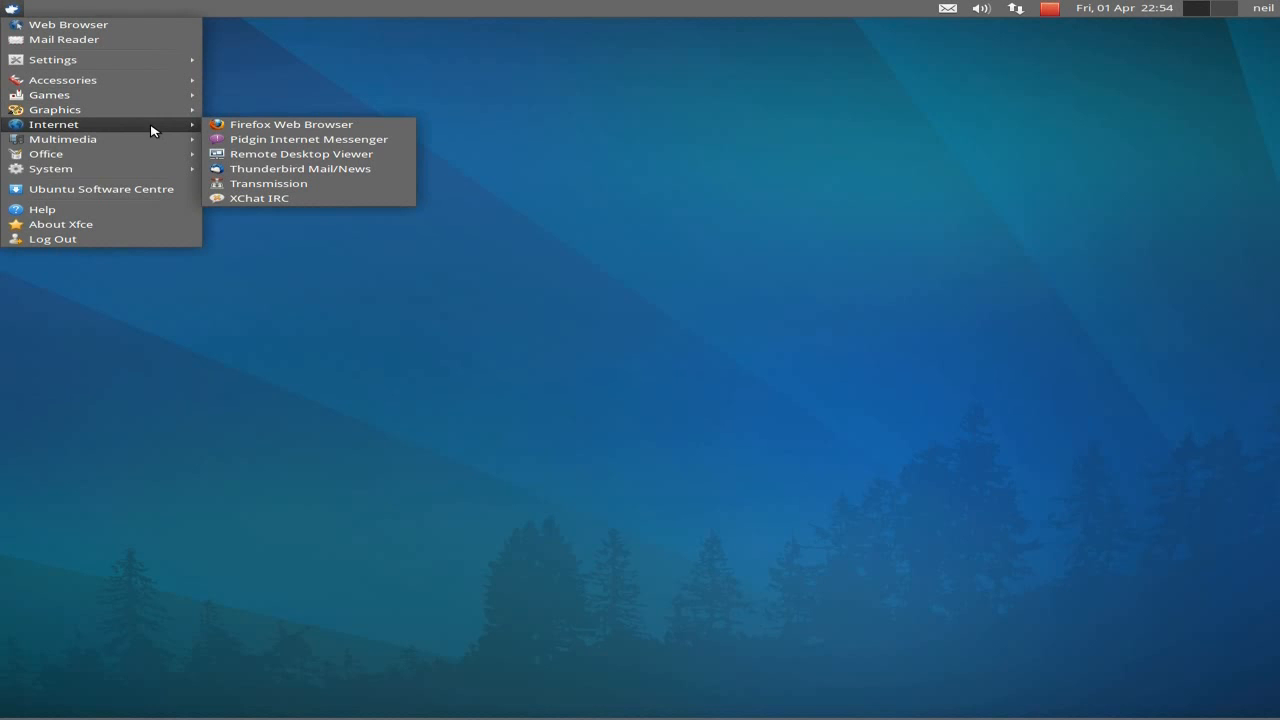
mouse_move(270, 139)
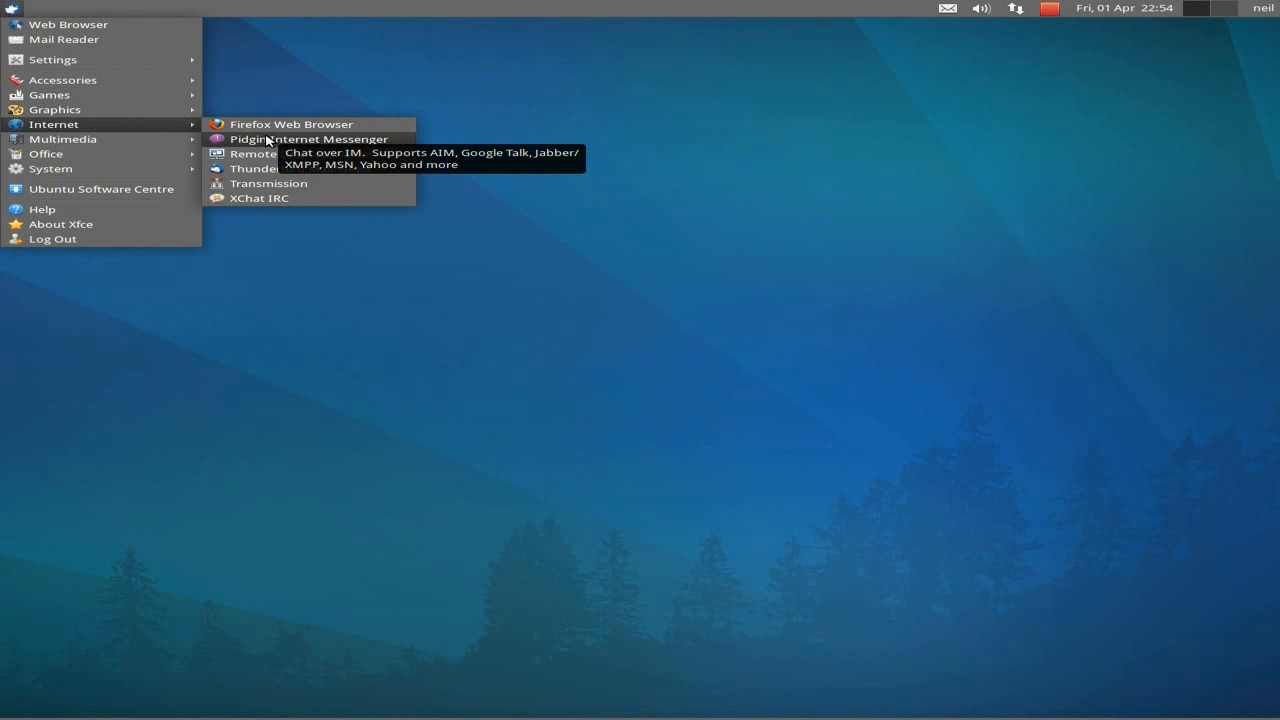
mouse_move(267, 168)
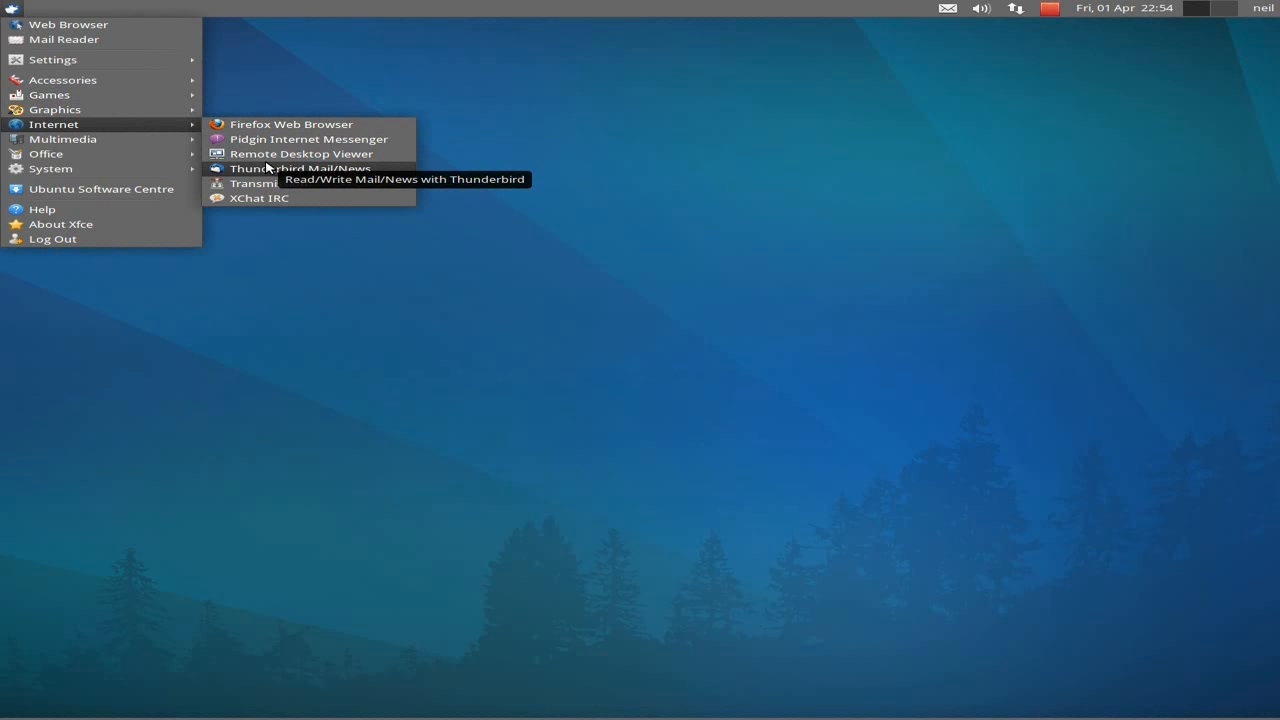
mouse_move(268, 197)
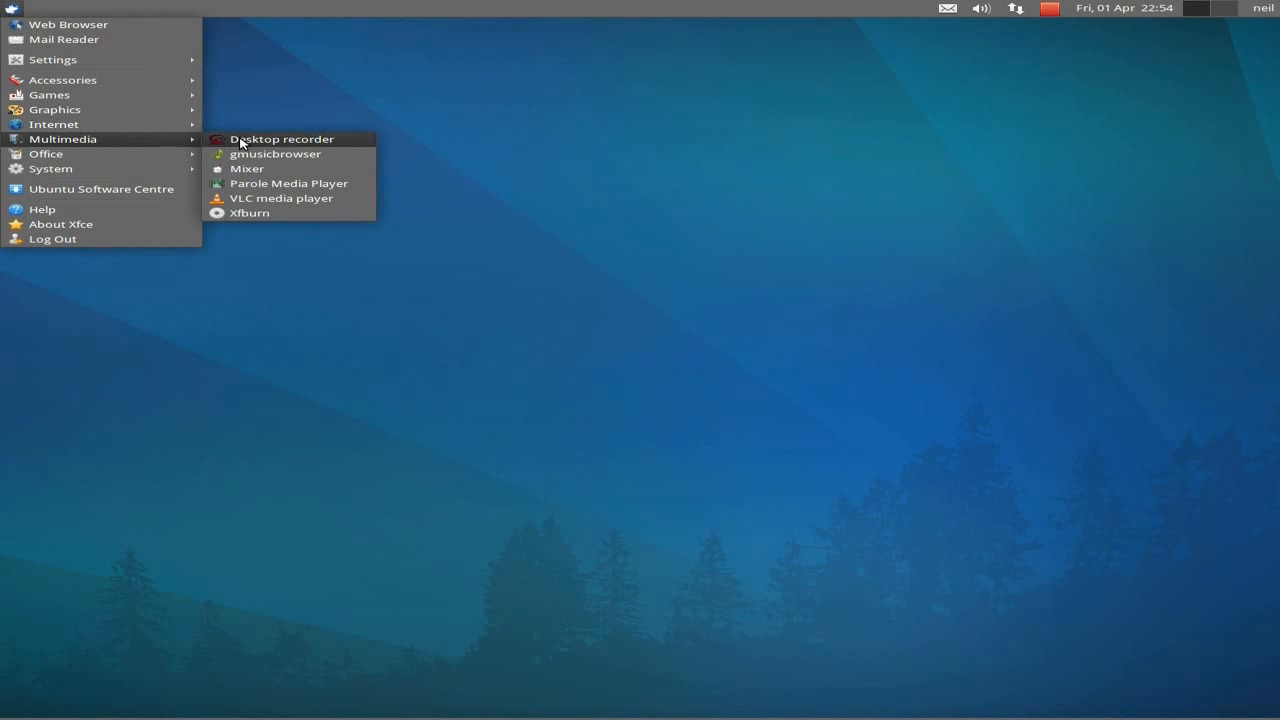
mouse_move(283, 145)
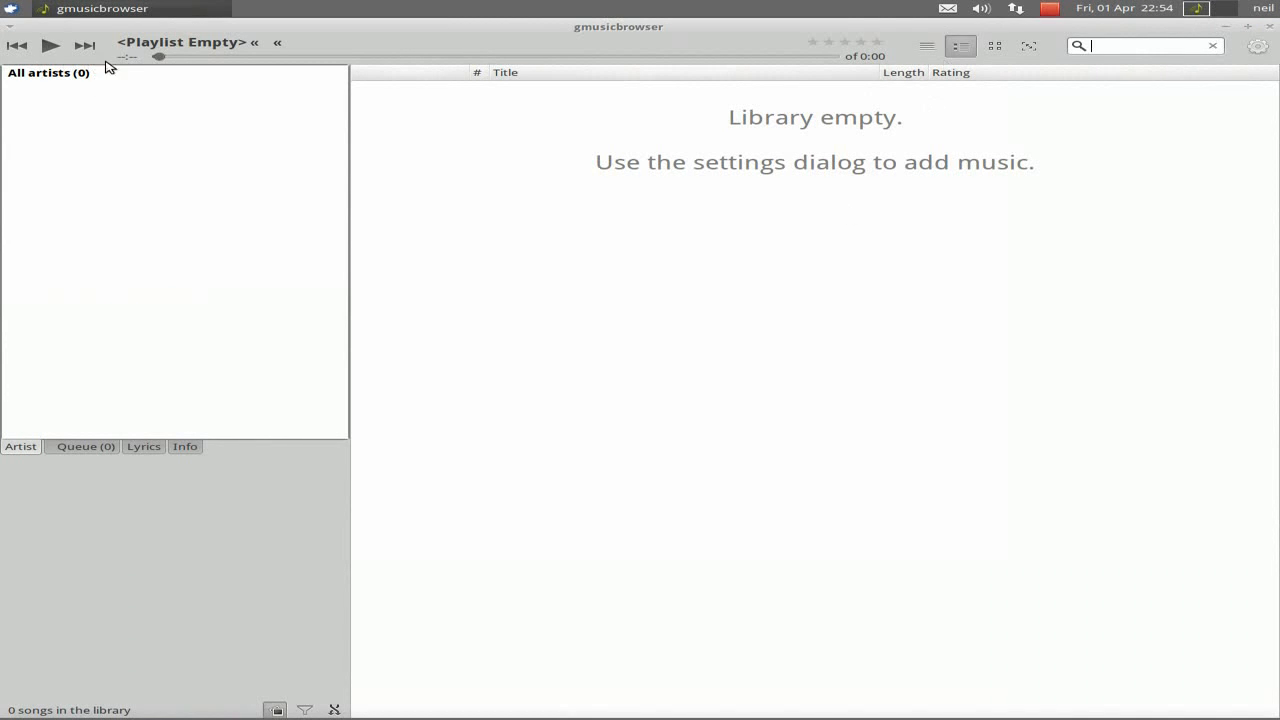
mouse_move(643, 231)
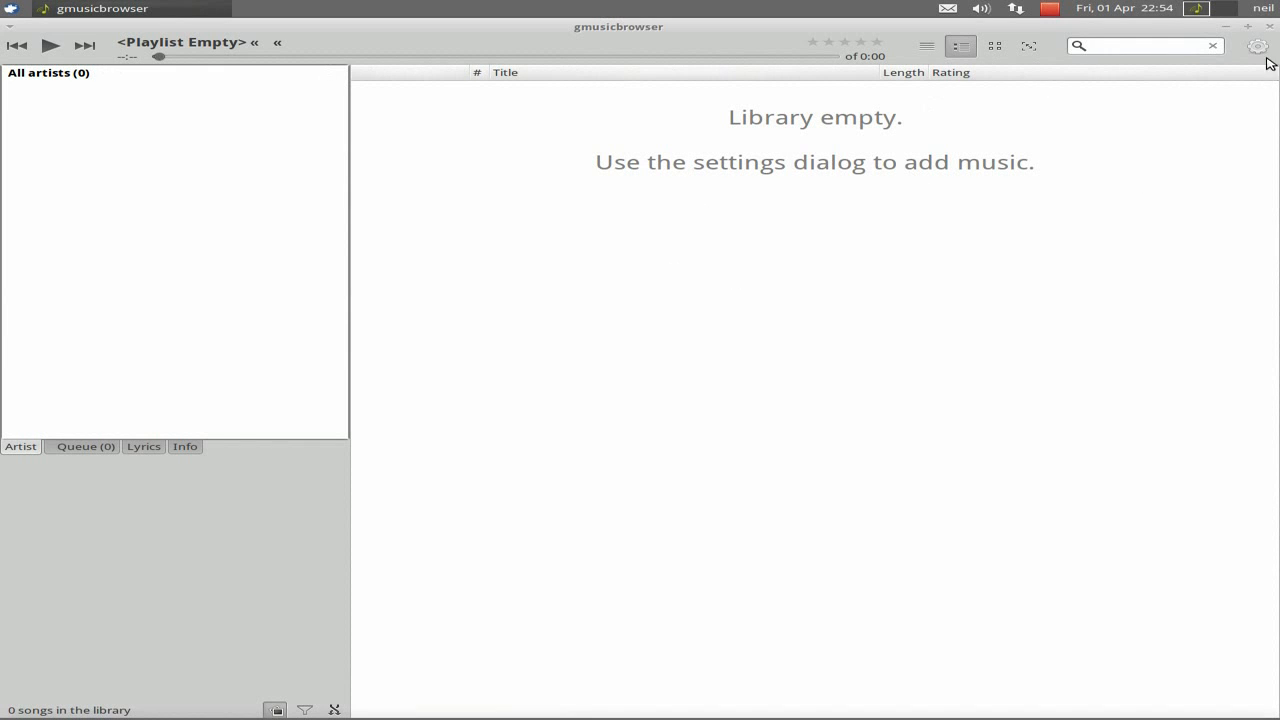
Step: Open gmusicbrowser's Equalizer from its gear menu, then close the equalizer
left_click(1255, 46)
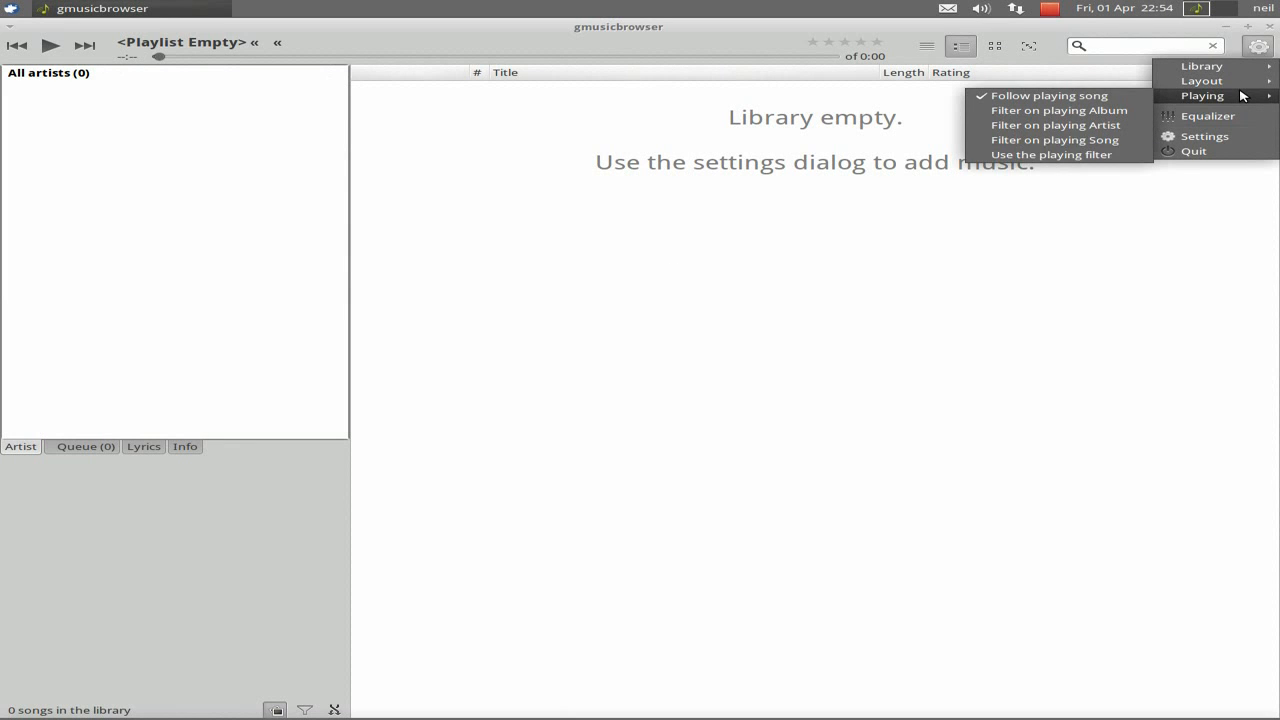
left_click(1198, 116)
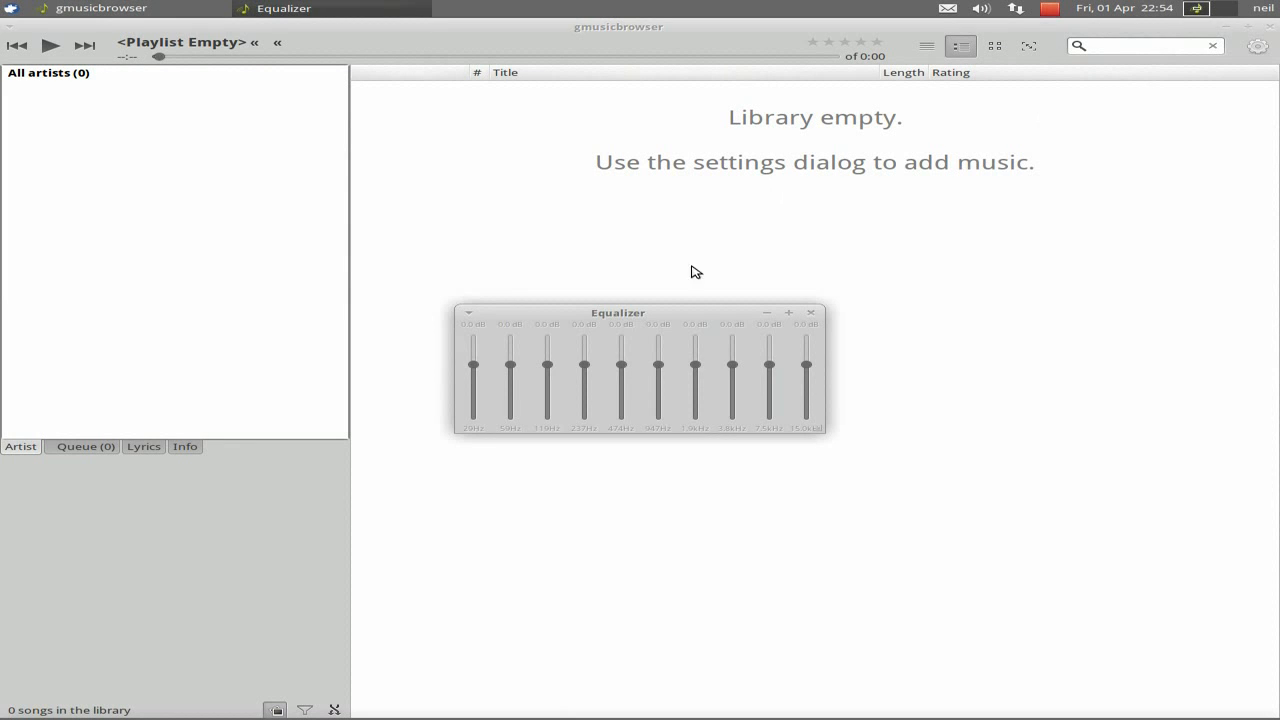
mouse_move(619, 332)
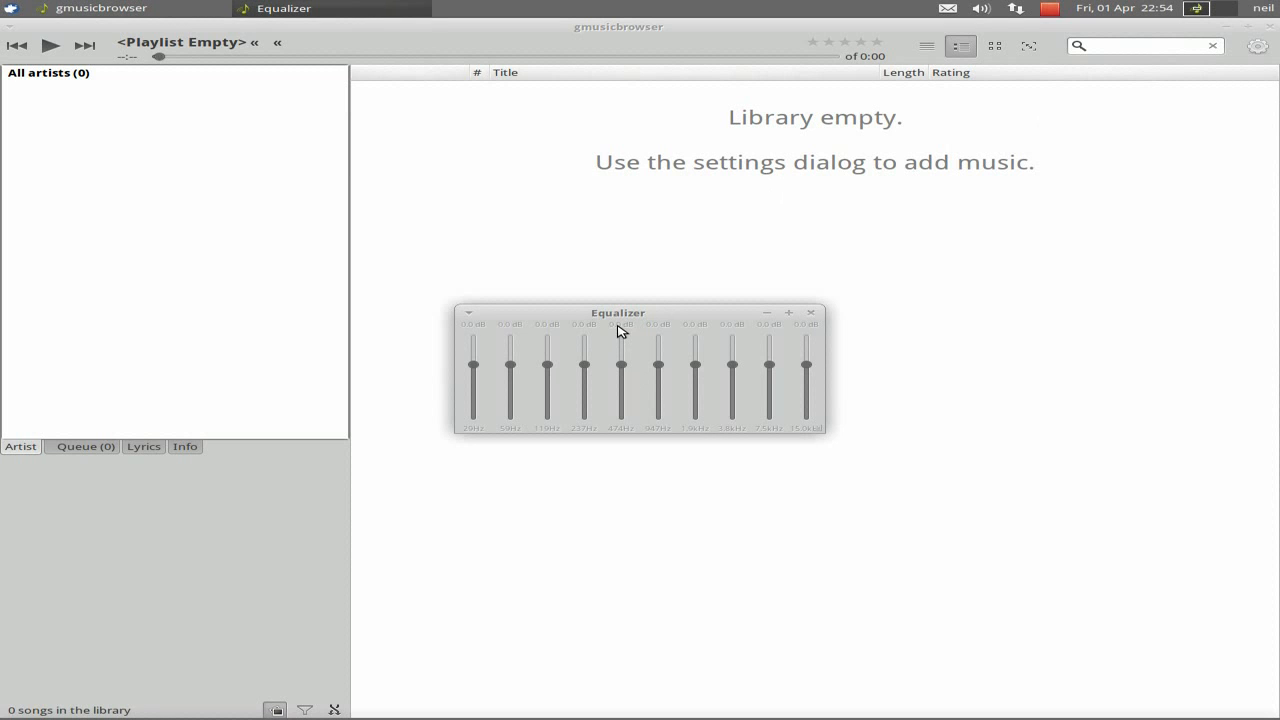
left_click(811, 312)
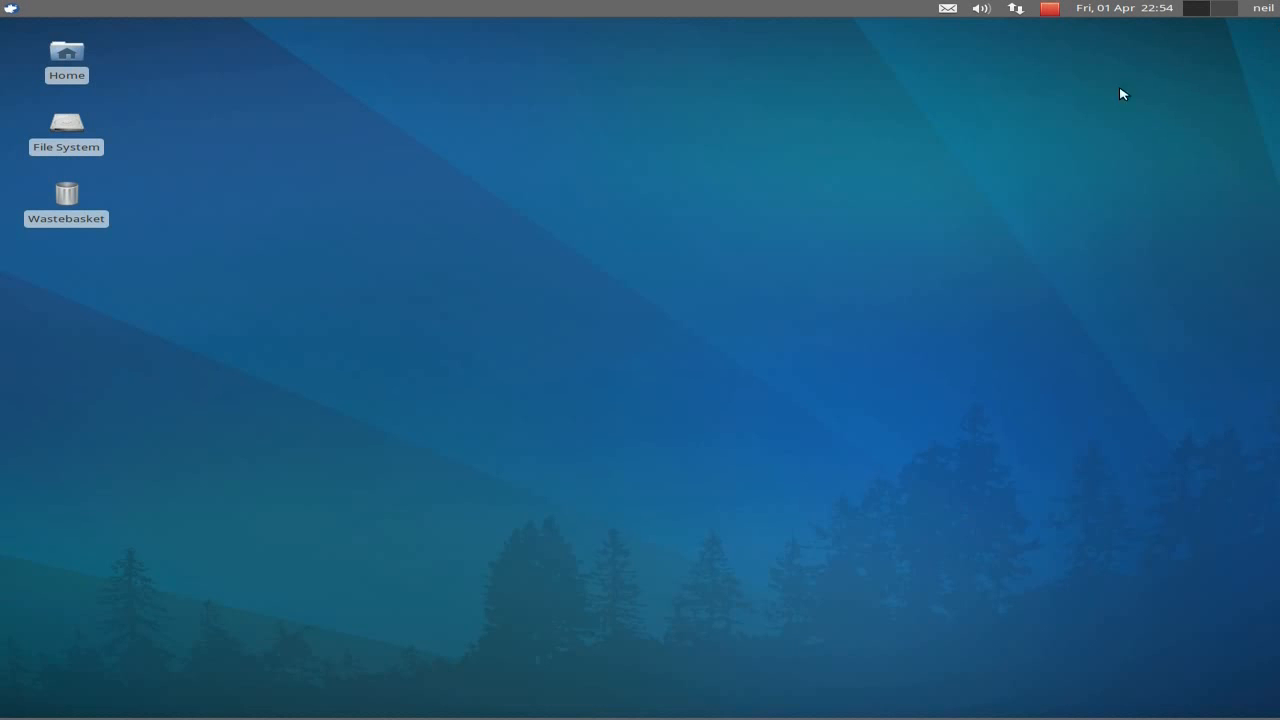
mouse_move(80, 208)
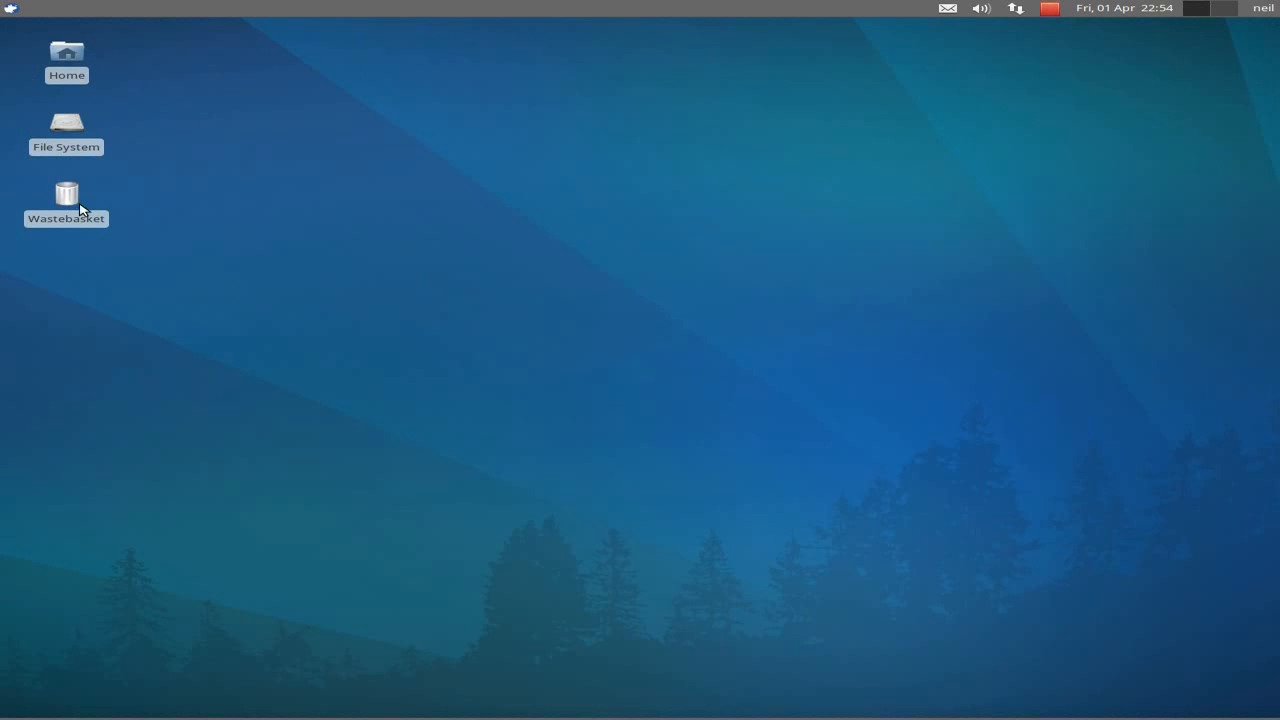
Step: Browse the Multimedia and Office submenus, then reopen the menu at System
left_click(13, 9)
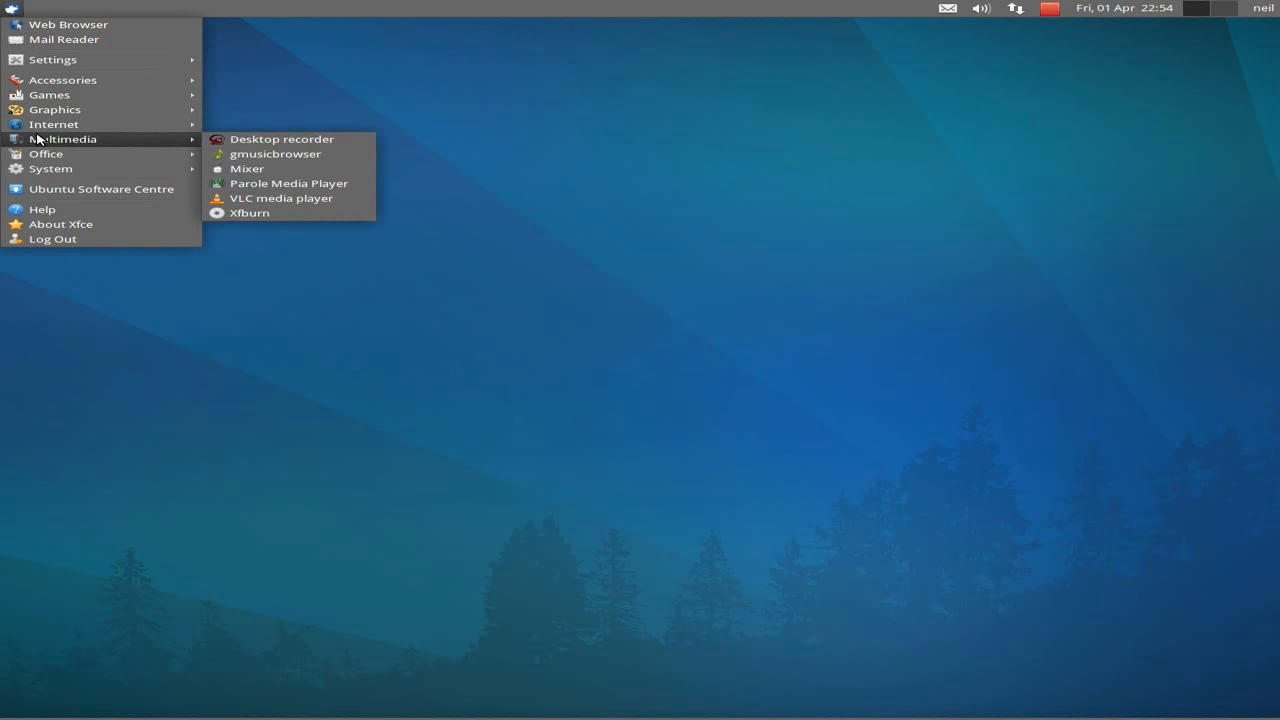
mouse_move(266, 171)
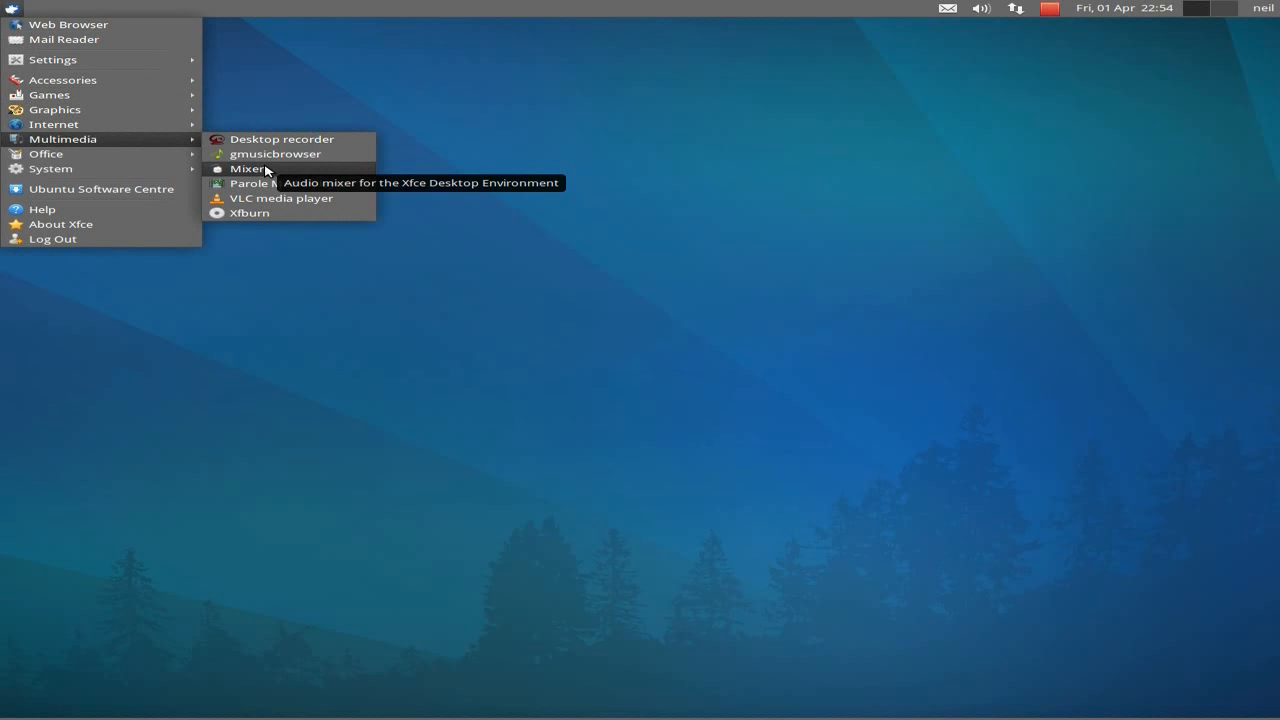
mouse_move(263, 184)
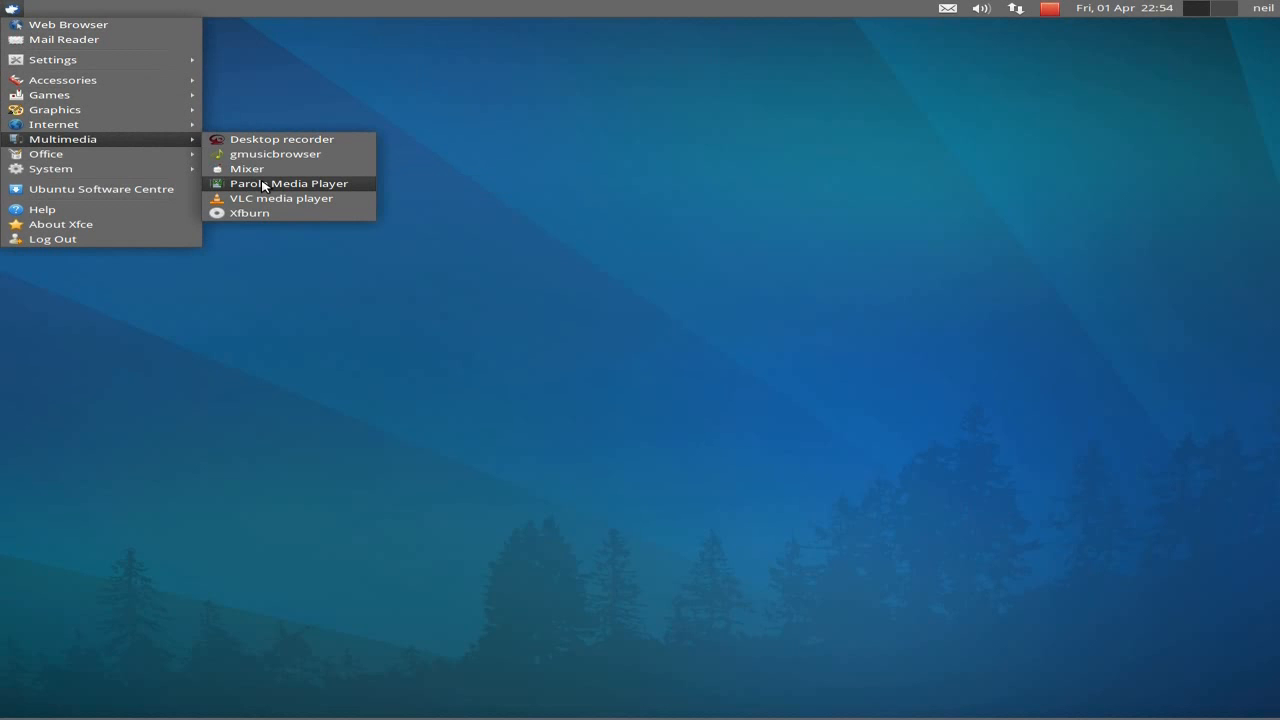
mouse_move(271, 201)
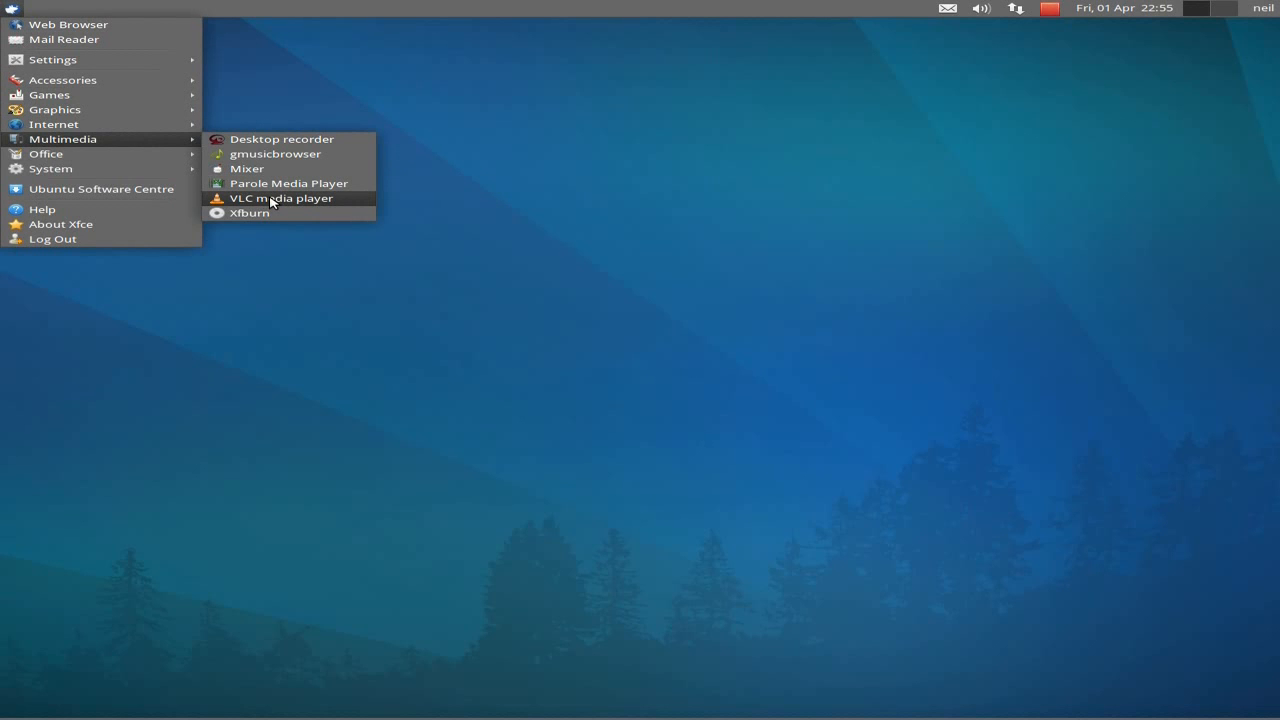
mouse_move(272, 202)
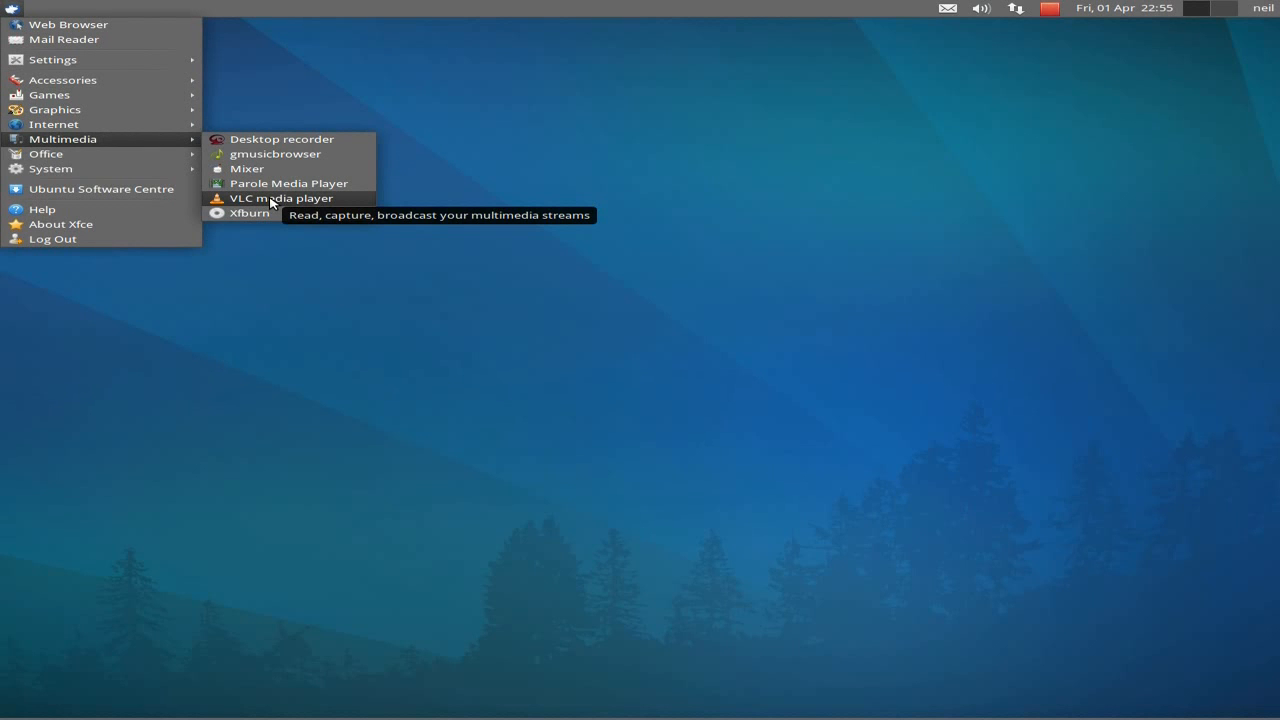
mouse_move(280, 183)
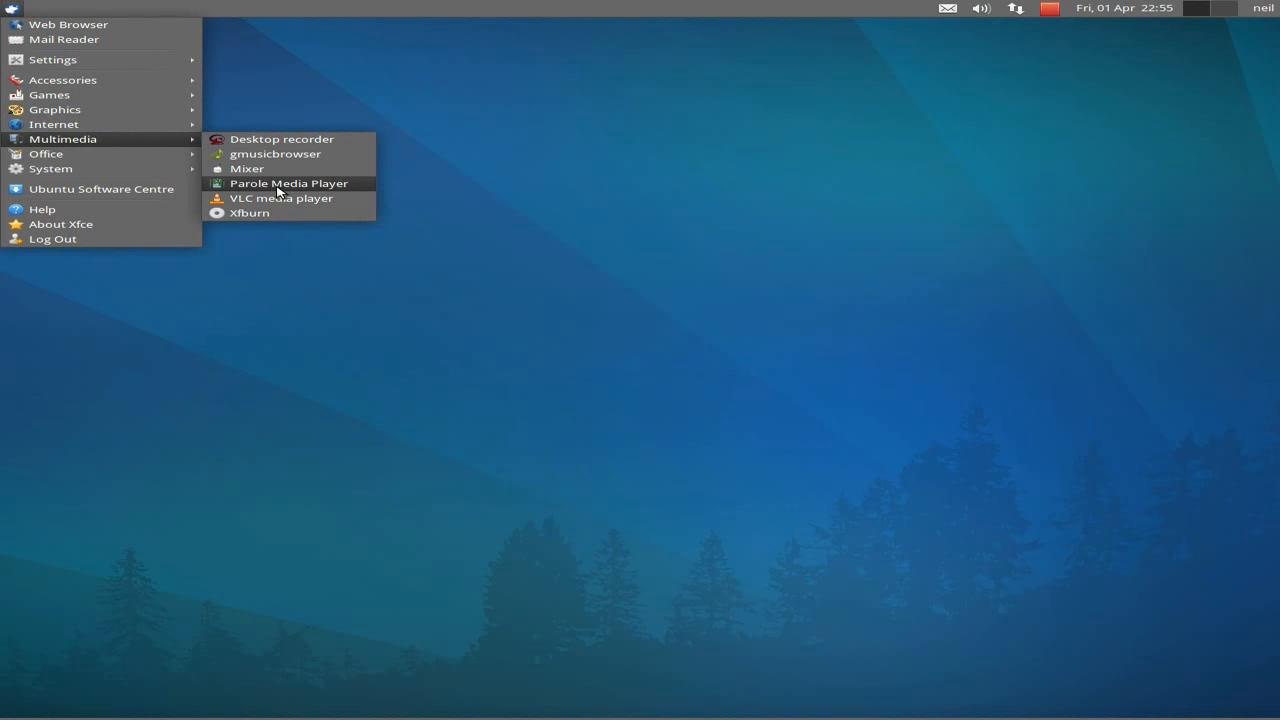
mouse_move(126, 160)
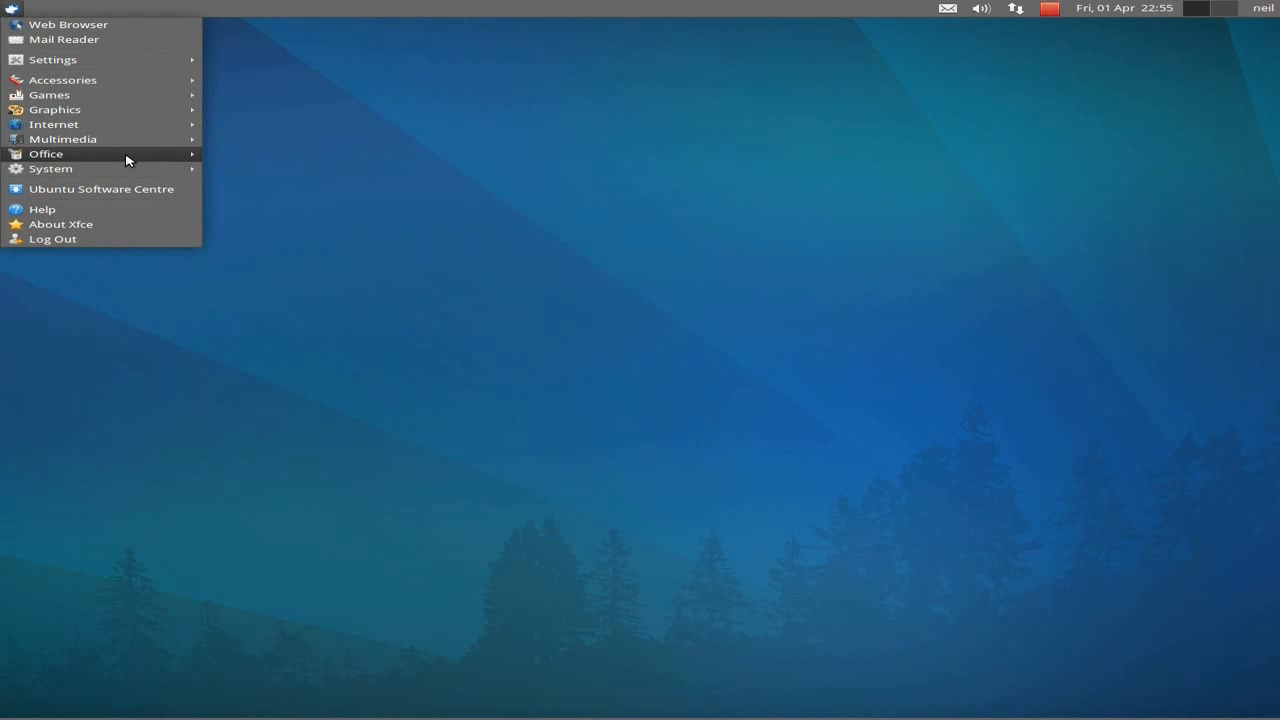
mouse_move(248, 159)
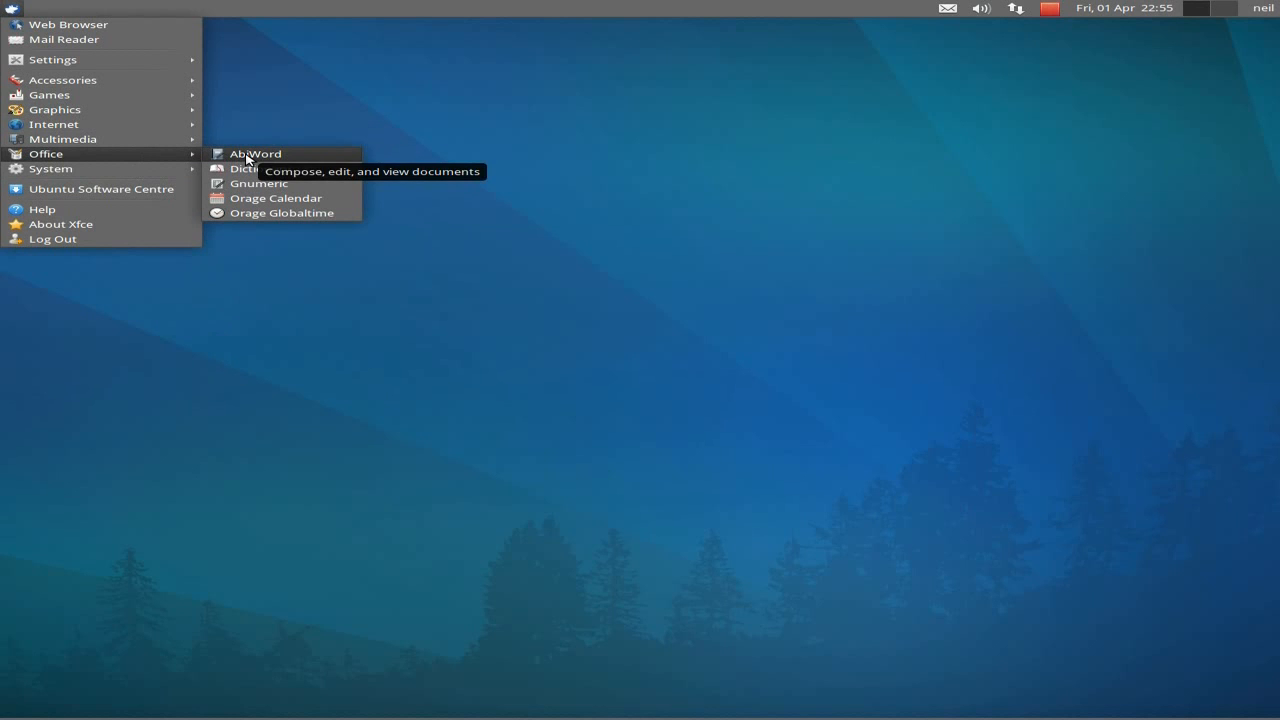
mouse_move(260, 168)
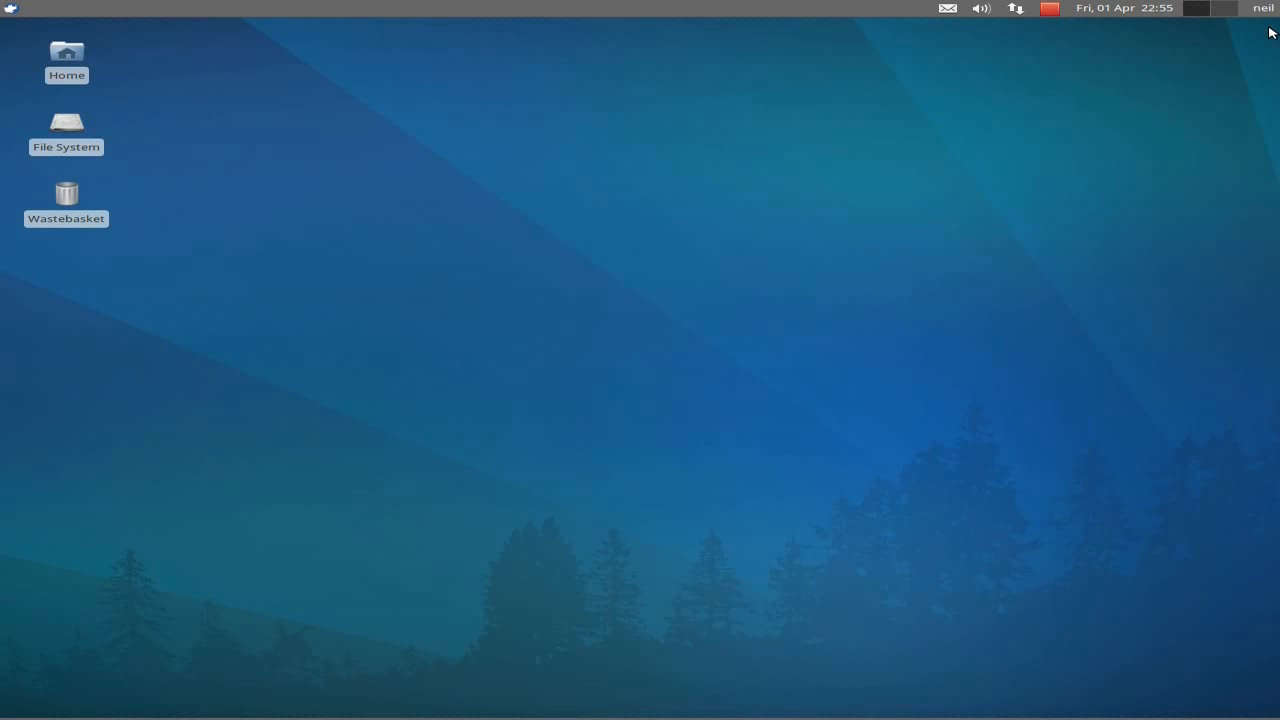
left_click(12, 8)
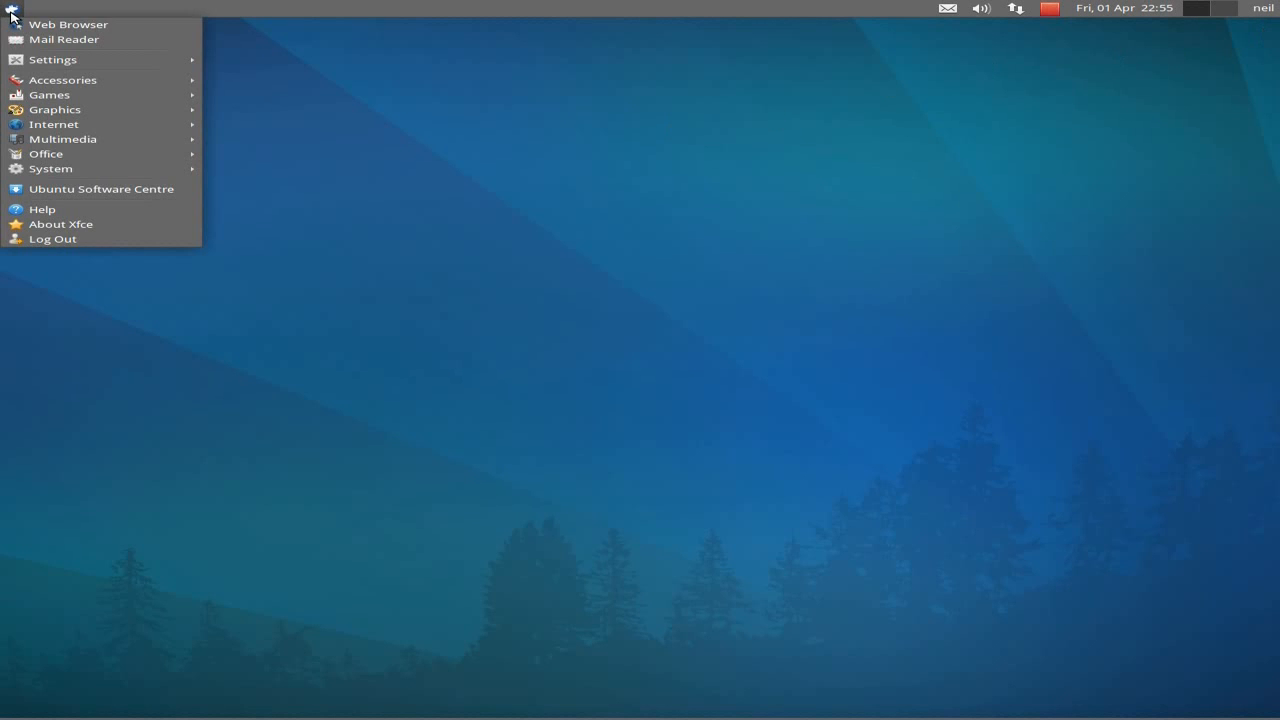
mouse_move(46, 153)
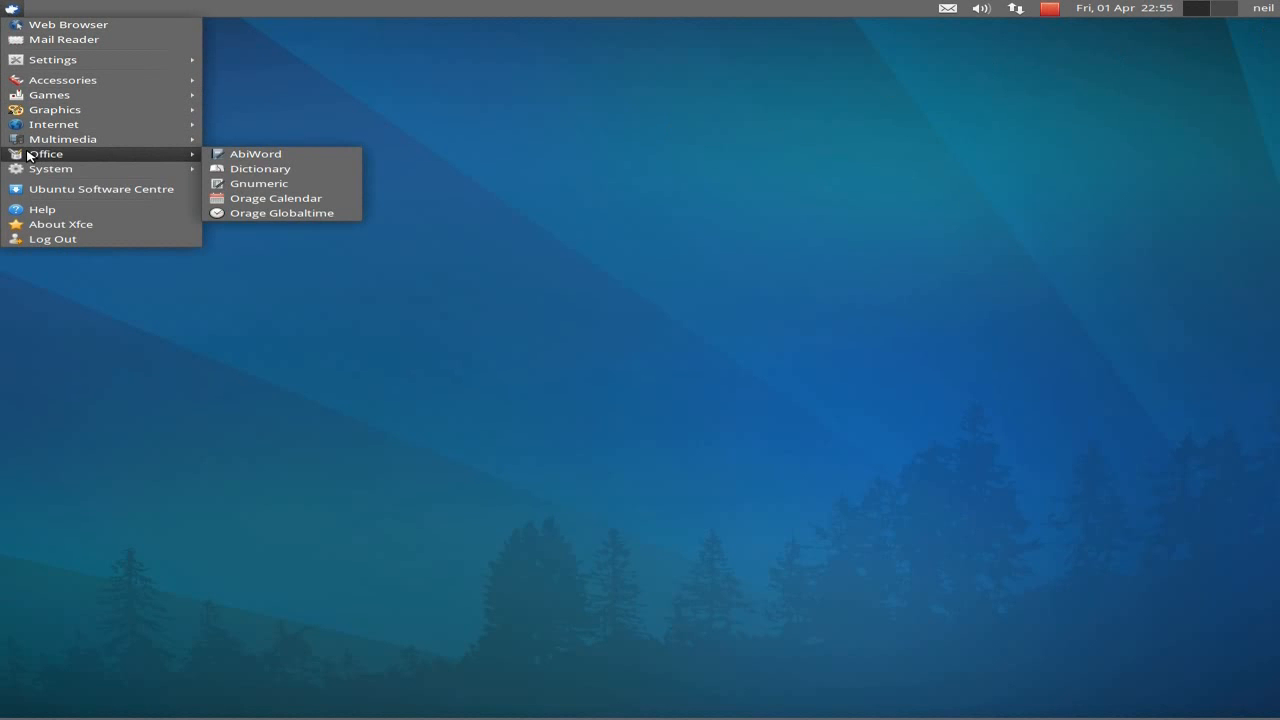
mouse_move(287, 216)
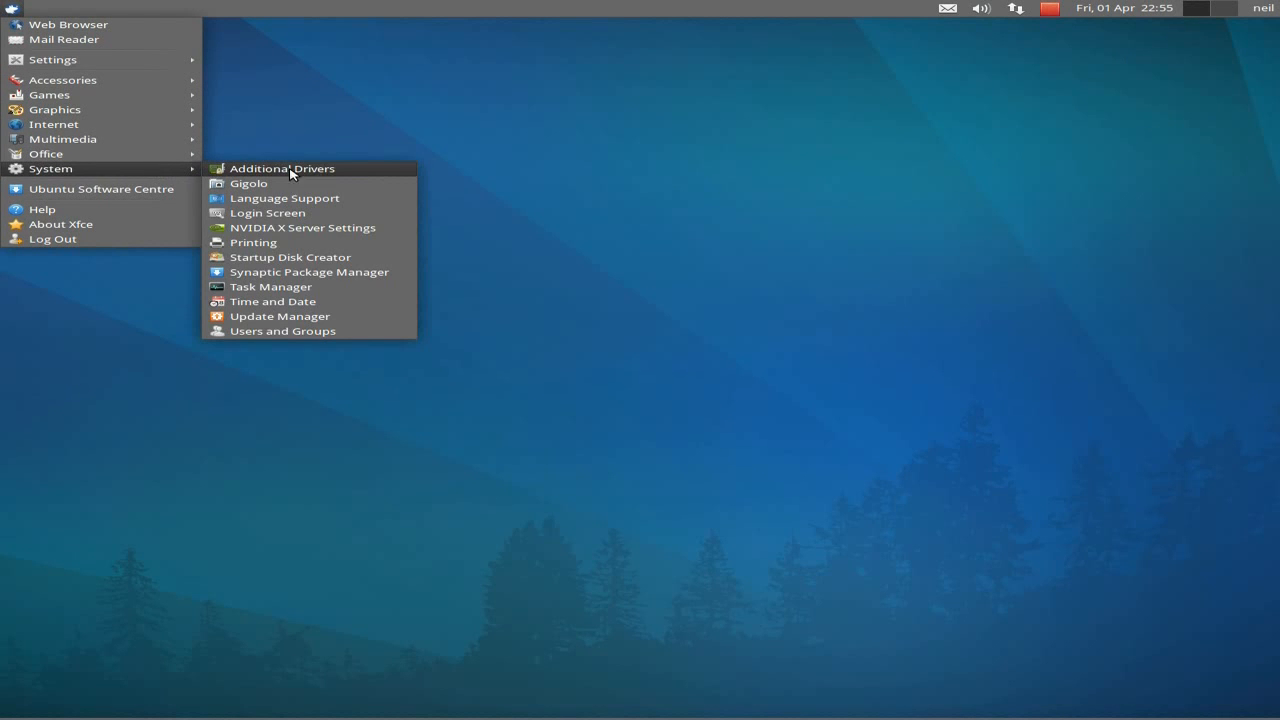
mouse_move(315, 174)
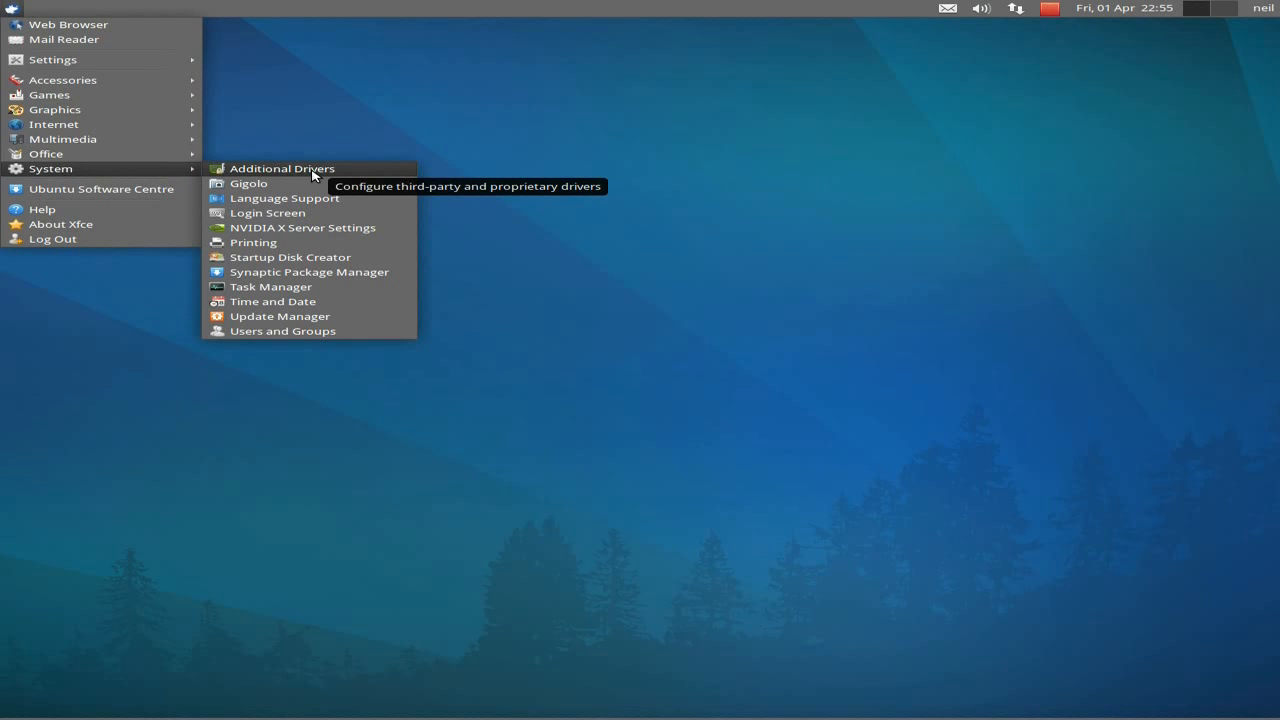
mouse_move(278, 257)
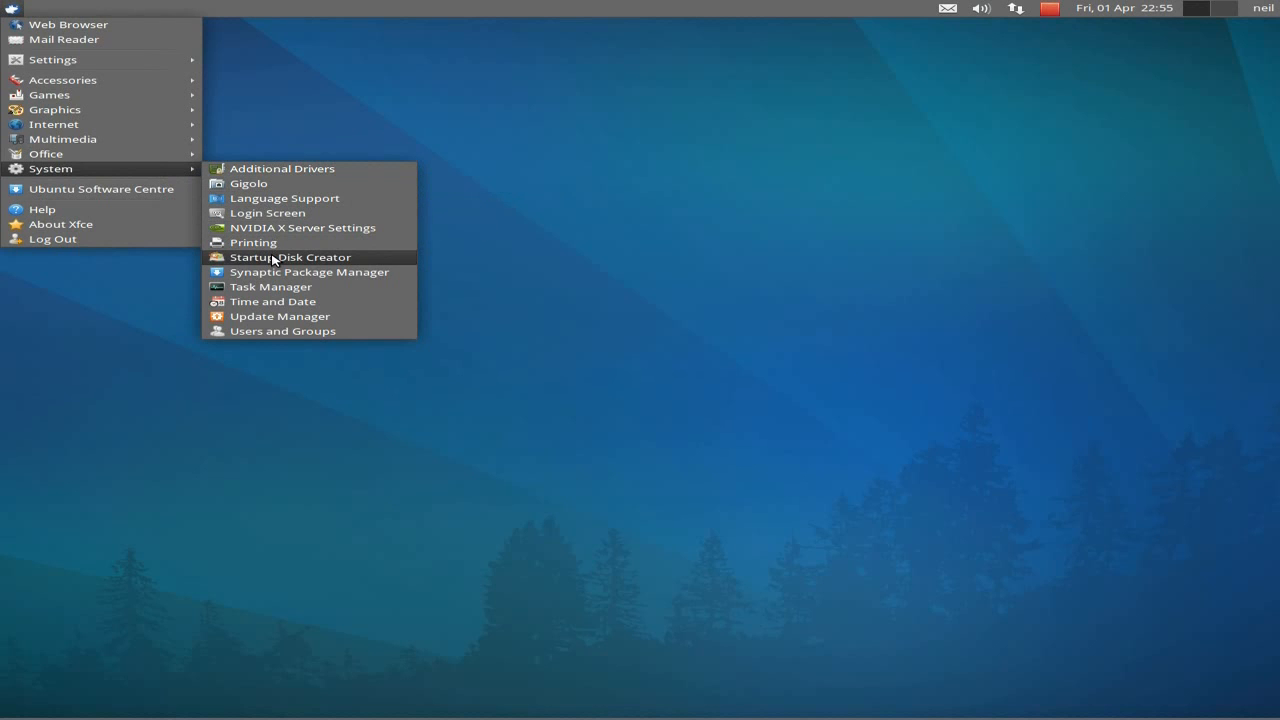
mouse_move(285, 271)
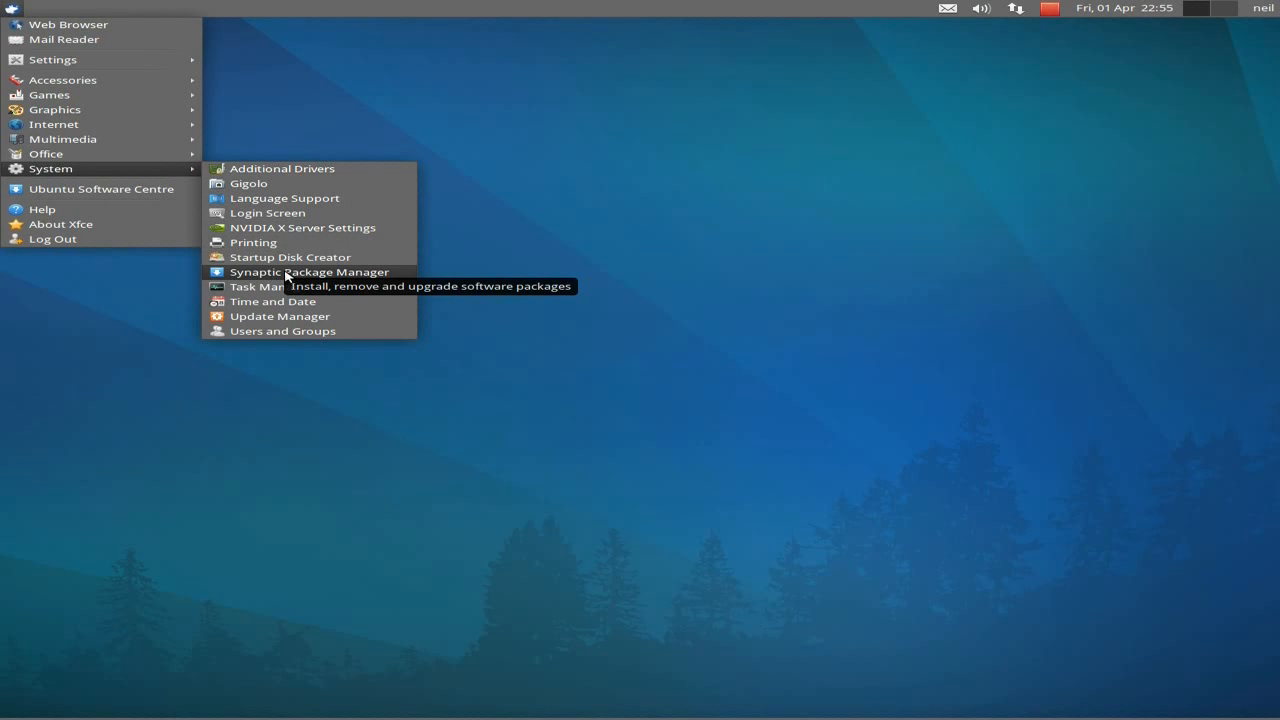
mouse_move(264, 287)
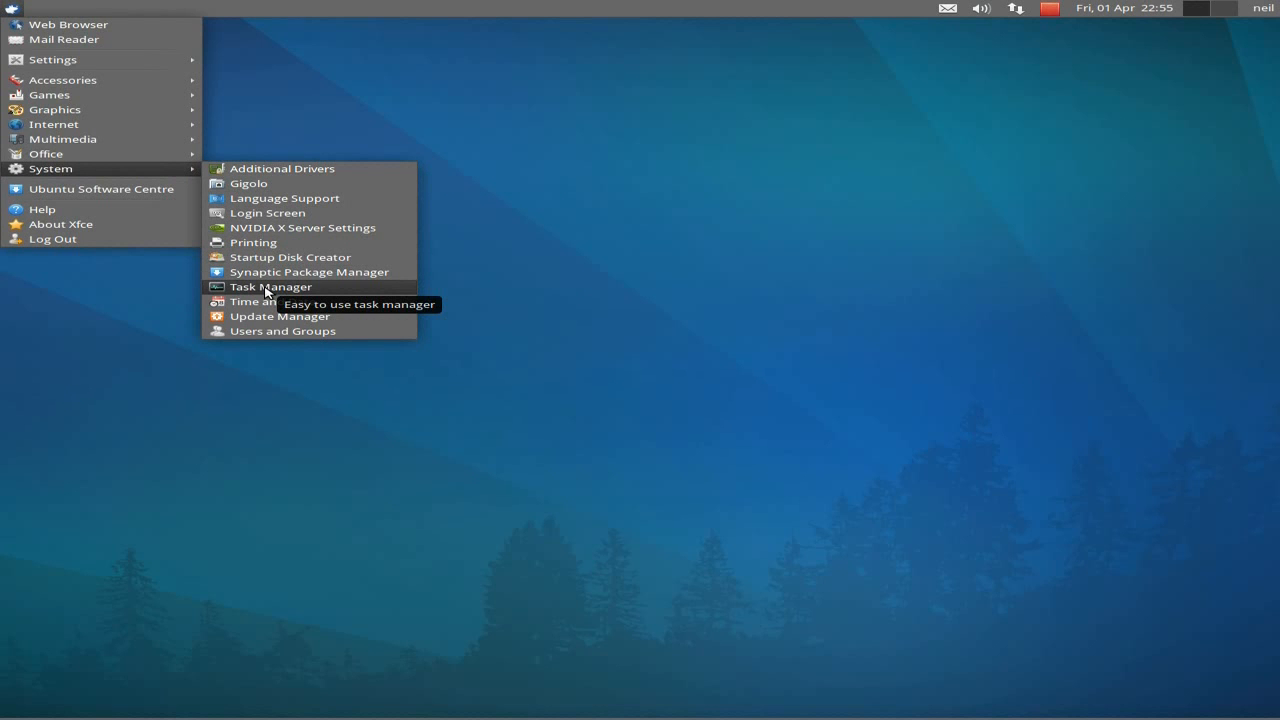
Step: Launch Task Manager, scroll its process list, quit it, and reopen the applications menu
left_click(270, 287)
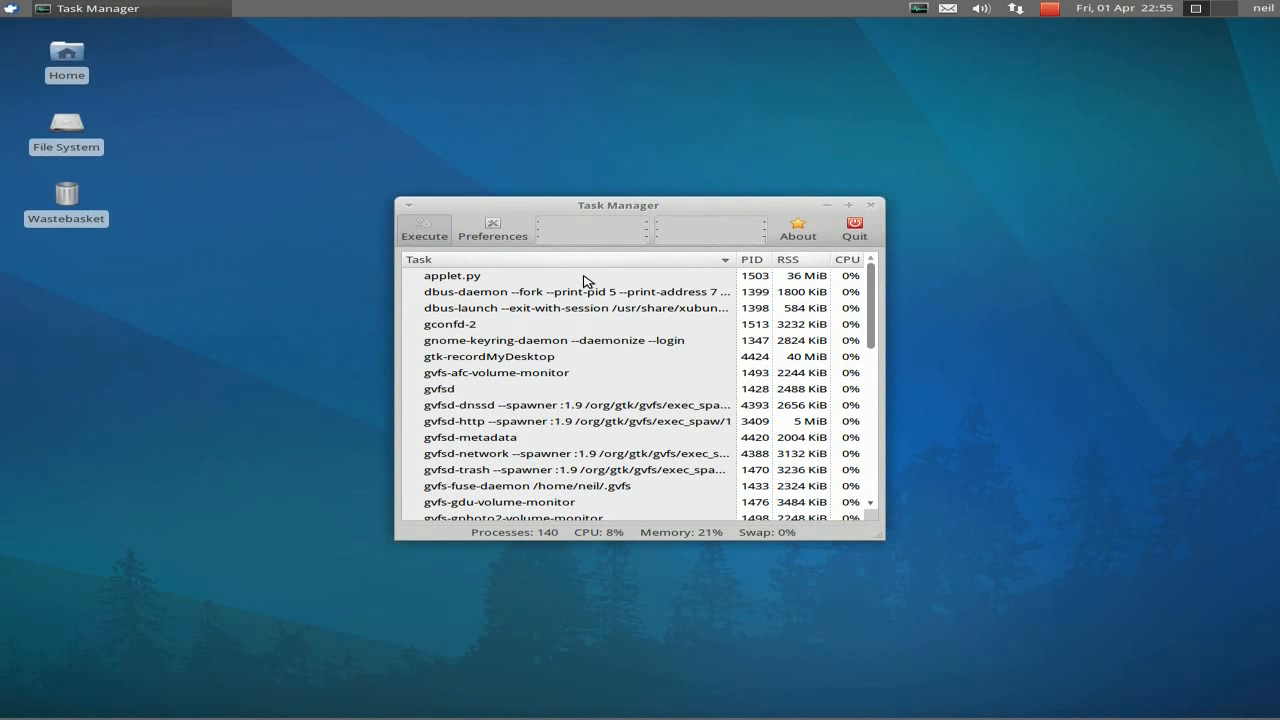
mouse_move(652, 291)
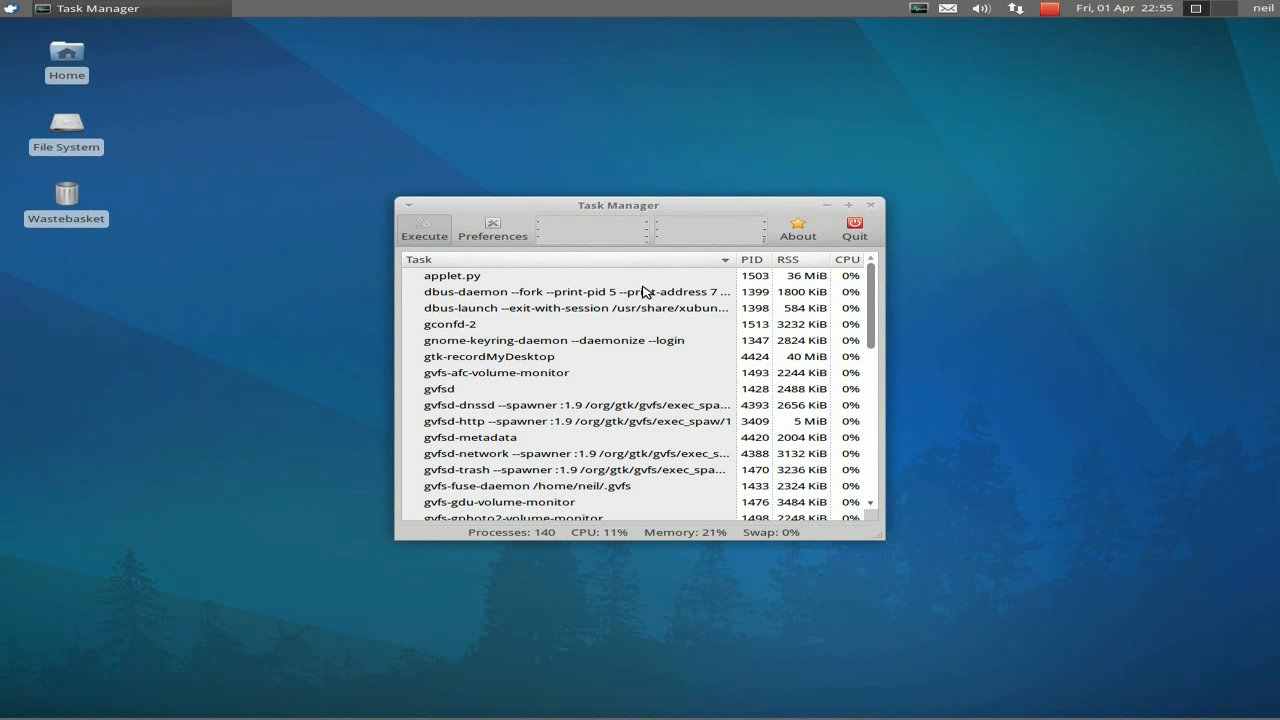
scroll("down", 3)
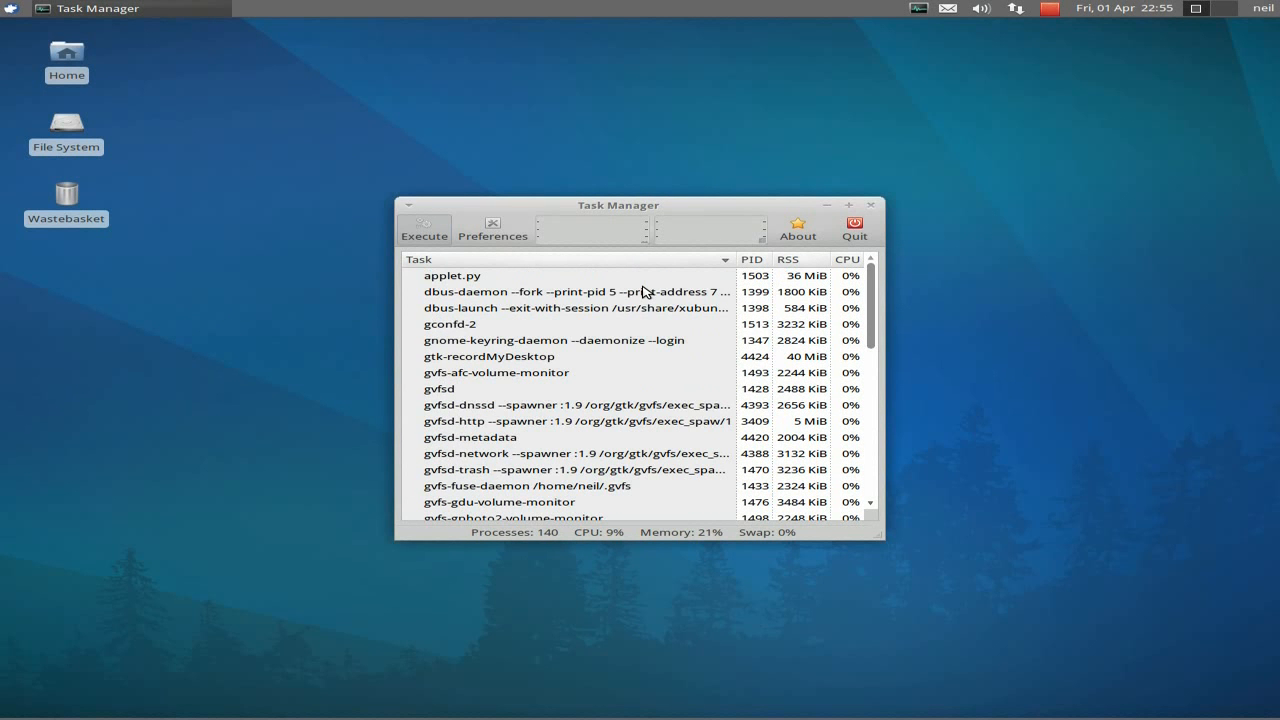
left_click(853, 224)
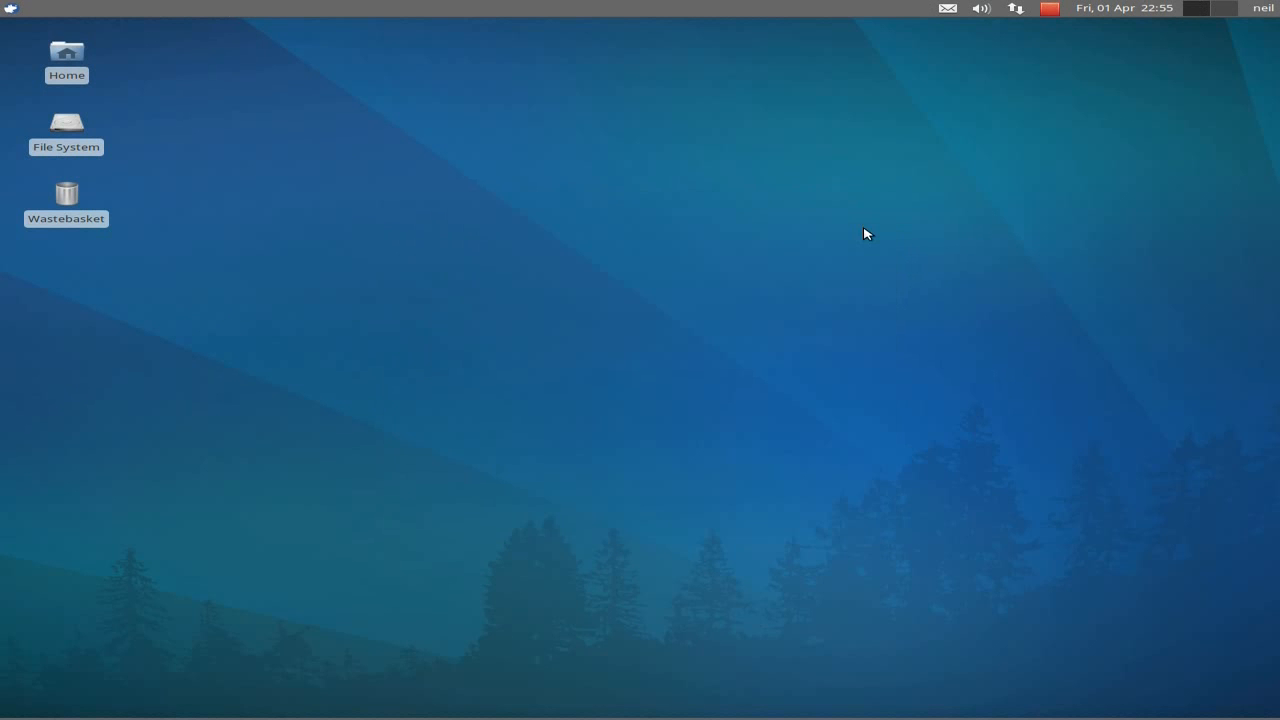
left_click(12, 8)
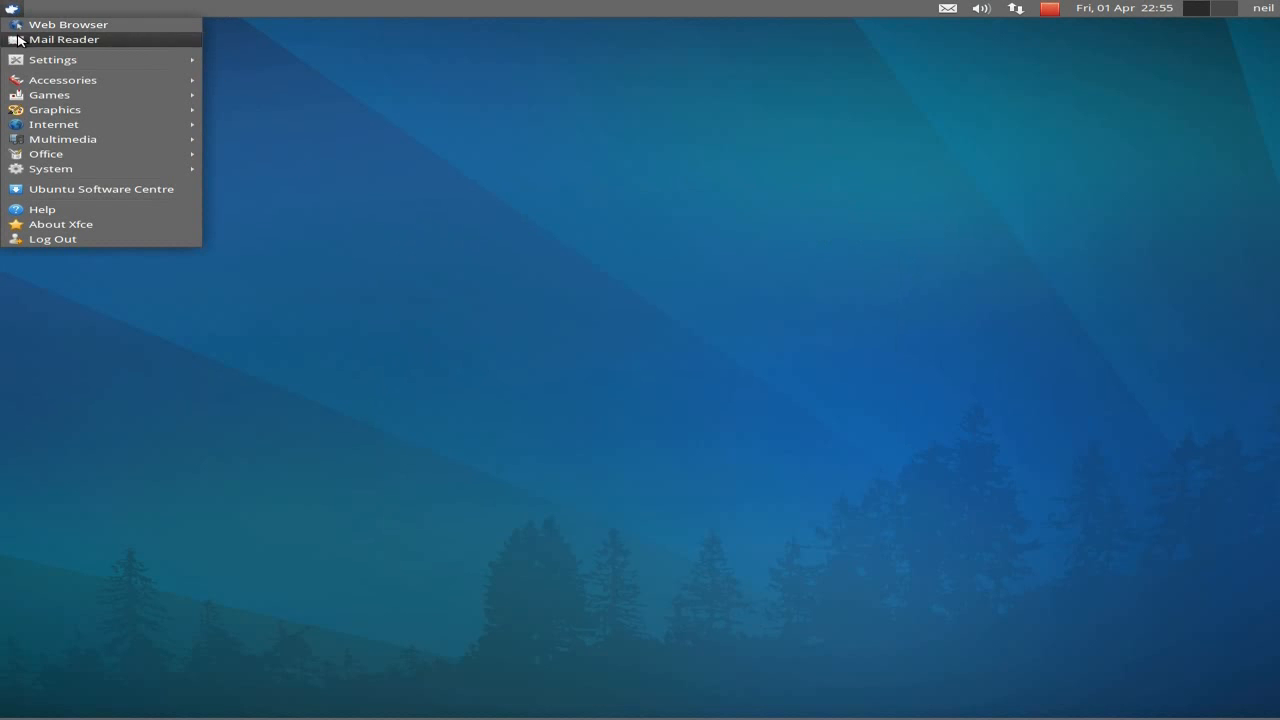
mouse_move(50, 168)
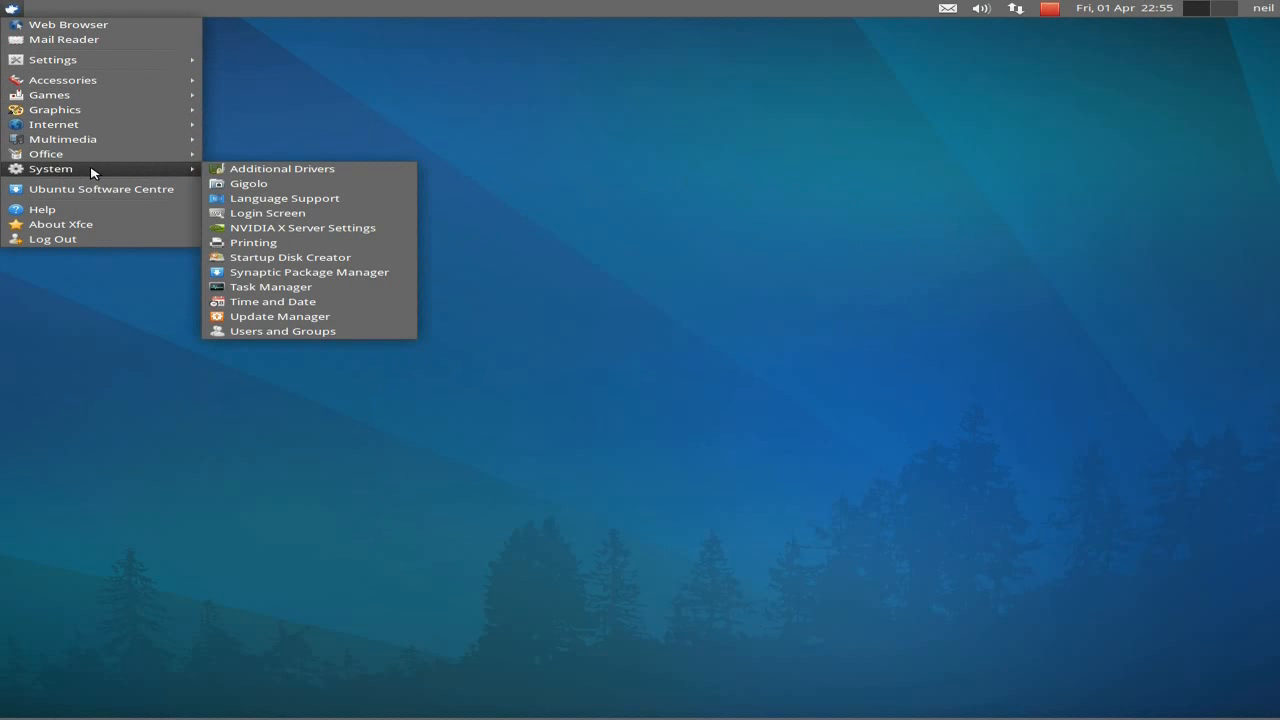
mouse_move(309, 331)
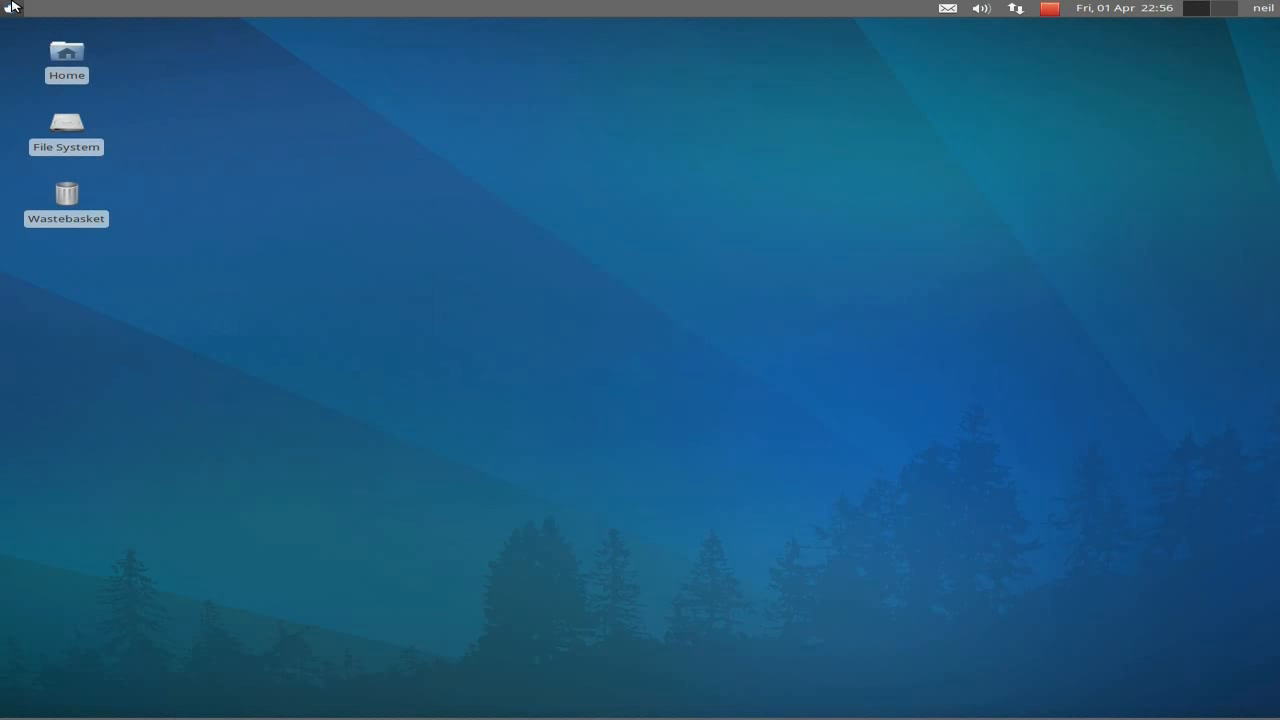
mouse_move(209, 249)
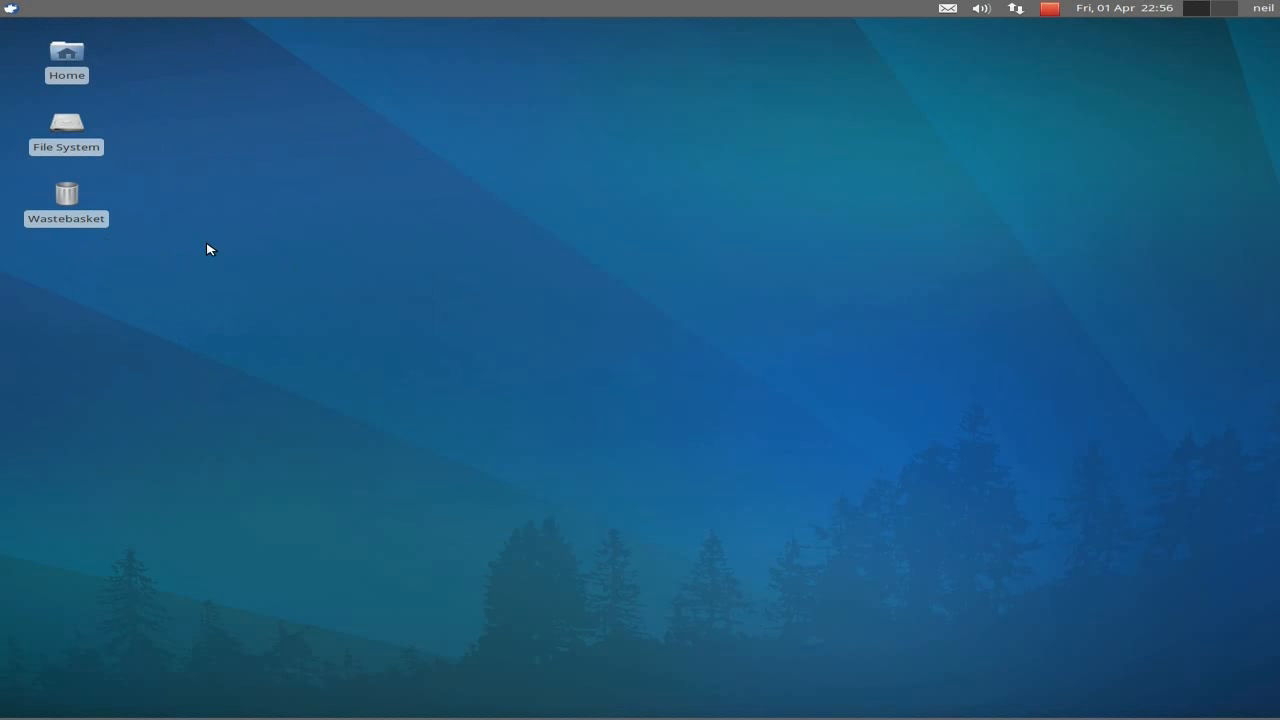
mouse_move(99, 217)
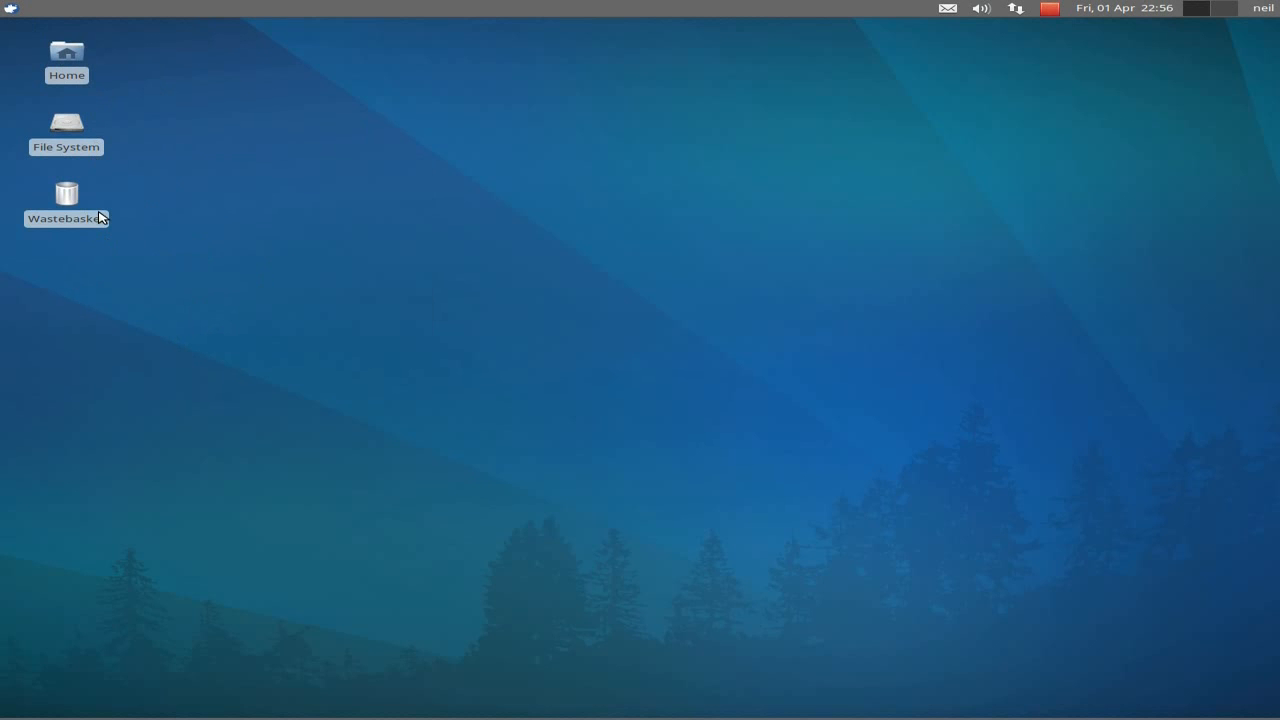
mouse_move(343, 654)
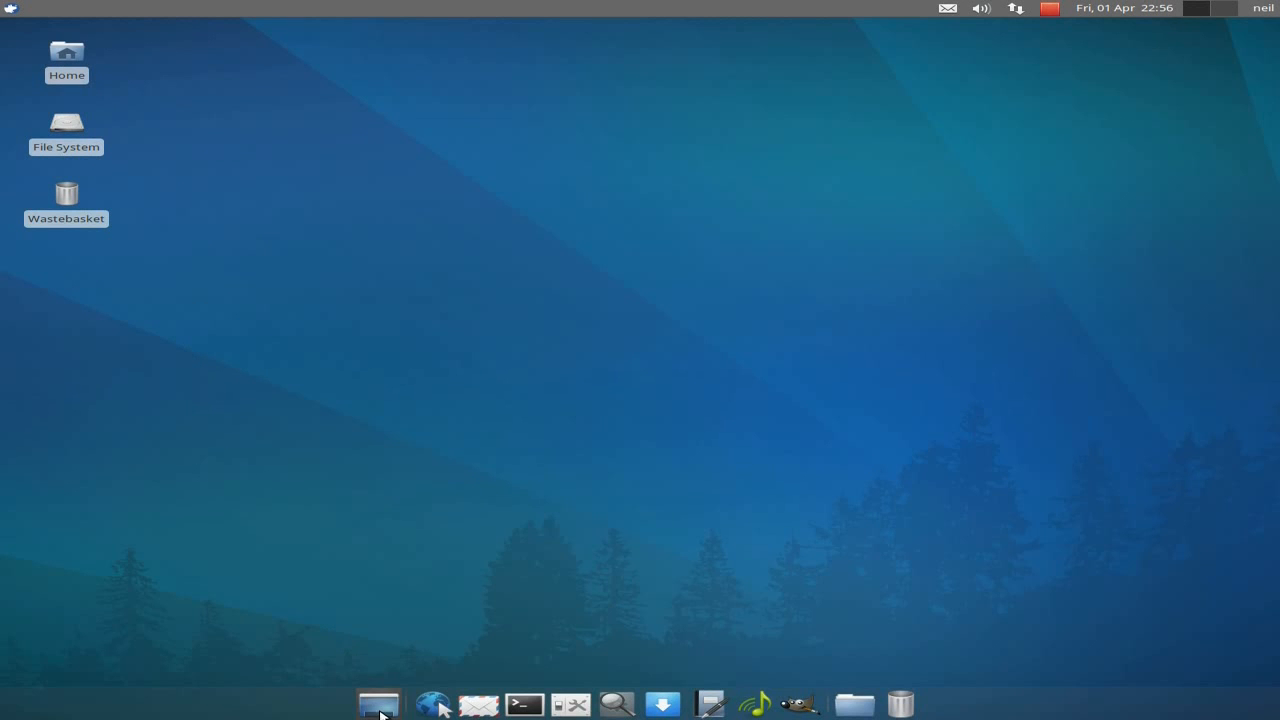
mouse_move(379, 706)
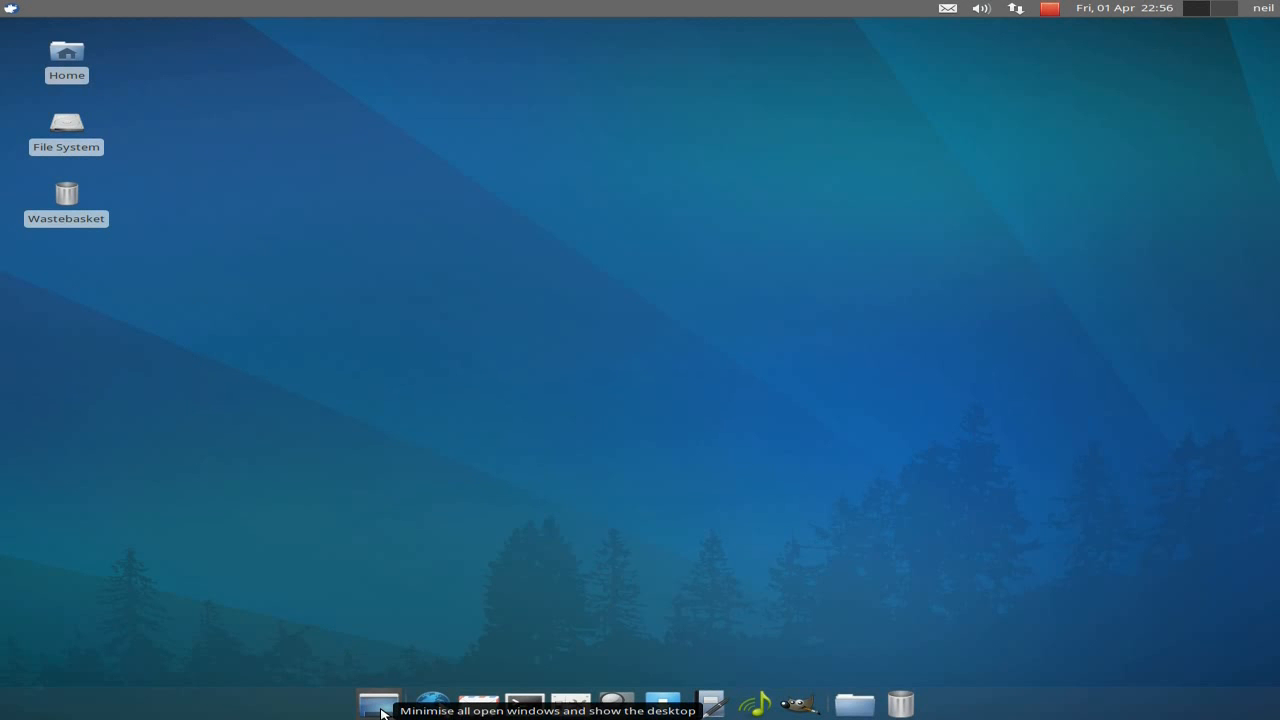
mouse_move(455, 715)
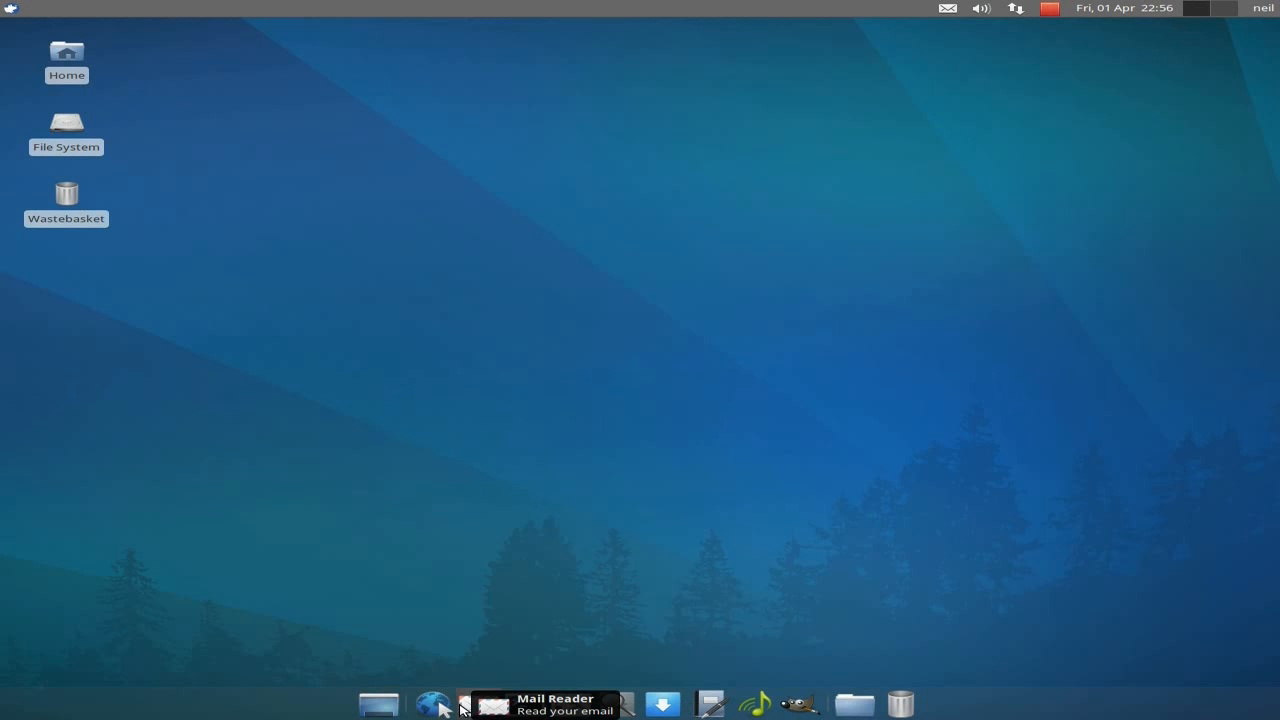
mouse_move(521, 702)
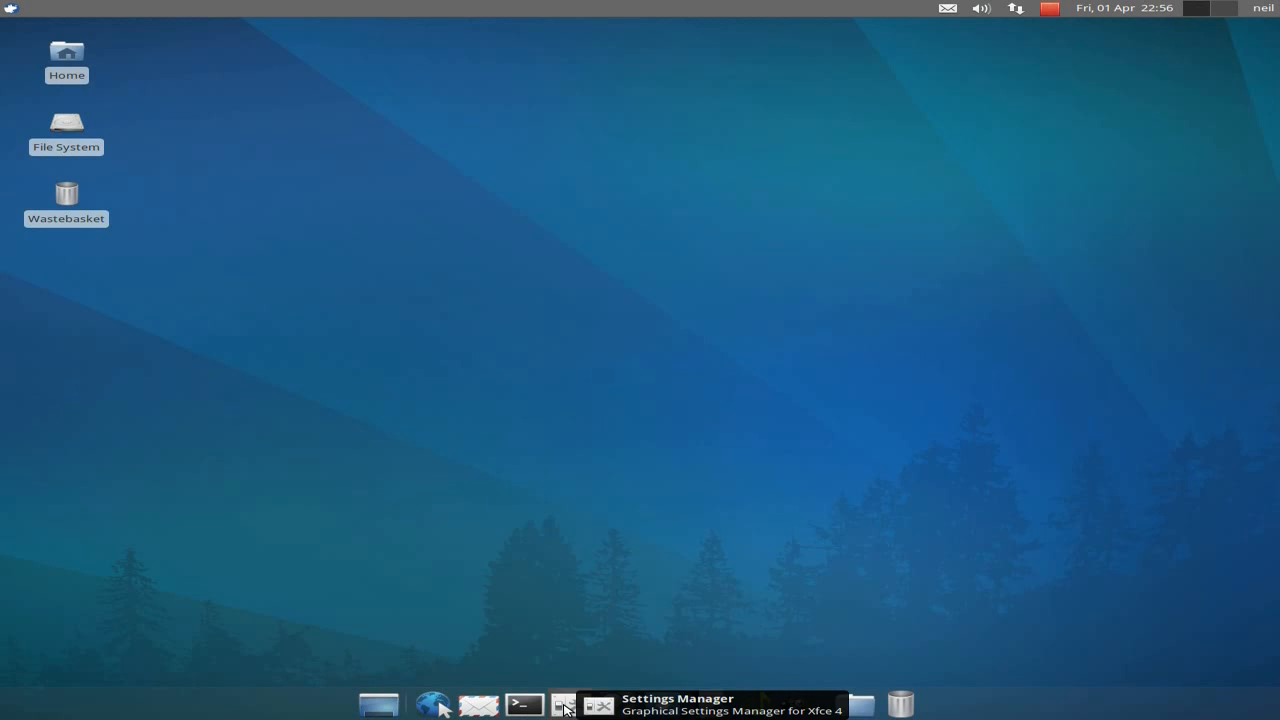
Step: Launch the Settings Manager from the bottom dock's icon
left_click(573, 704)
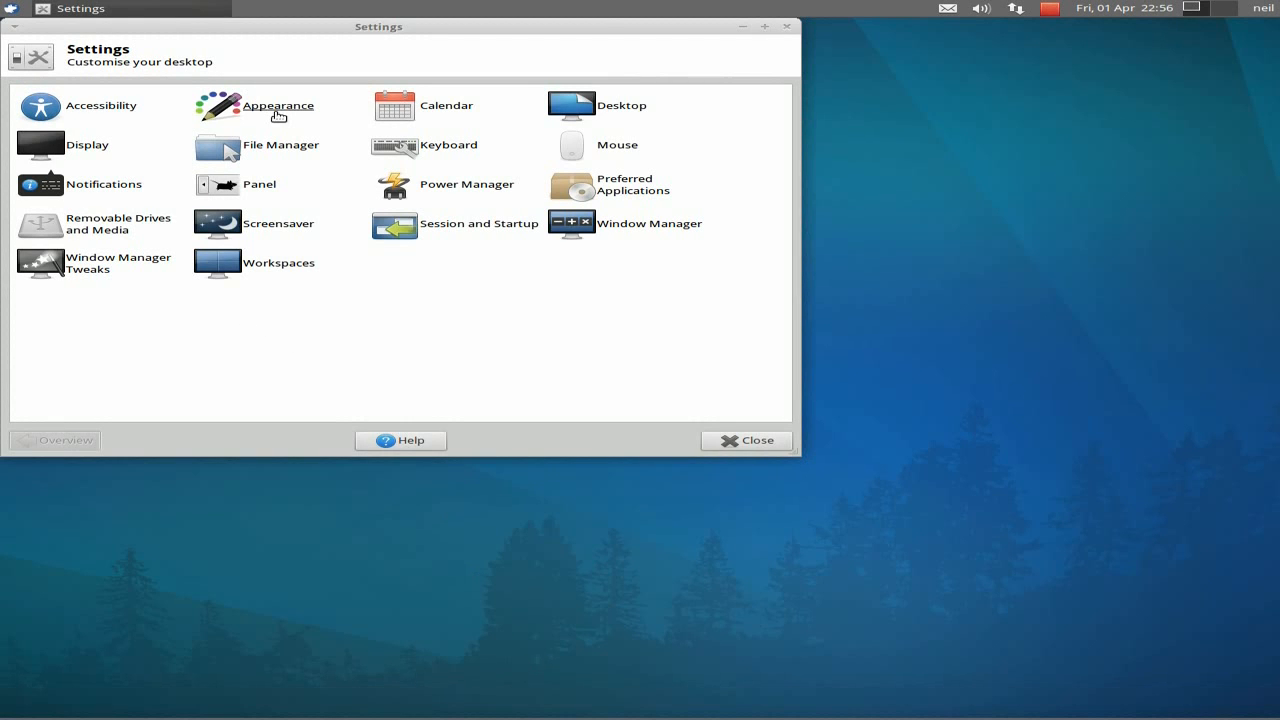
Step: In Appearance, preview Bluebird, Albatross and Clearlooks styles, then return to greybird
left_click(277, 105)
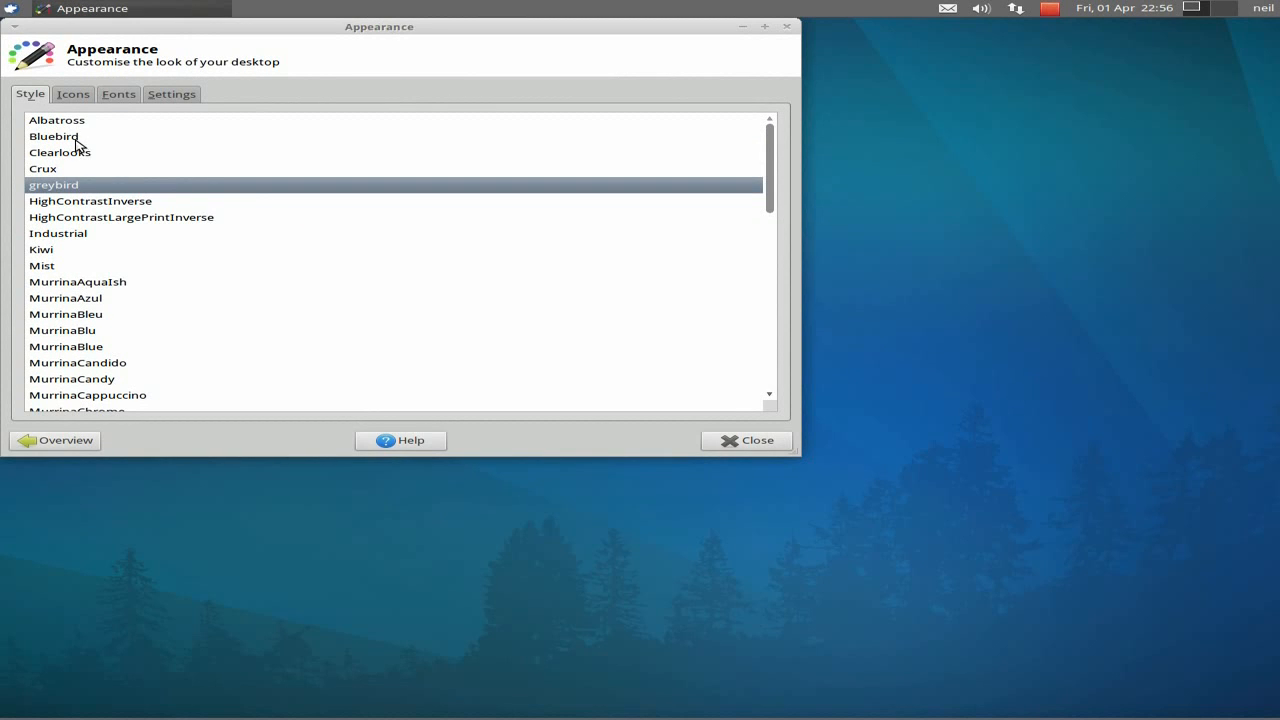
left_click(54, 136)
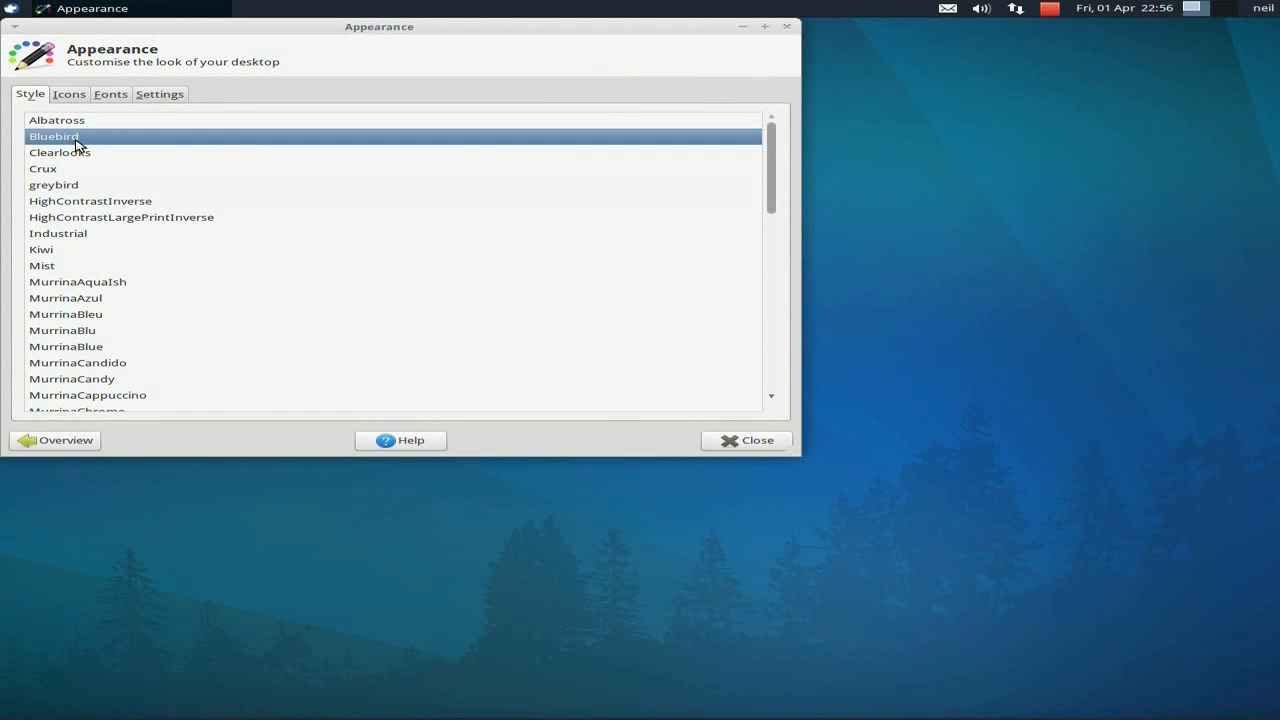
left_click(57, 121)
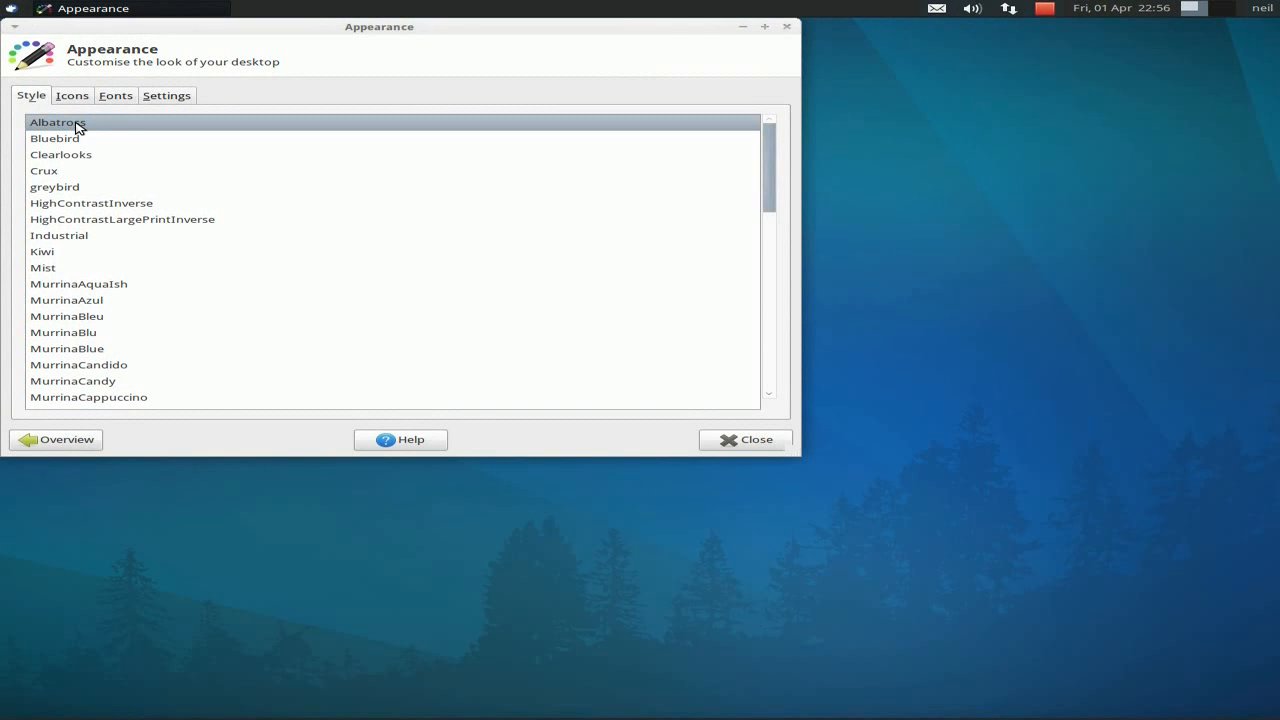
mouse_move(79, 153)
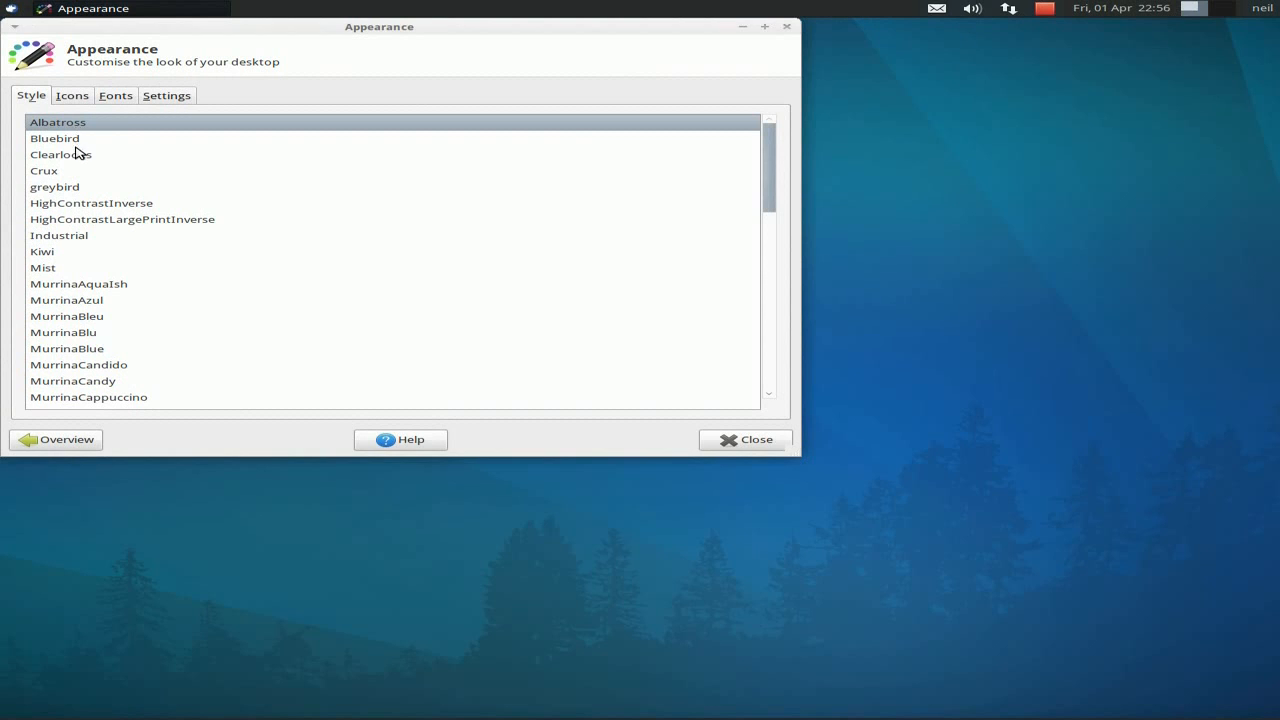
left_click(62, 157)
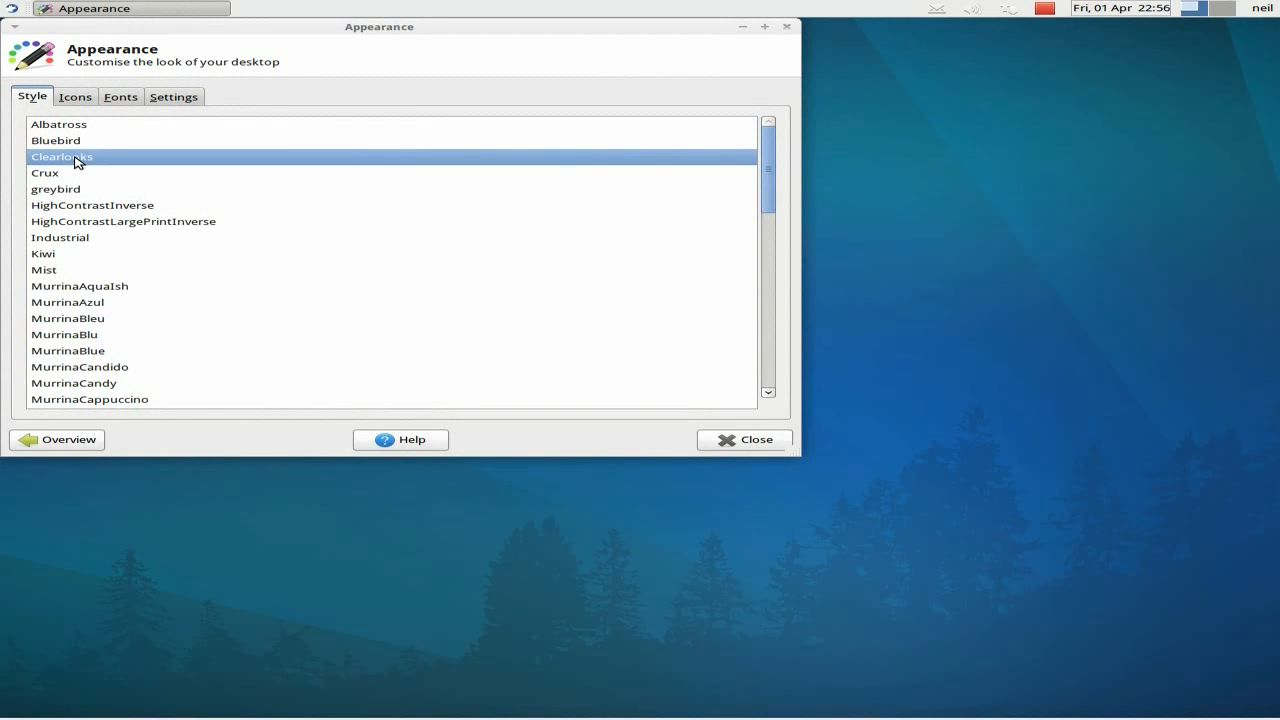
left_click(54, 185)
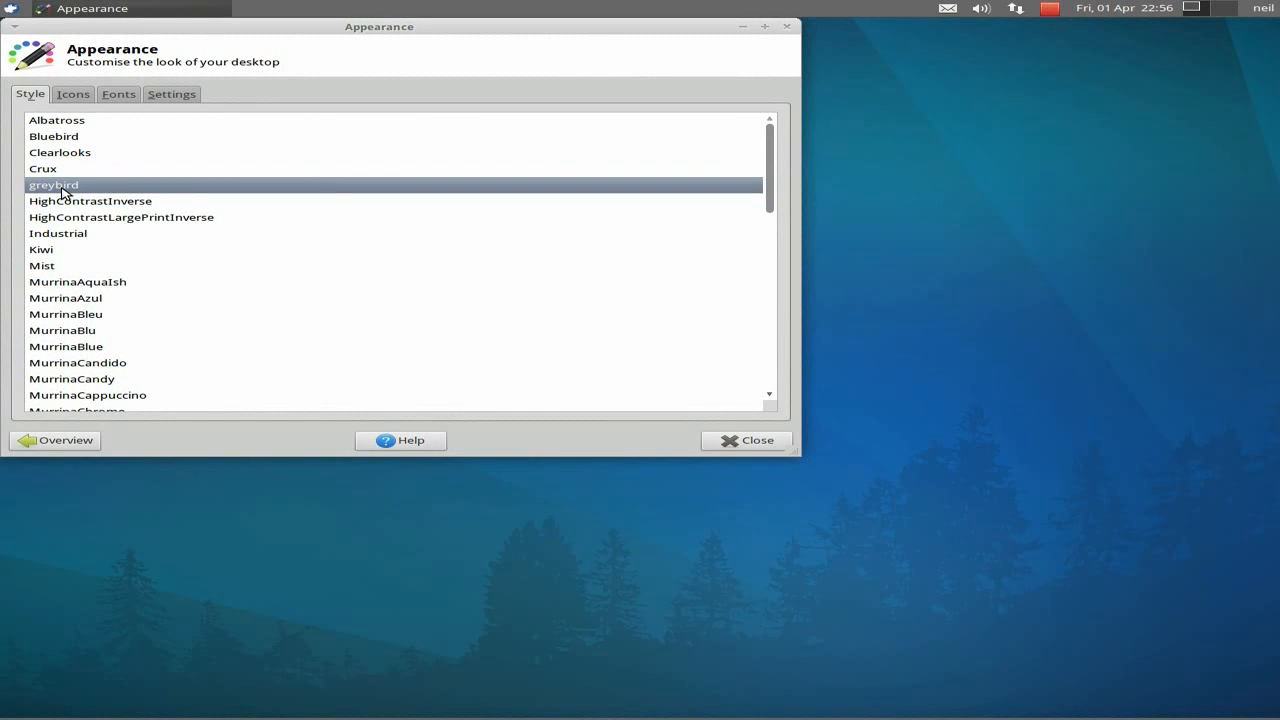
mouse_move(539, 142)
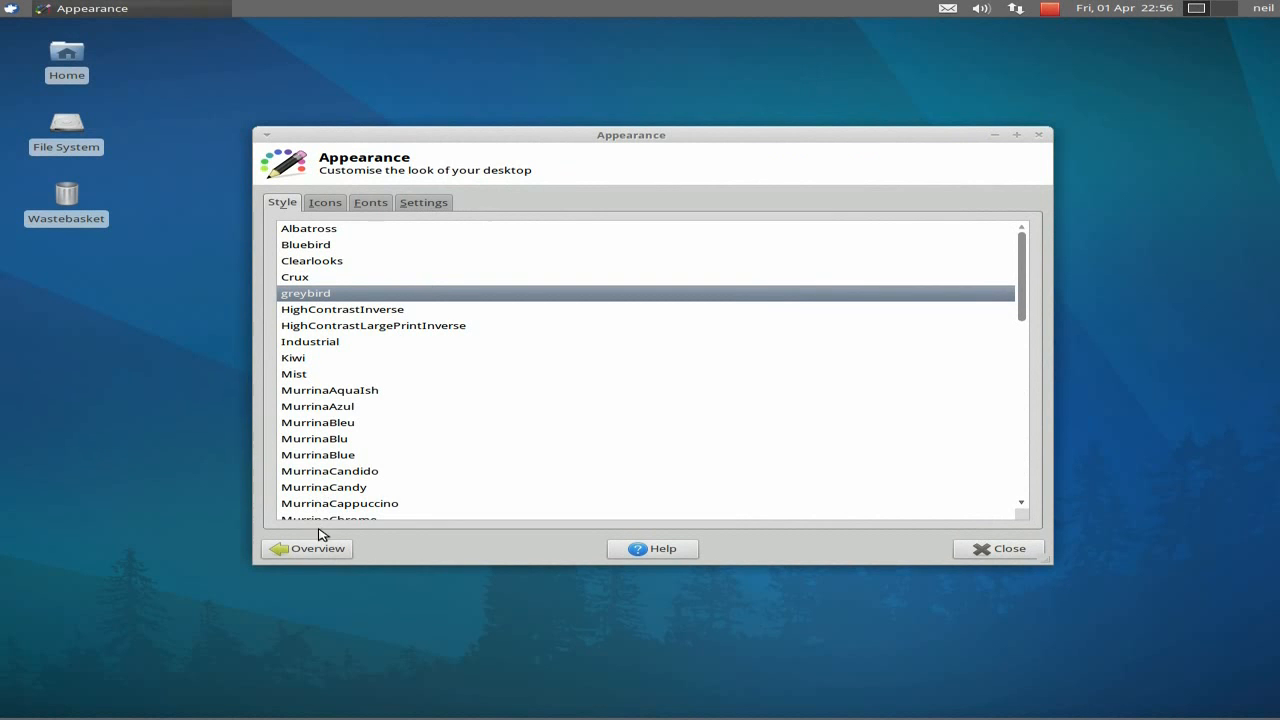
Step: Preview the Xfce-4.0, Xfce-4.6 and another Xfce style, then close Appearance
scroll("down", 3)
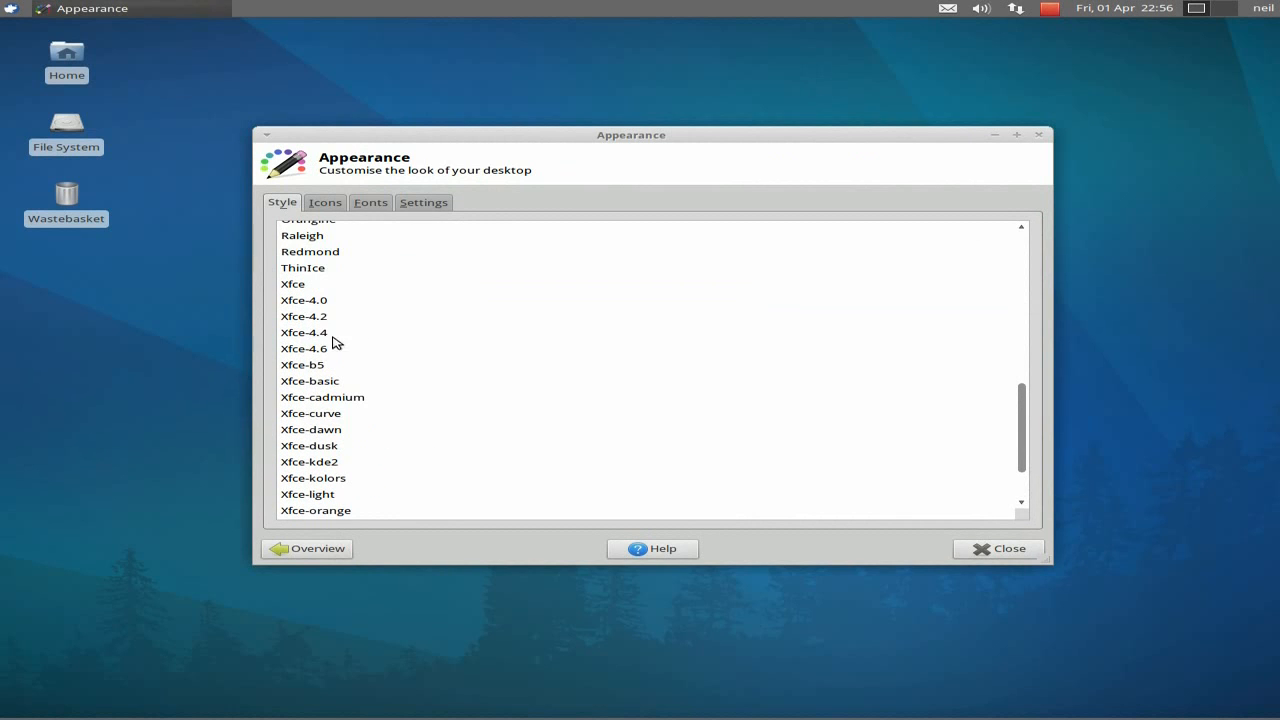
left_click(304, 311)
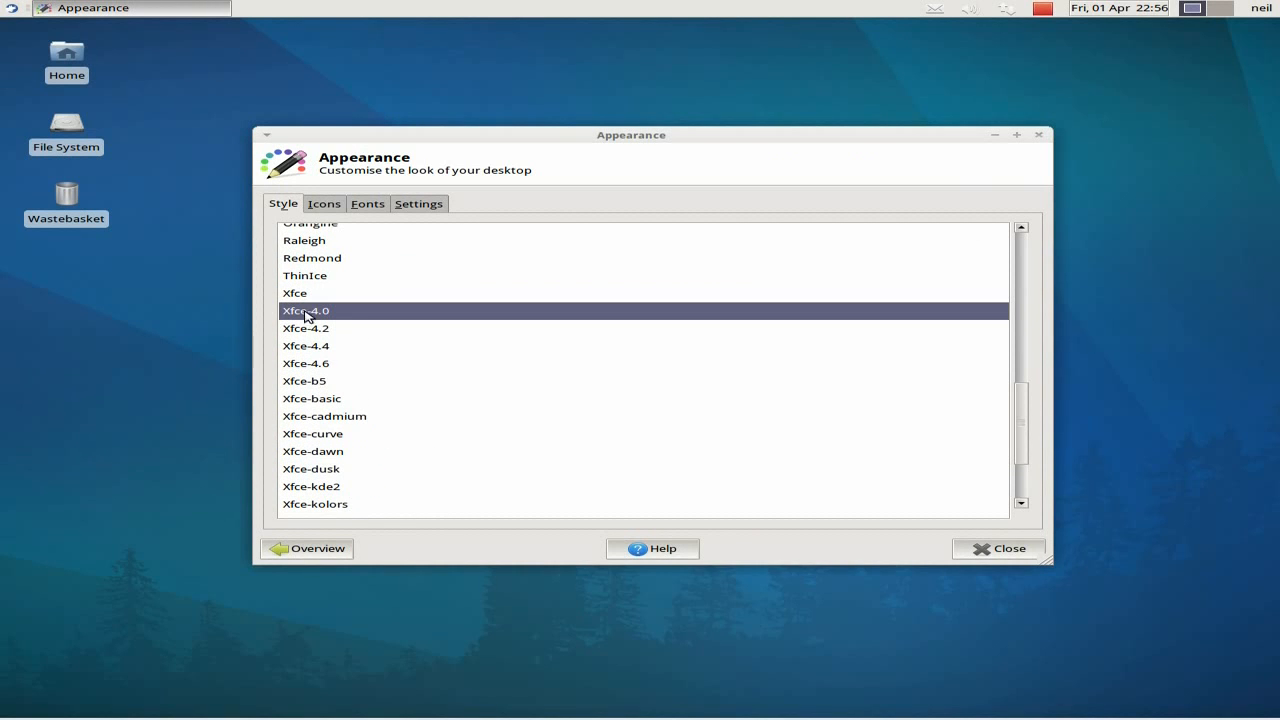
left_click(306, 345)
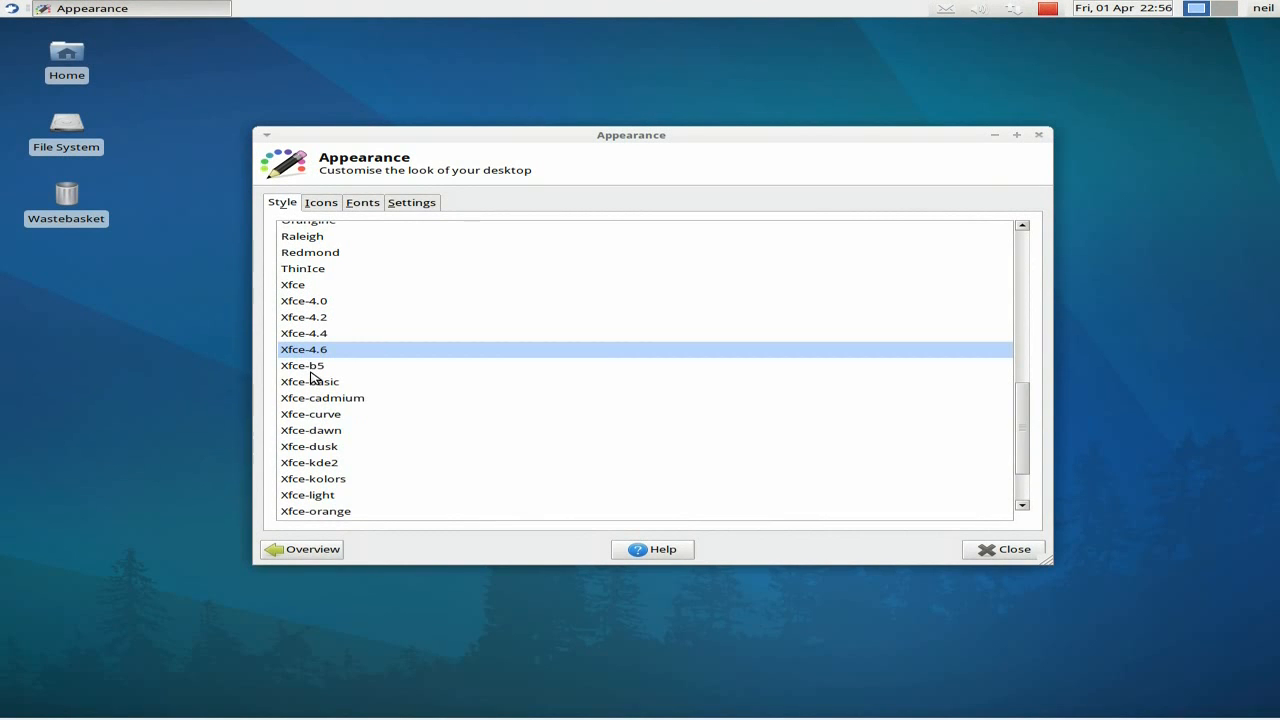
left_click(312, 381)
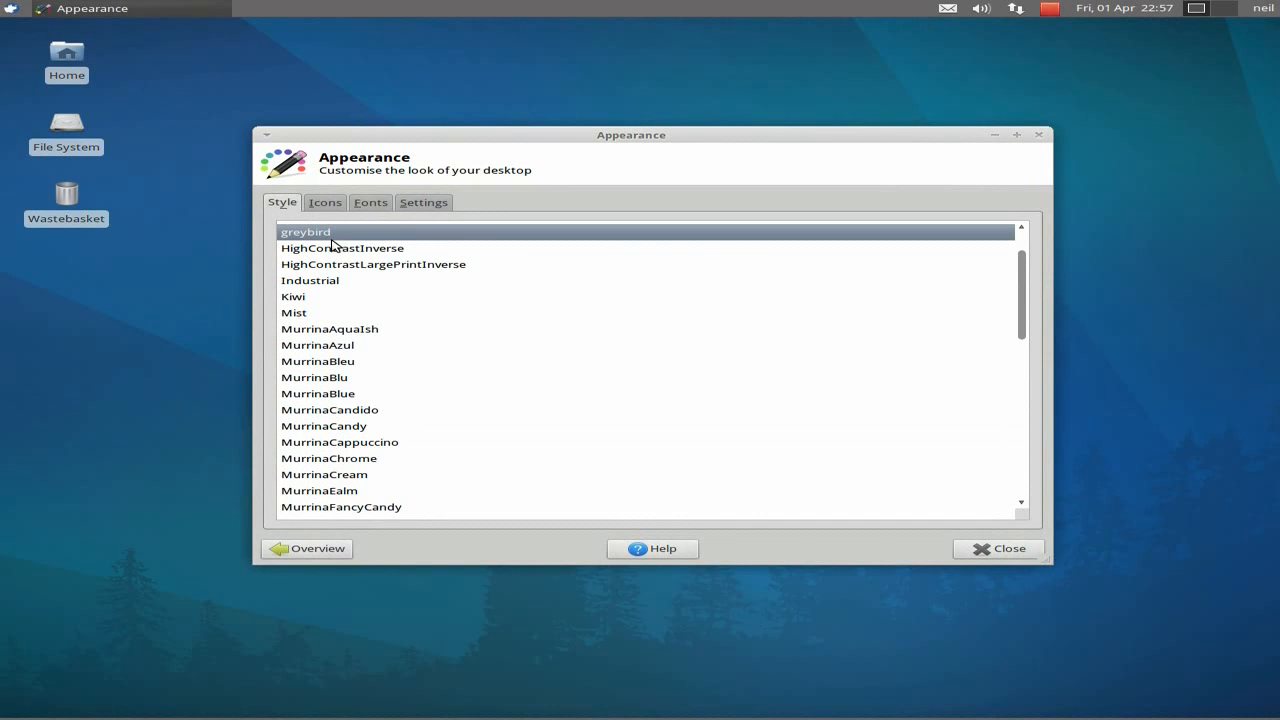
left_click(999, 548)
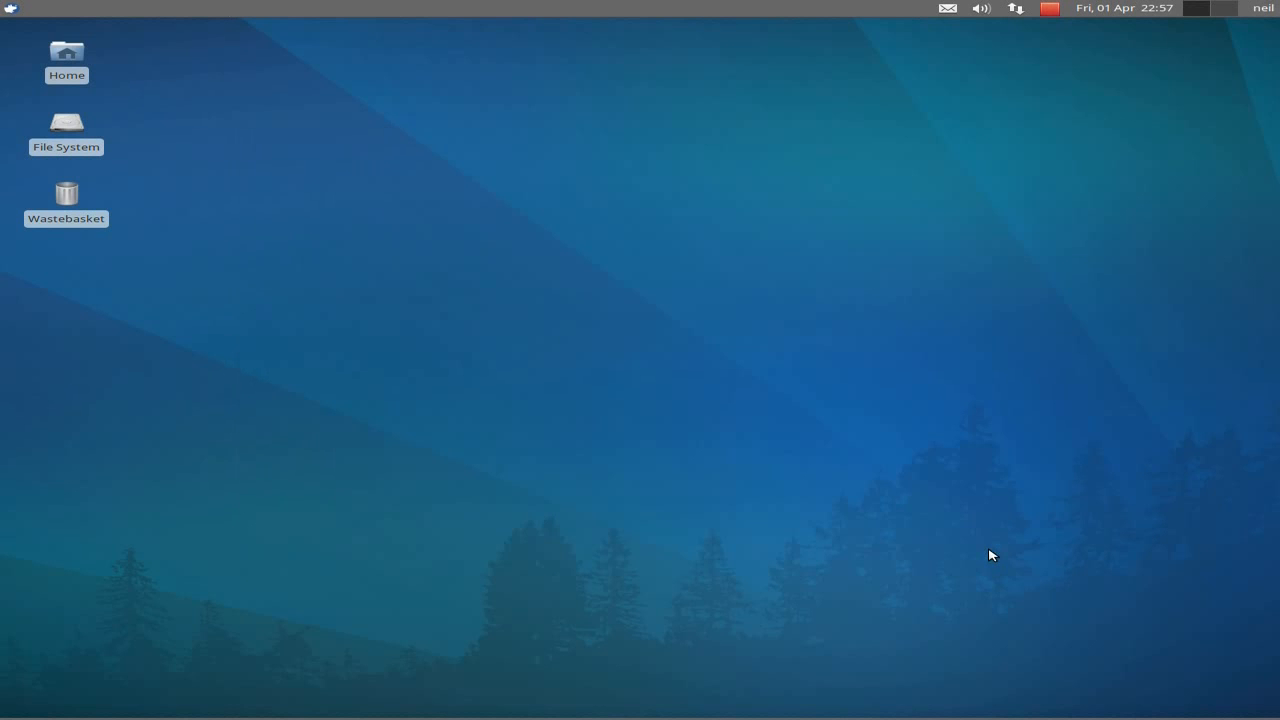
mouse_move(668, 434)
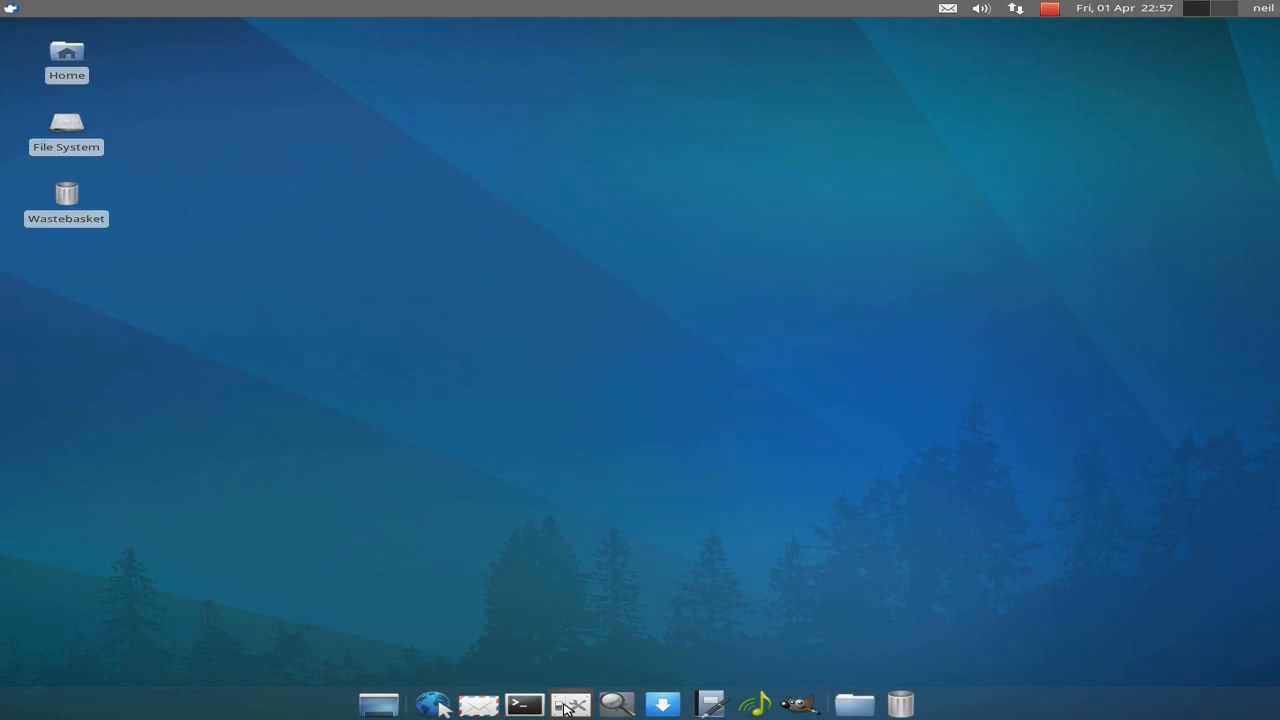
Step: View Display settings, raise the workspace count to 4, then close Settings Manager
left_click(577, 705)
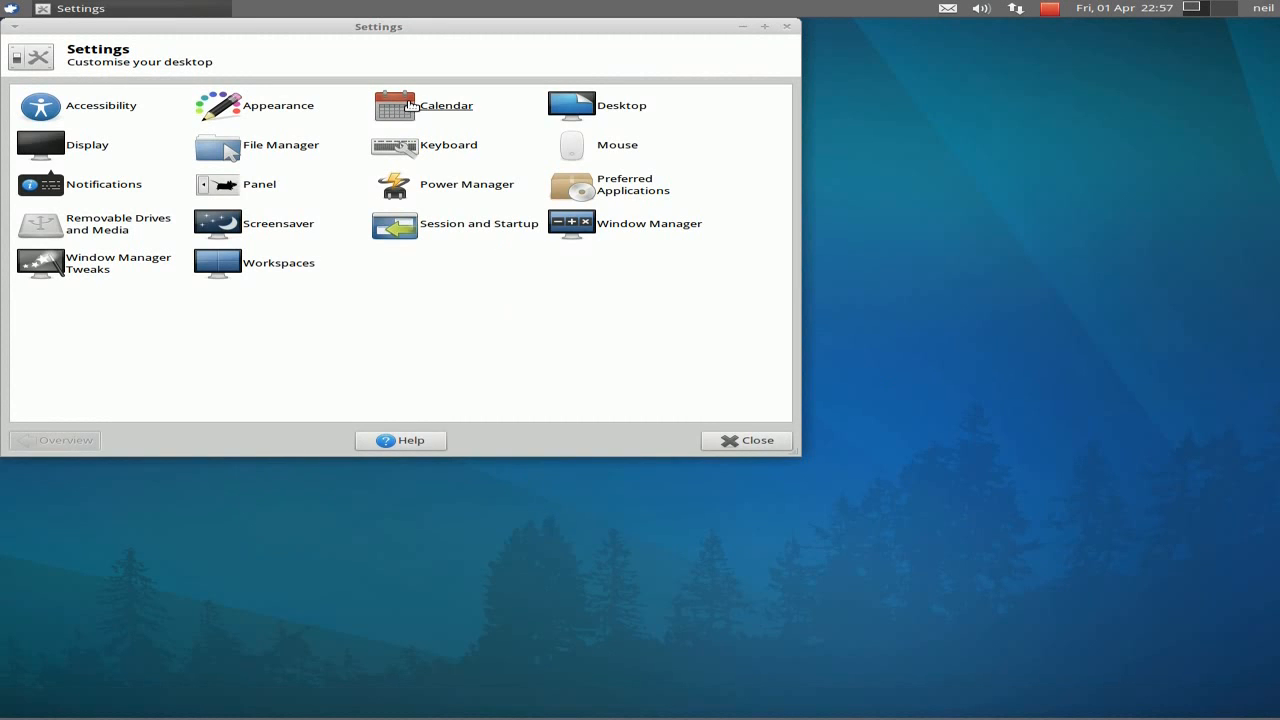
mouse_move(566, 110)
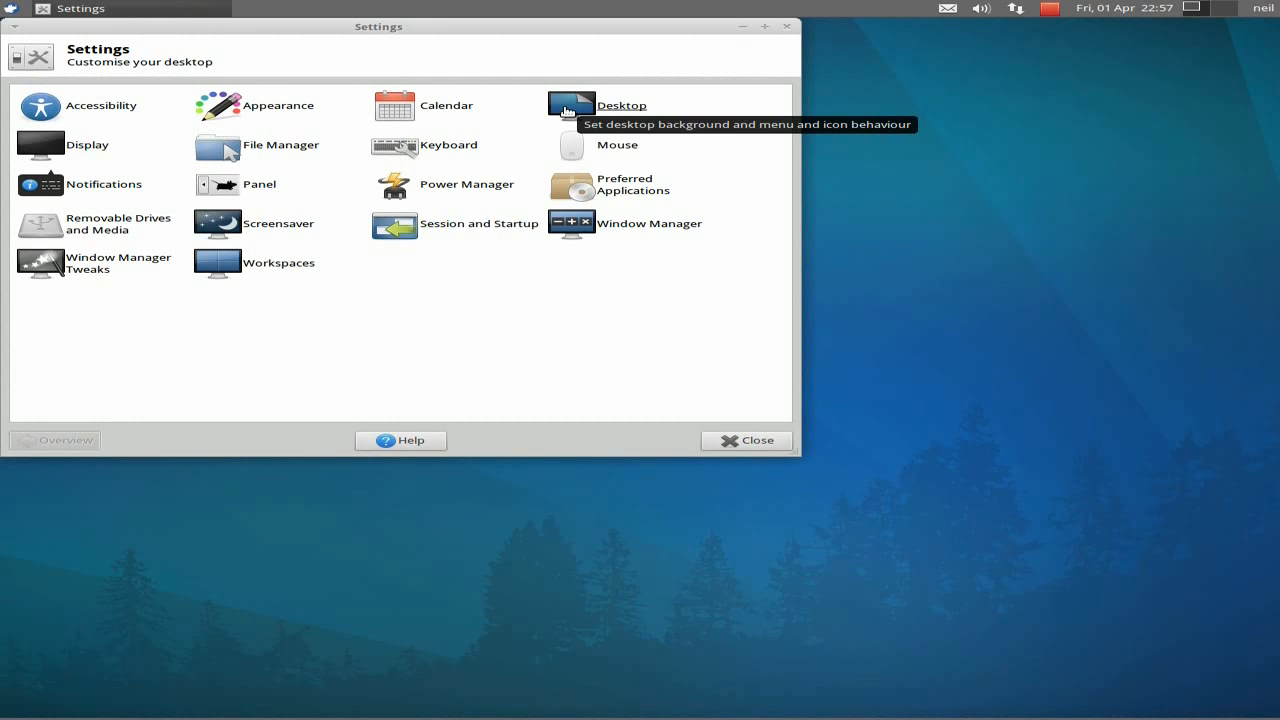
mouse_move(64, 145)
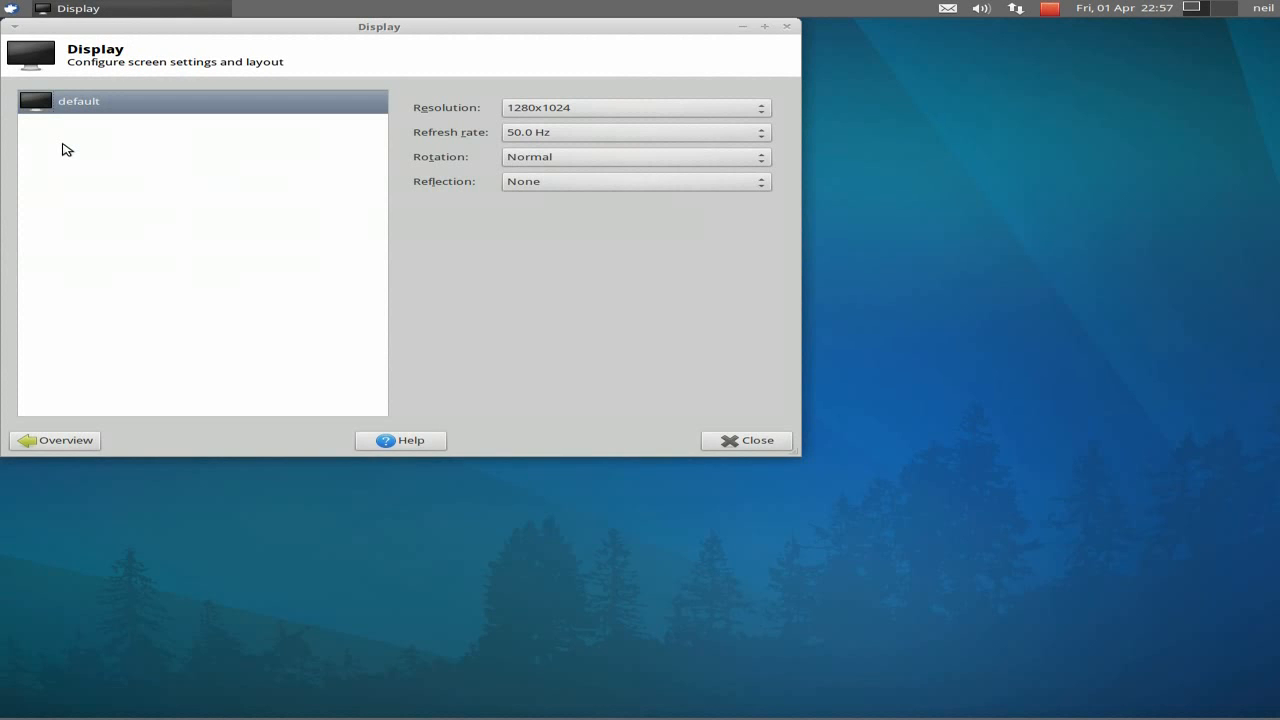
mouse_move(655, 117)
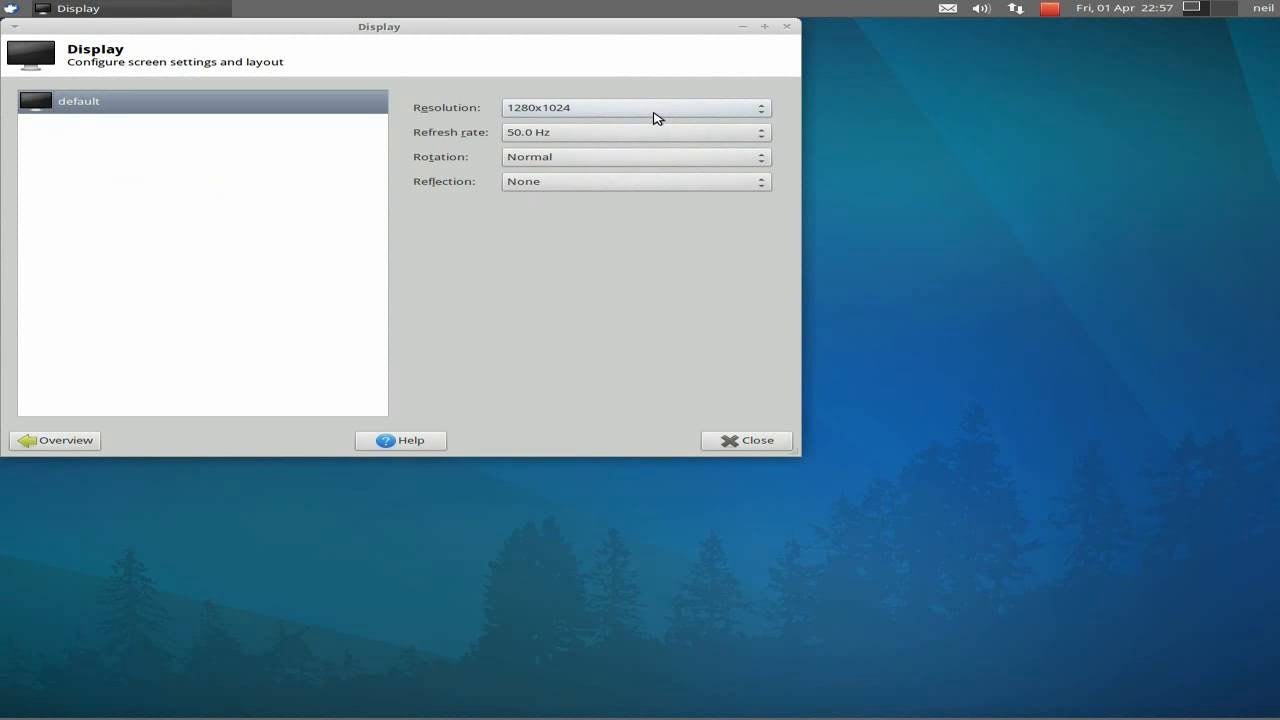
left_click(747, 440)
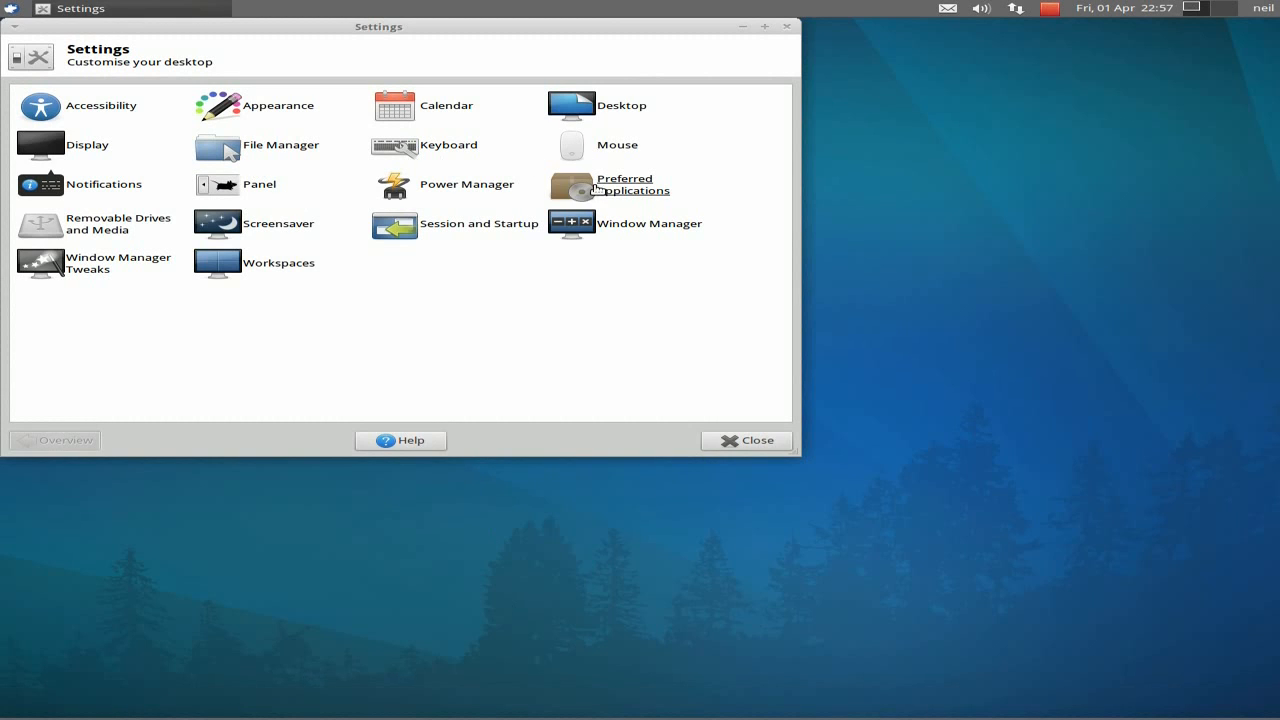
mouse_move(245, 184)
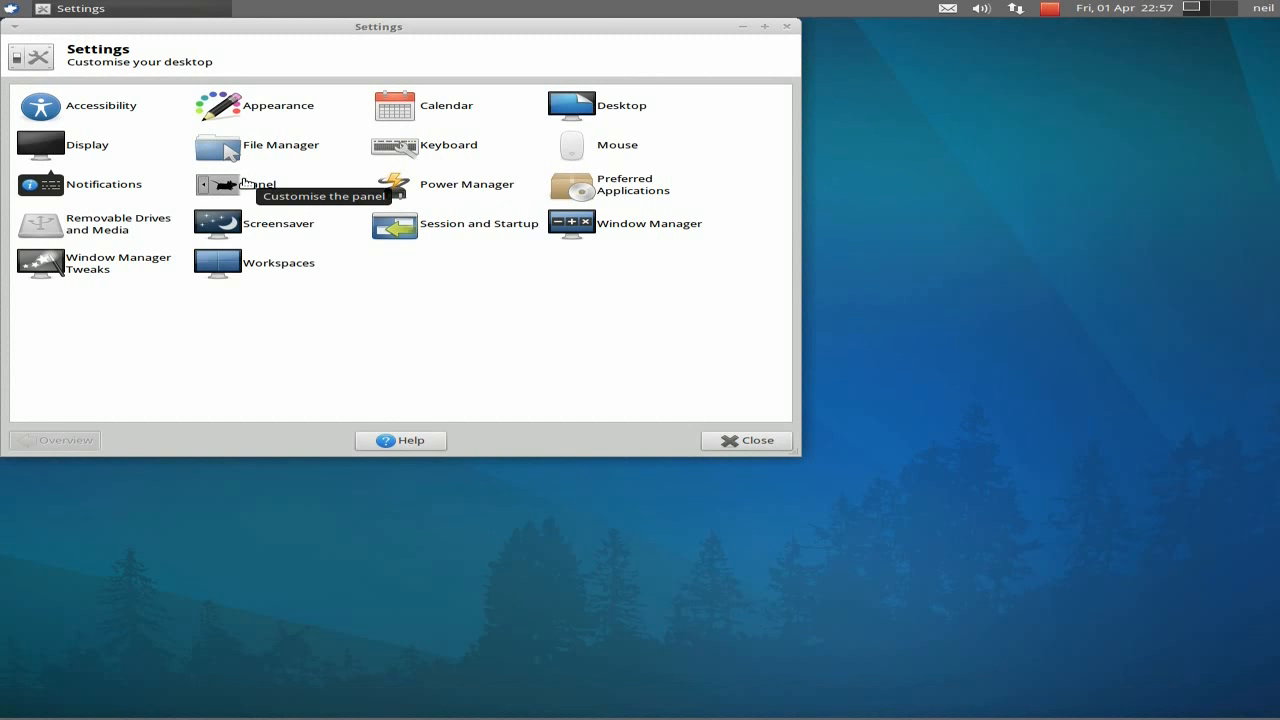
mouse_move(55, 223)
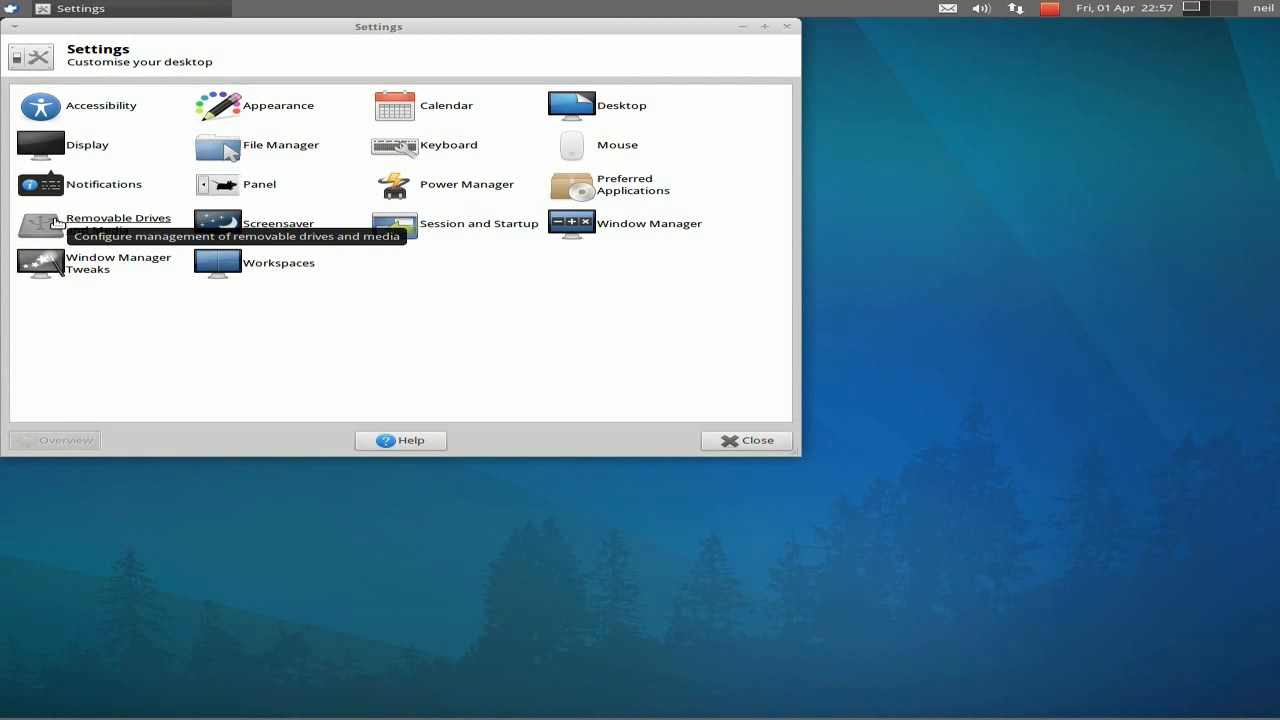
mouse_move(419, 233)
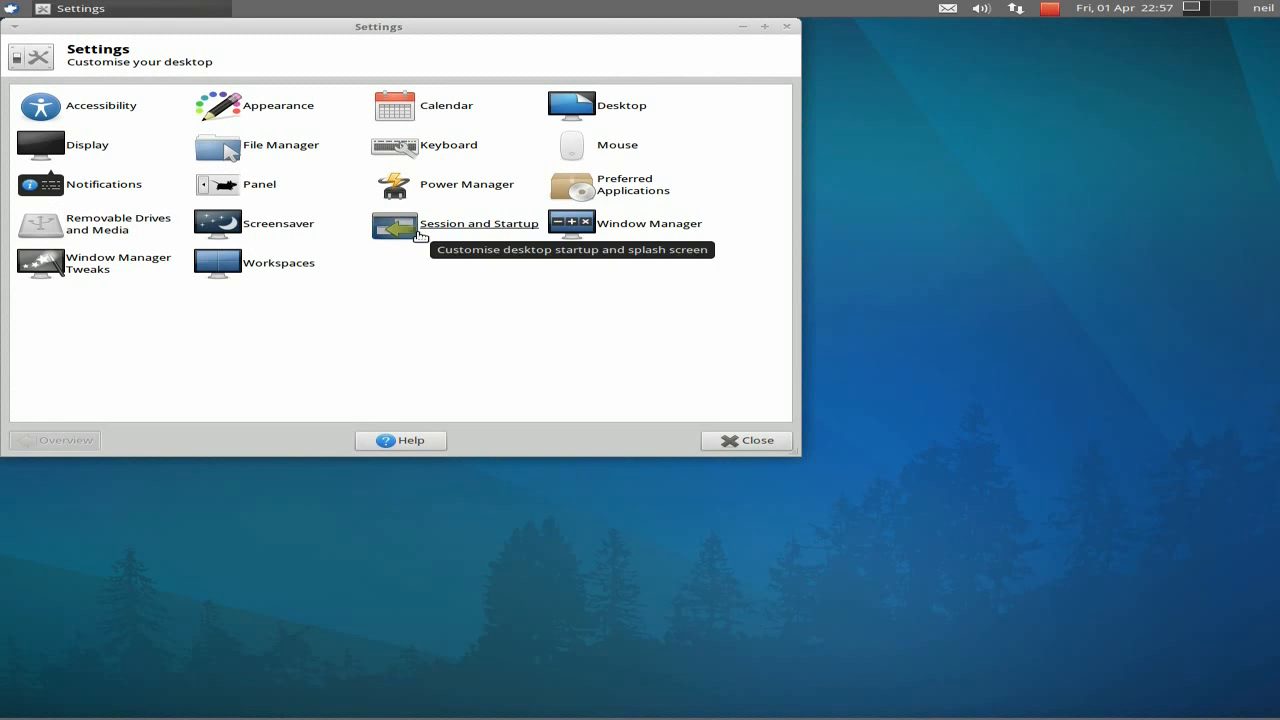
mouse_move(572, 223)
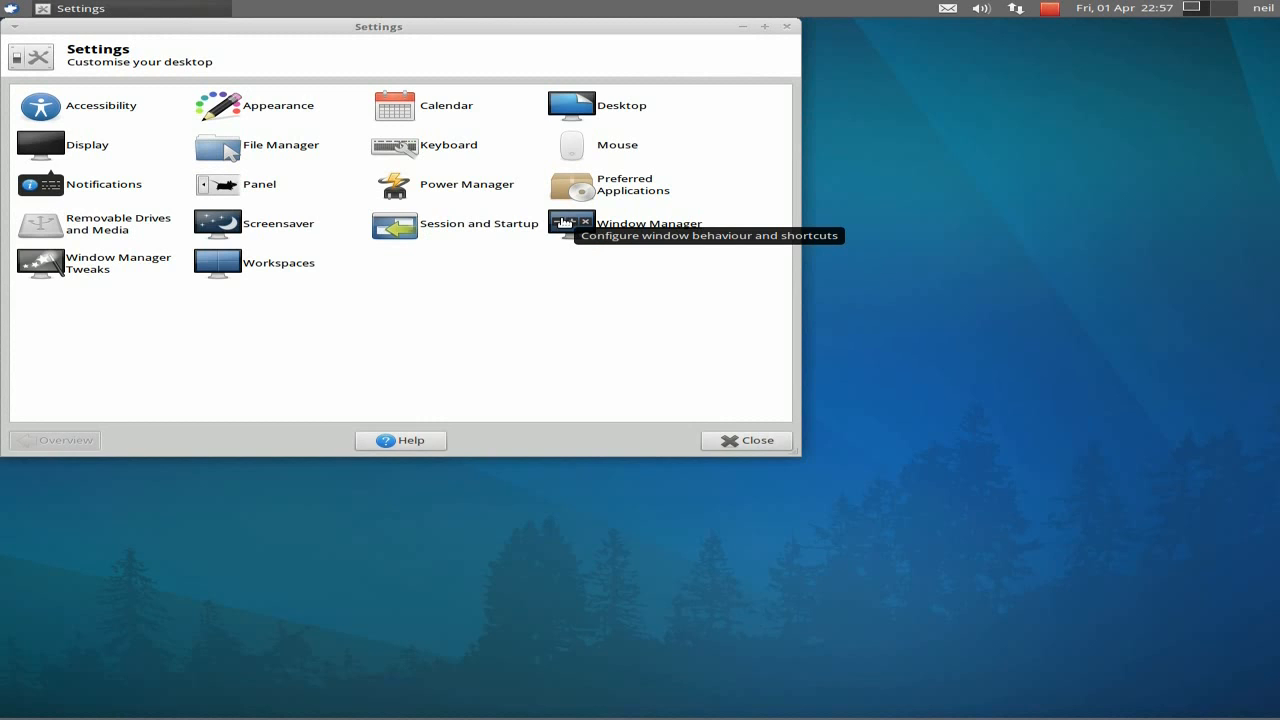
left_click(217, 263)
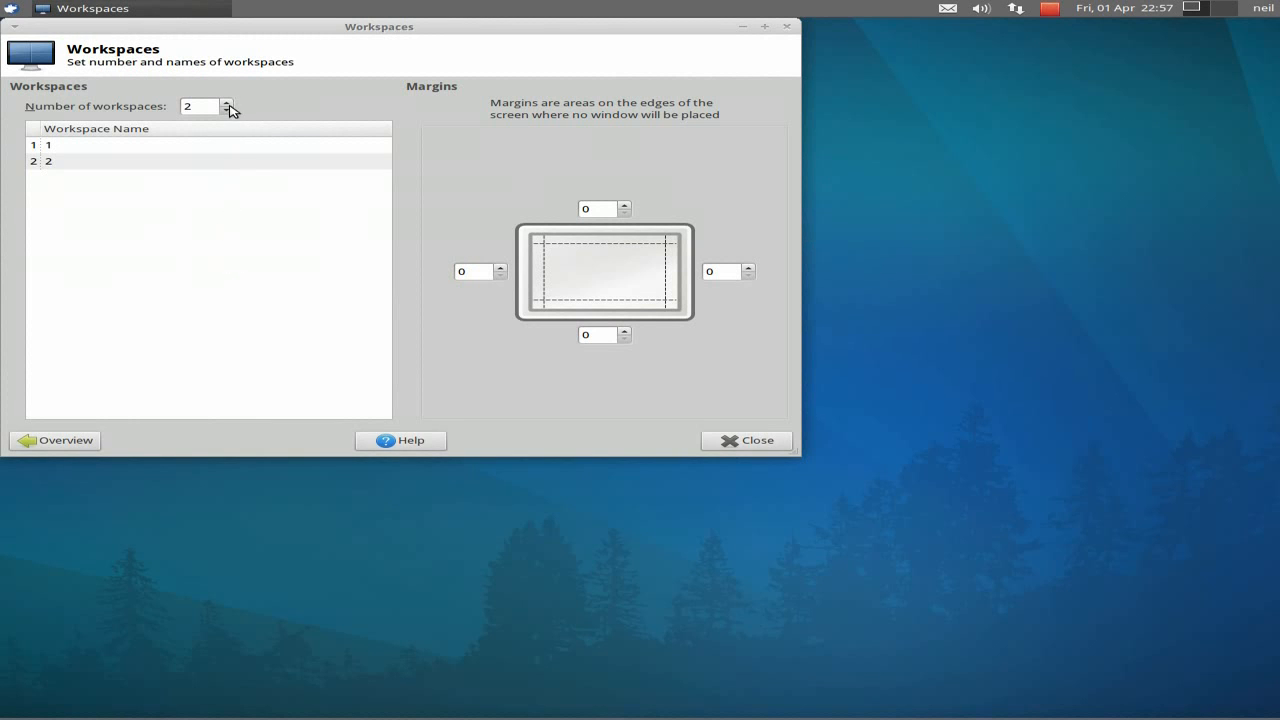
left_click(227, 101)
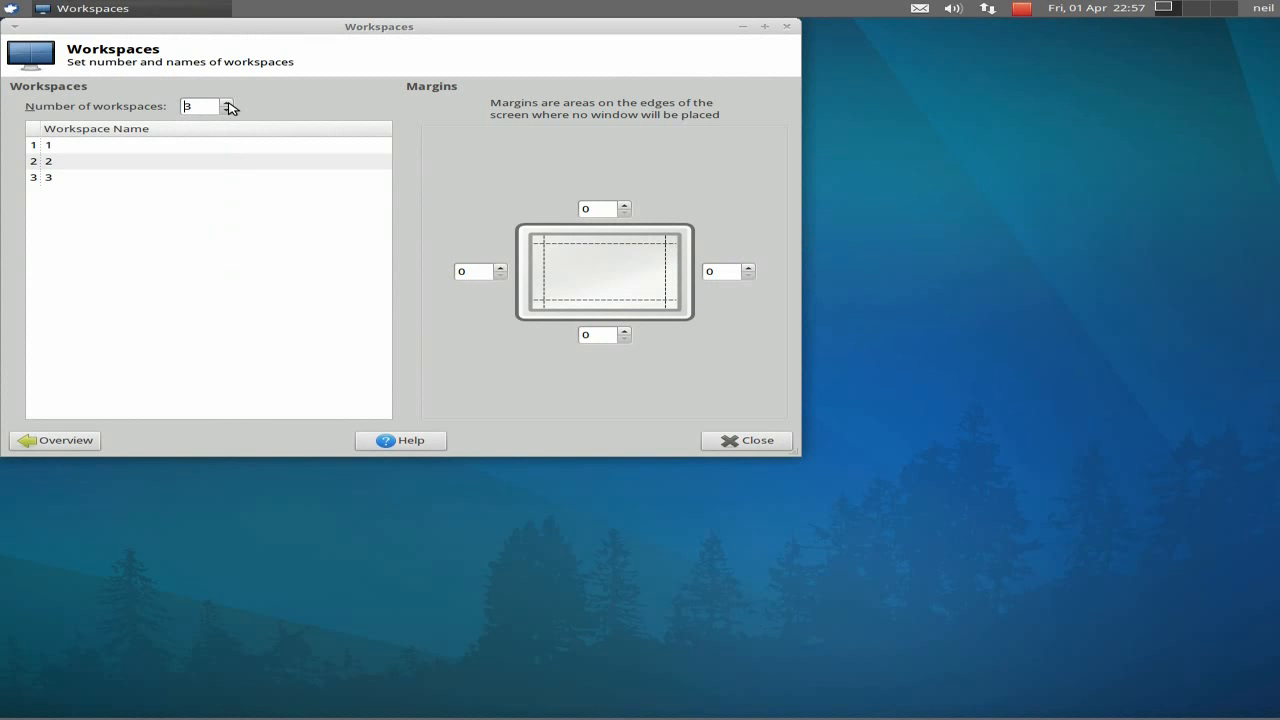
left_click(228, 102)
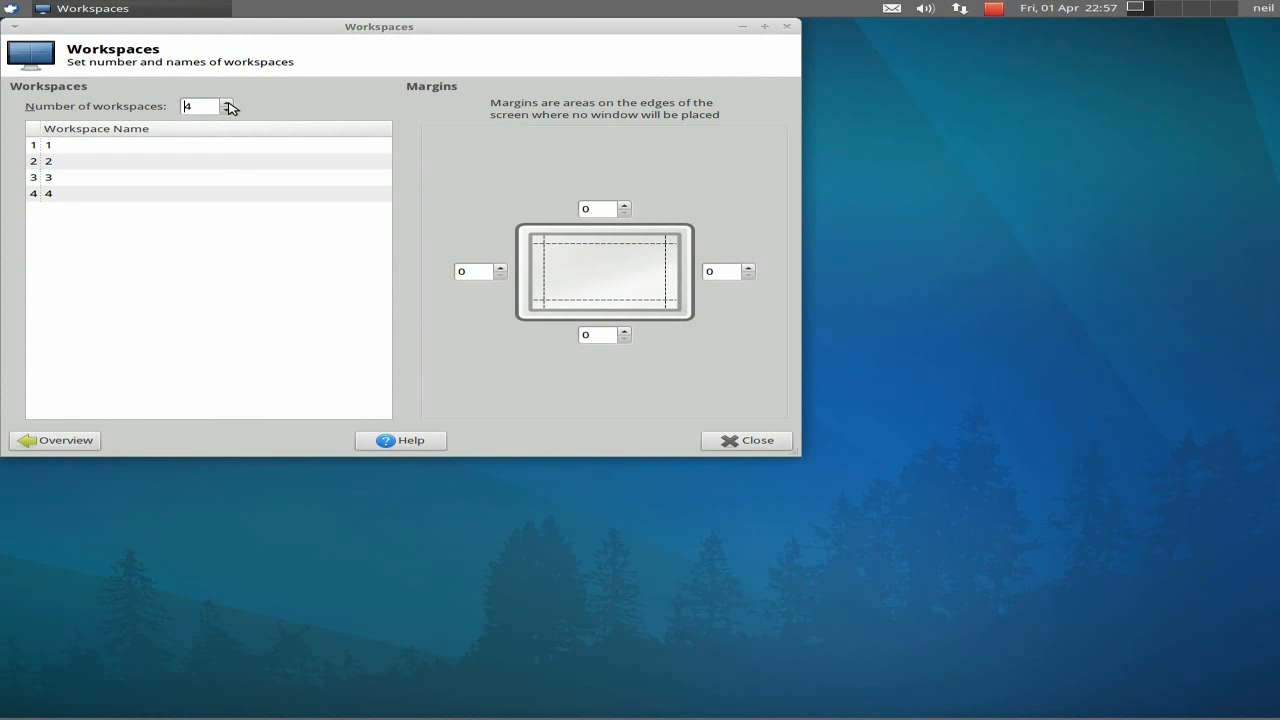
left_click(748, 440)
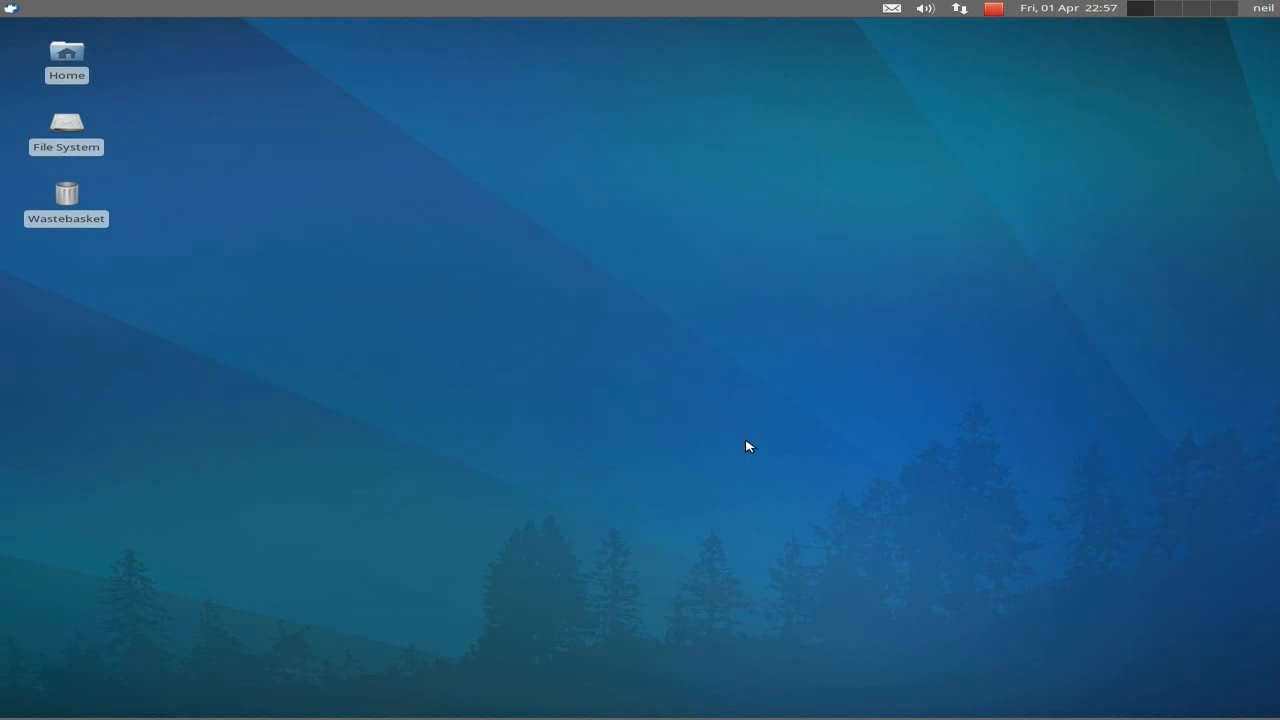
mouse_move(1203, 12)
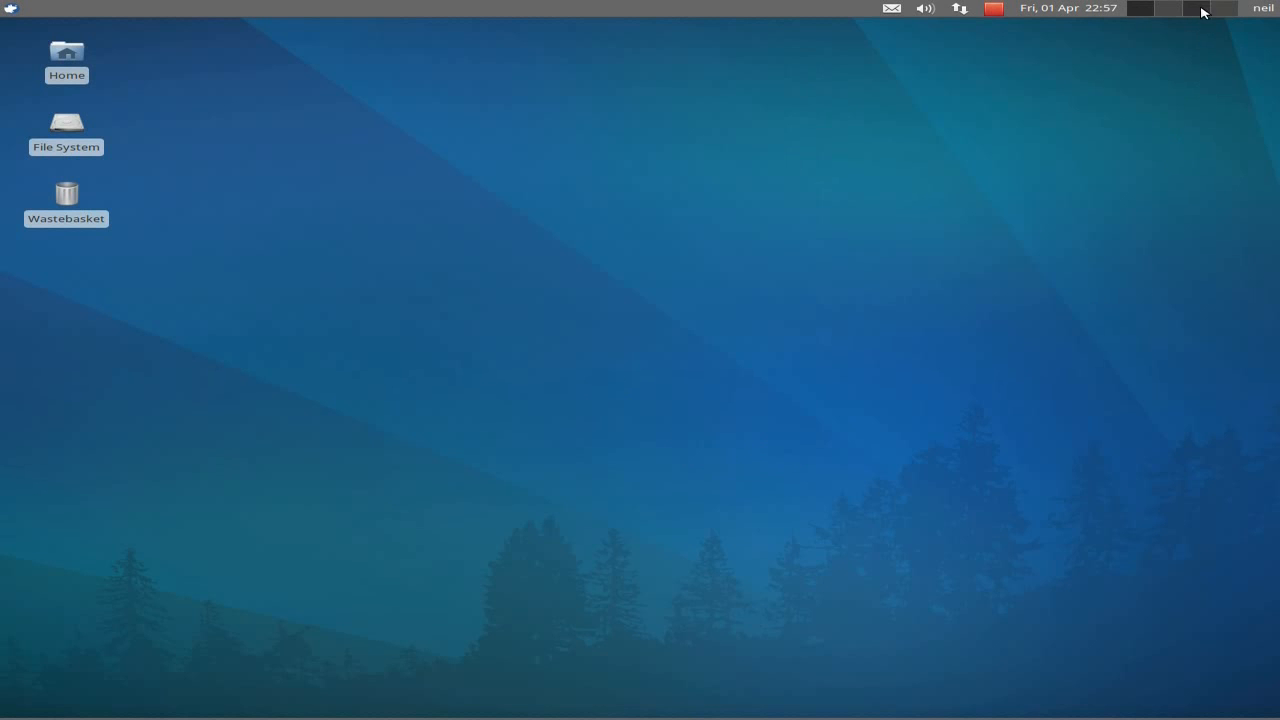
mouse_move(1072, 180)
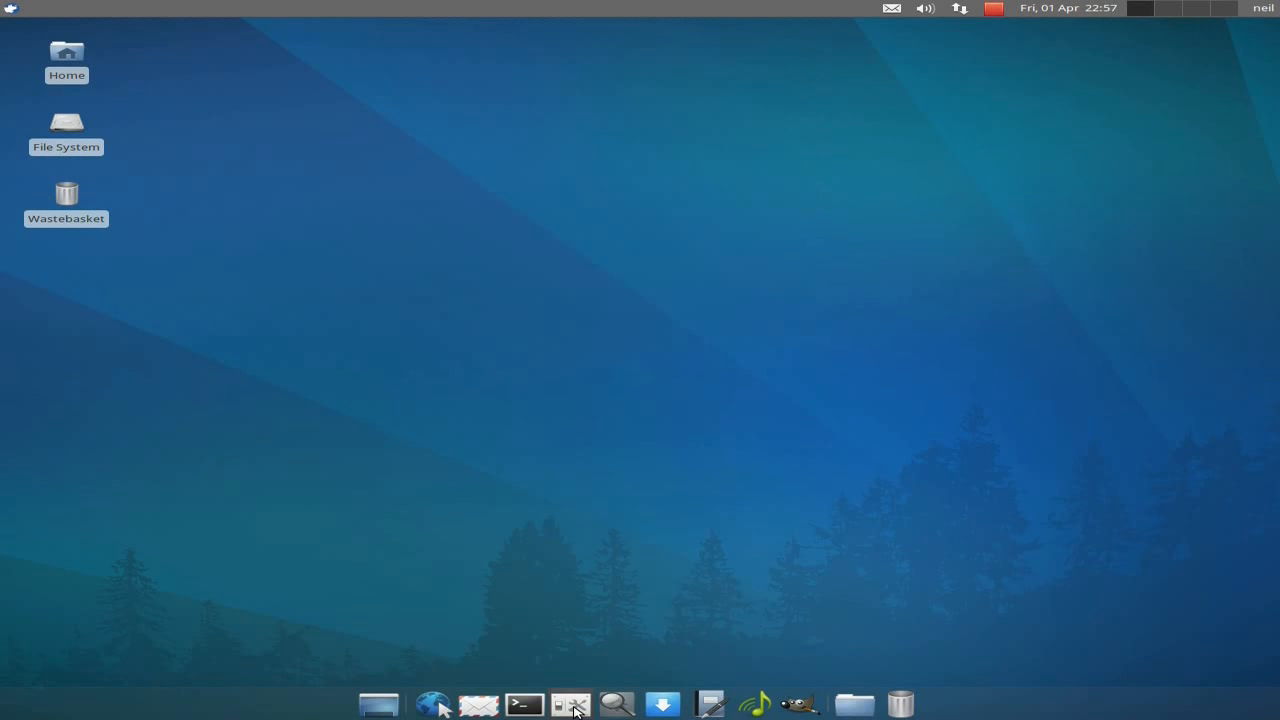
left_click(570, 704)
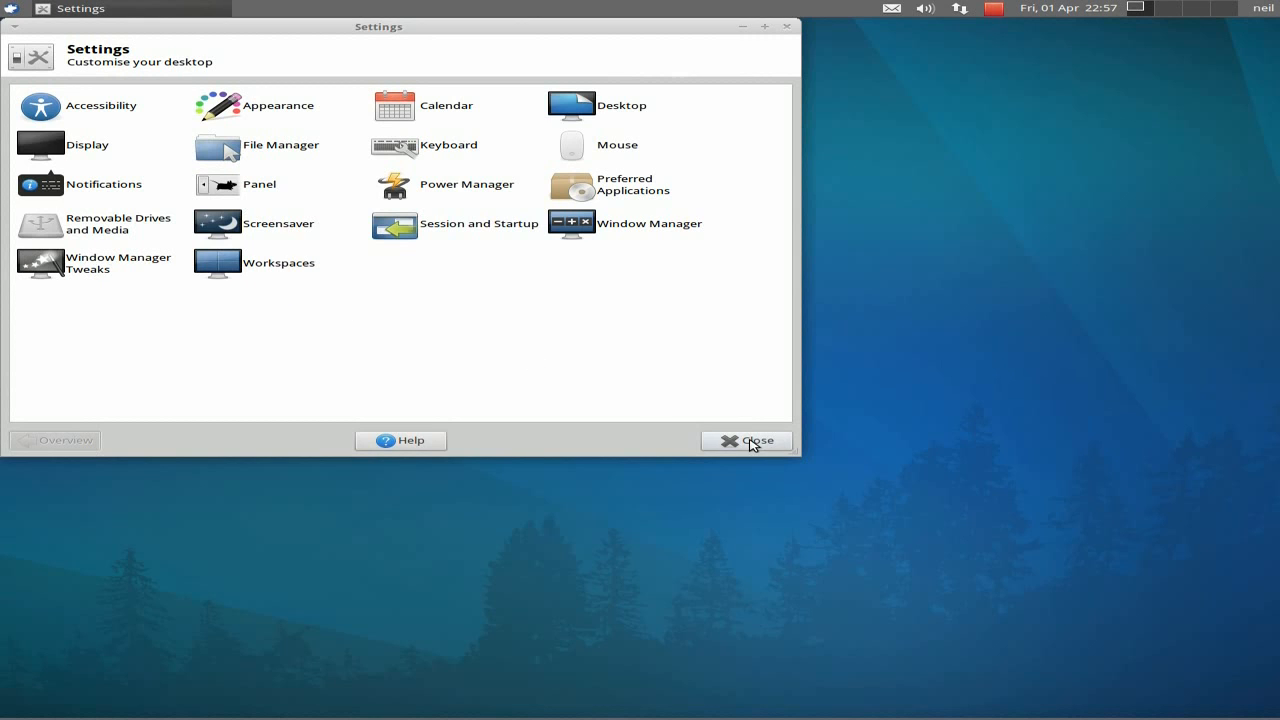
left_click(754, 441)
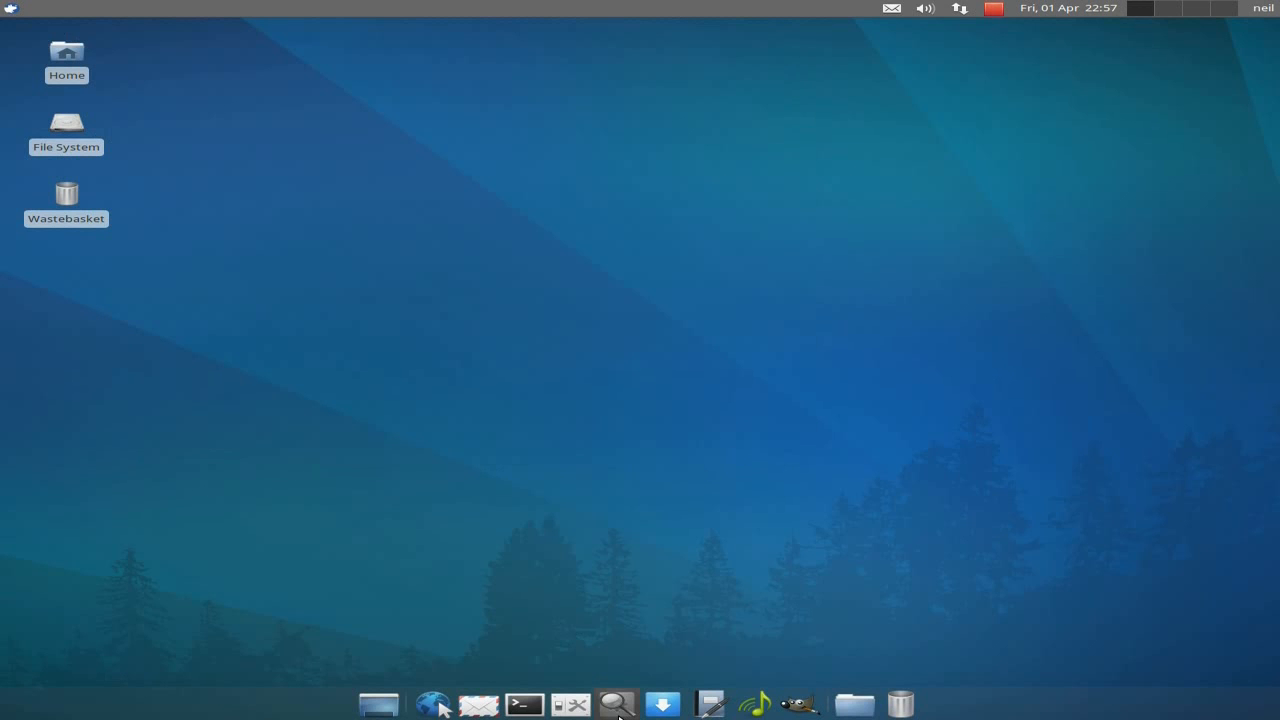
mouse_move(663, 707)
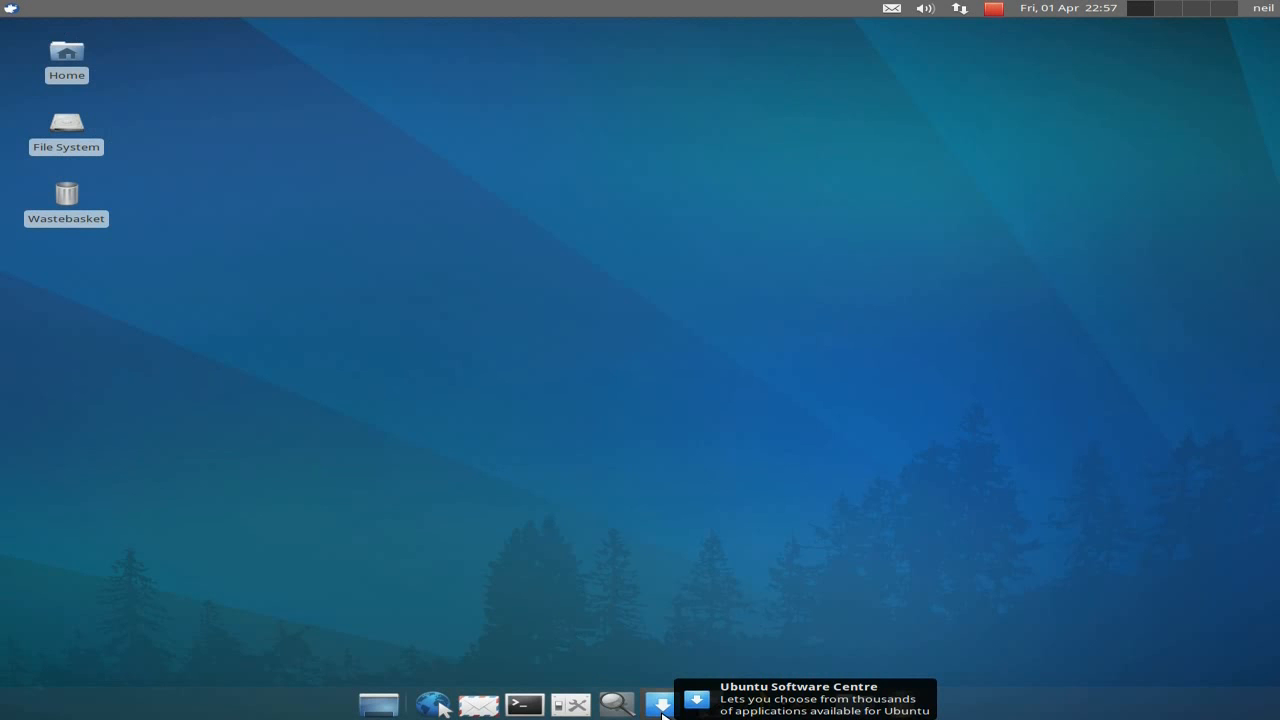
Step: Launch Ubuntu Software Centre from the dock and view the Volley Brawl details page
left_click(662, 705)
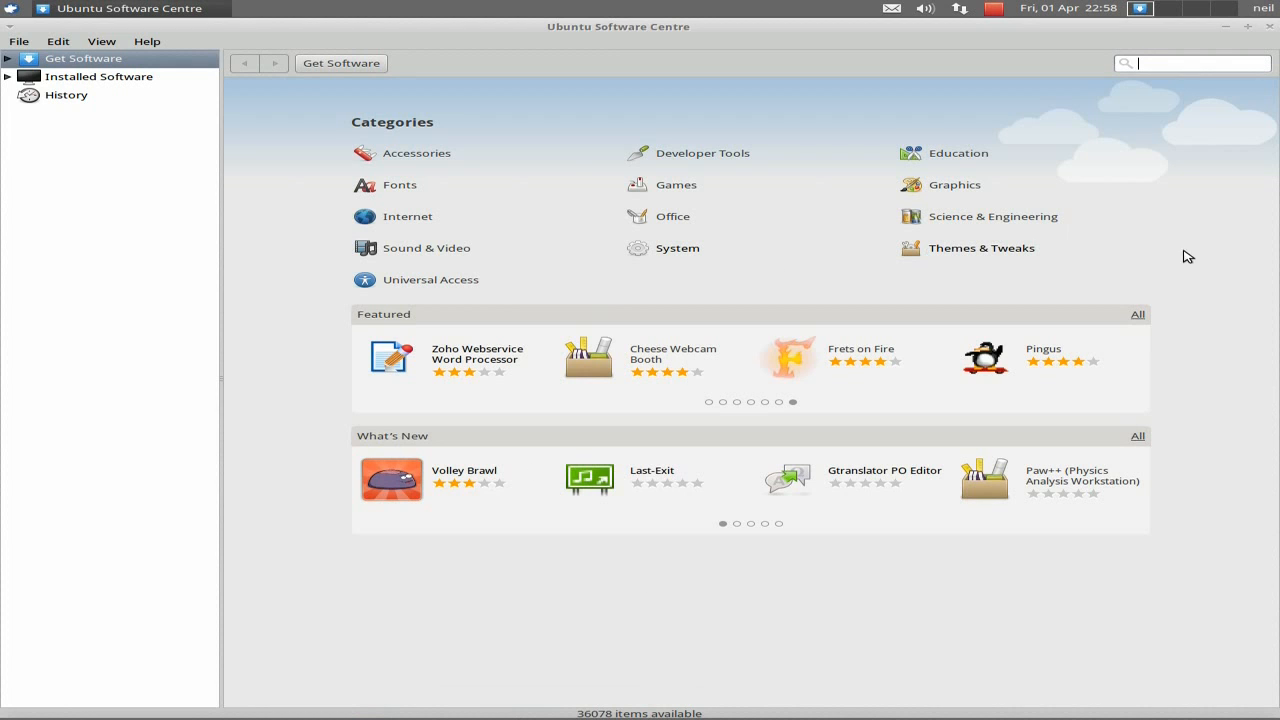
mouse_move(672, 425)
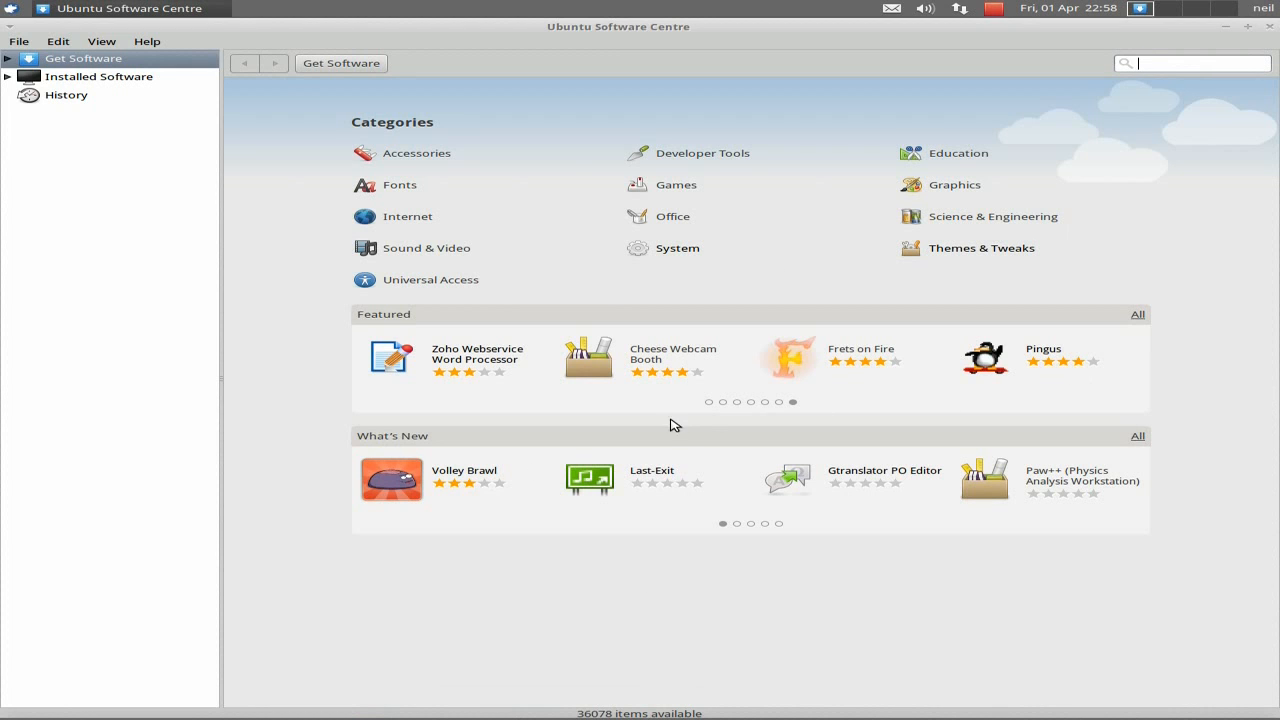
mouse_move(662, 376)
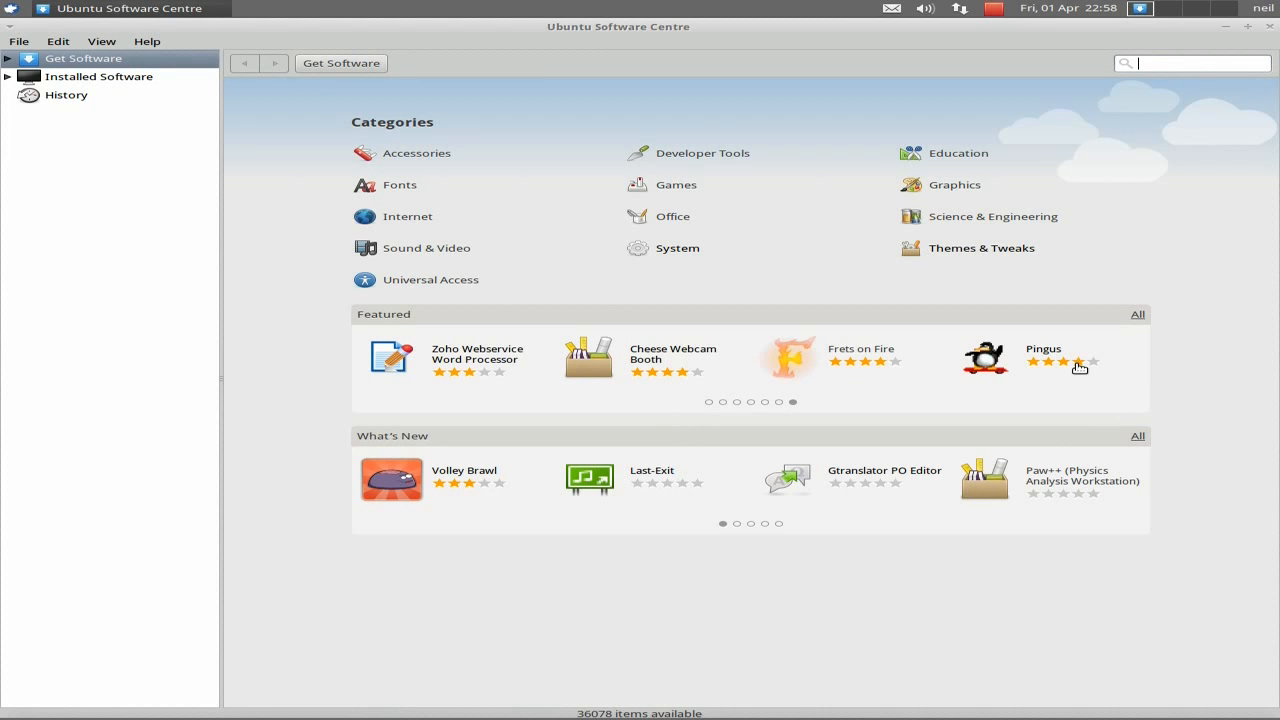
mouse_move(872, 480)
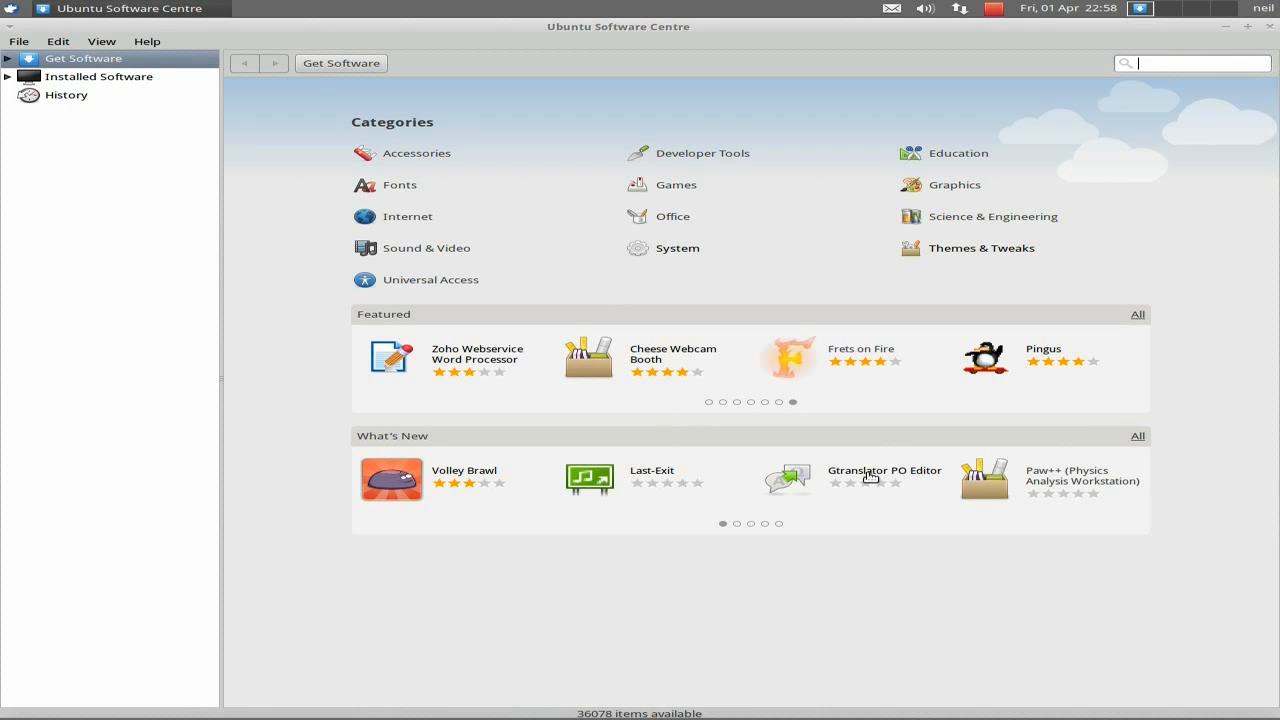
mouse_move(455, 487)
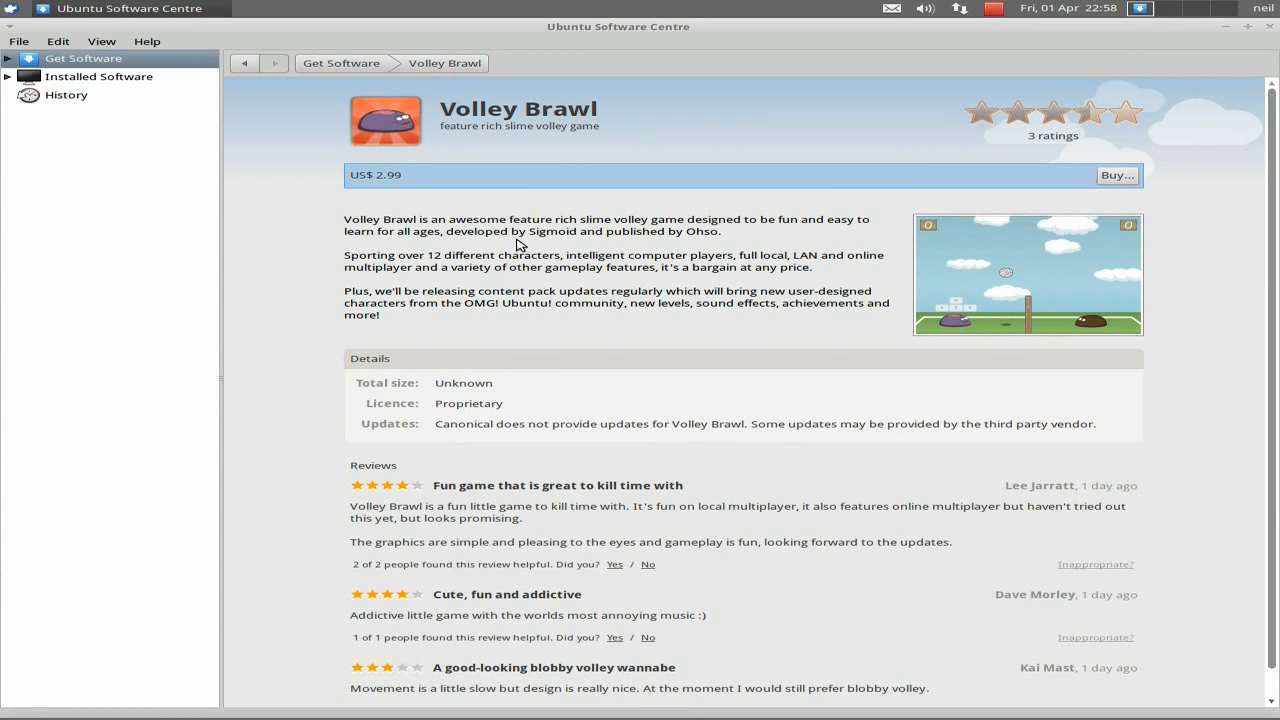
mouse_move(519, 329)
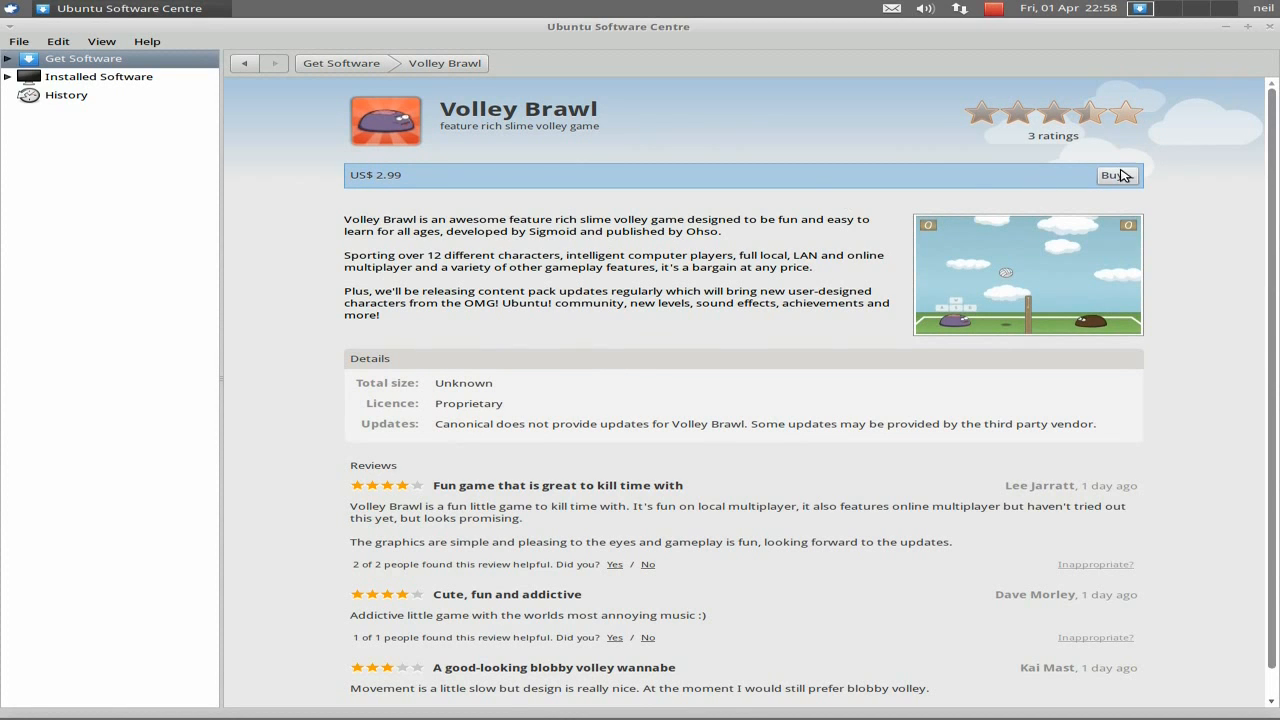
mouse_move(459, 178)
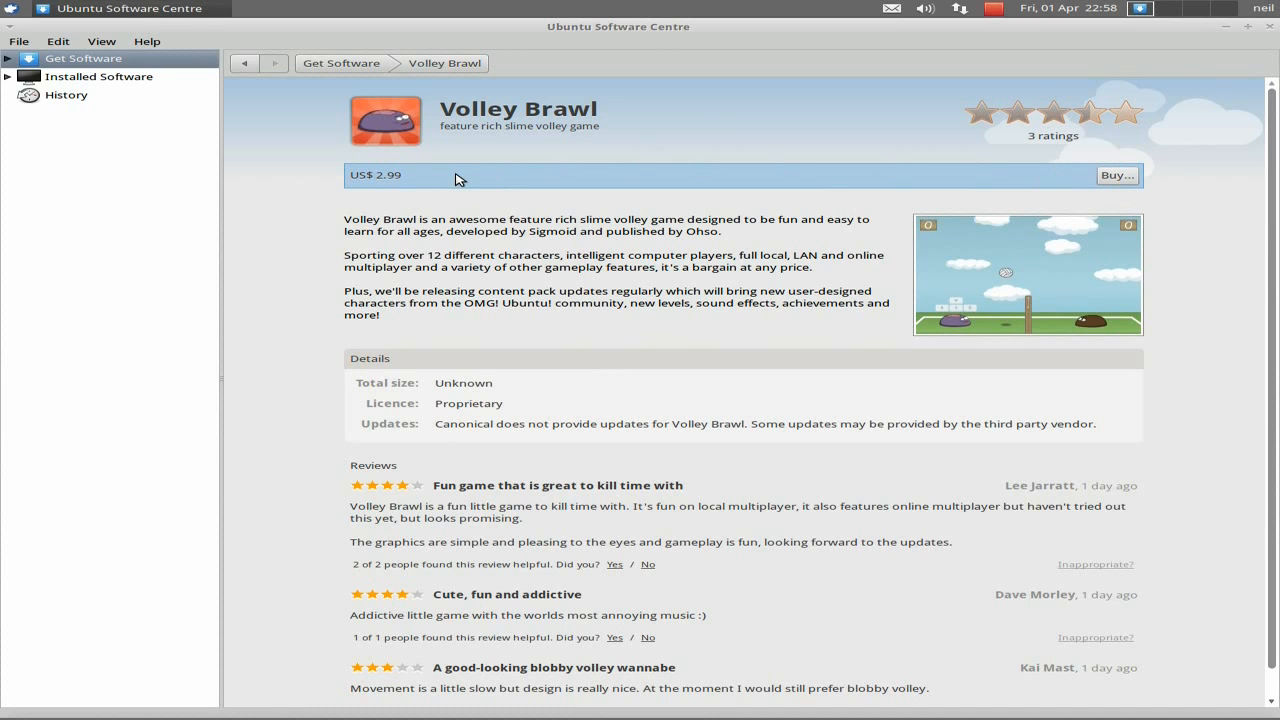
mouse_move(727, 181)
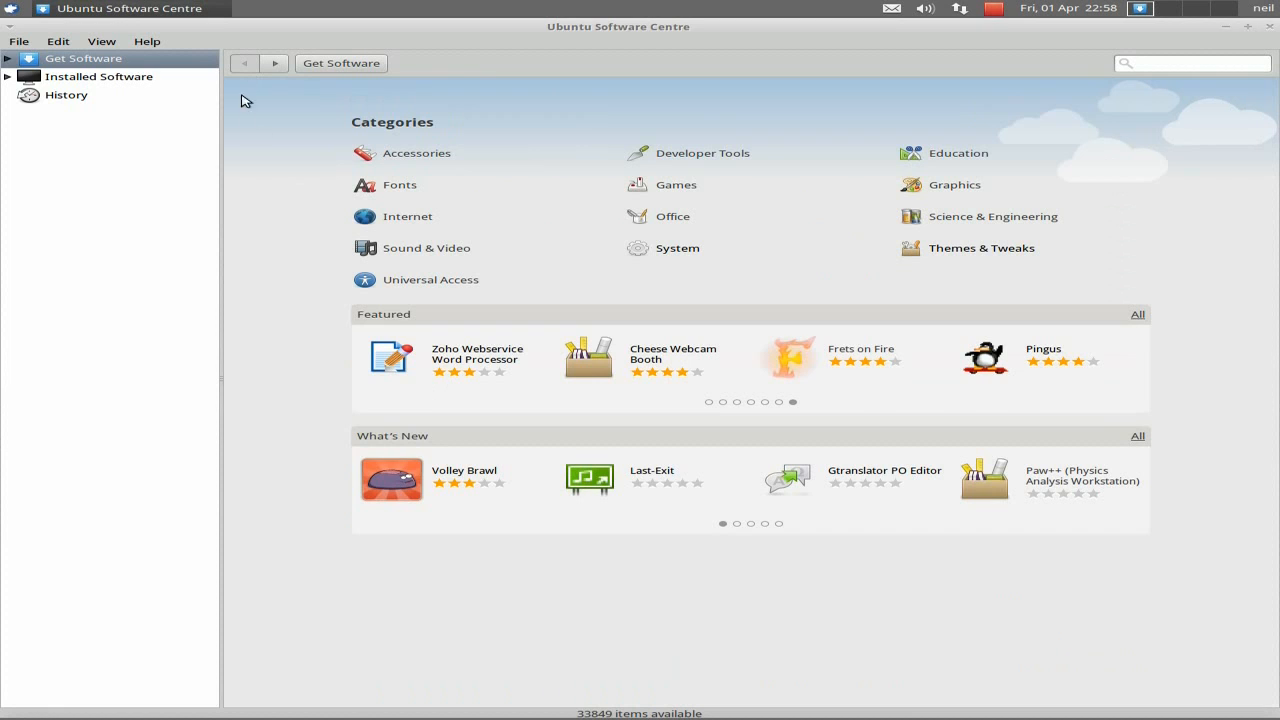
mouse_move(665, 488)
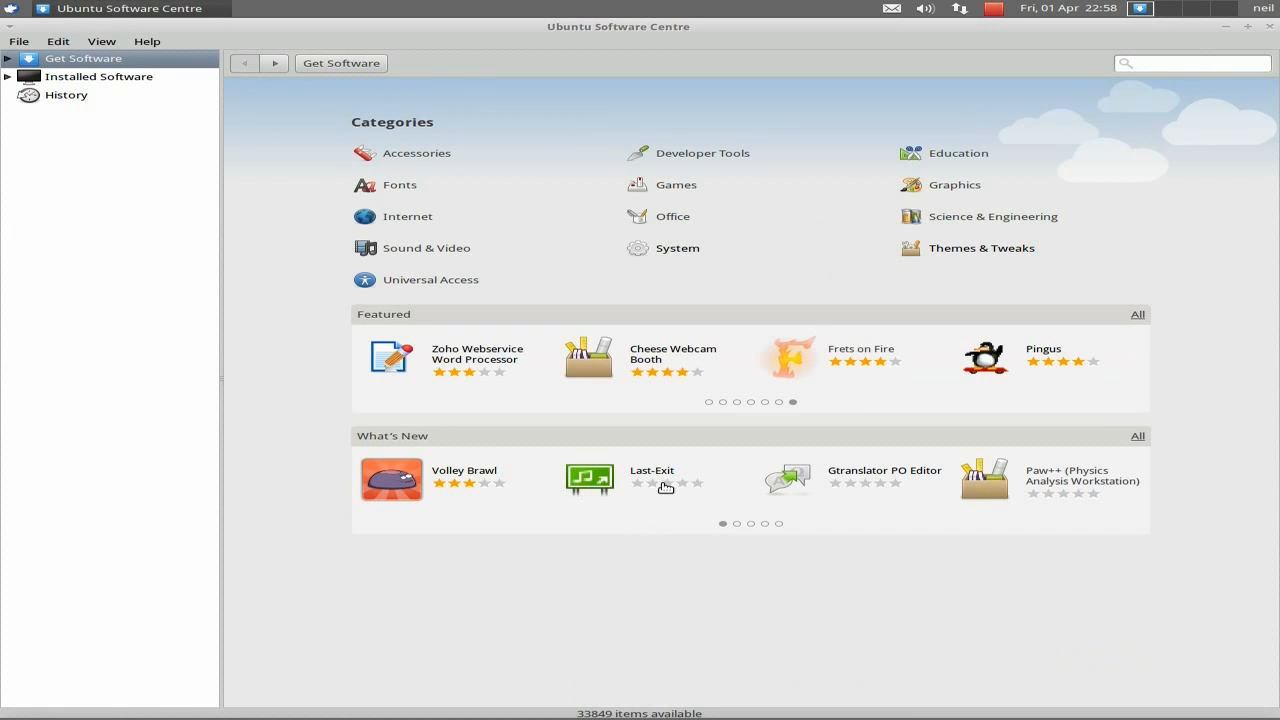
left_click(650, 470)
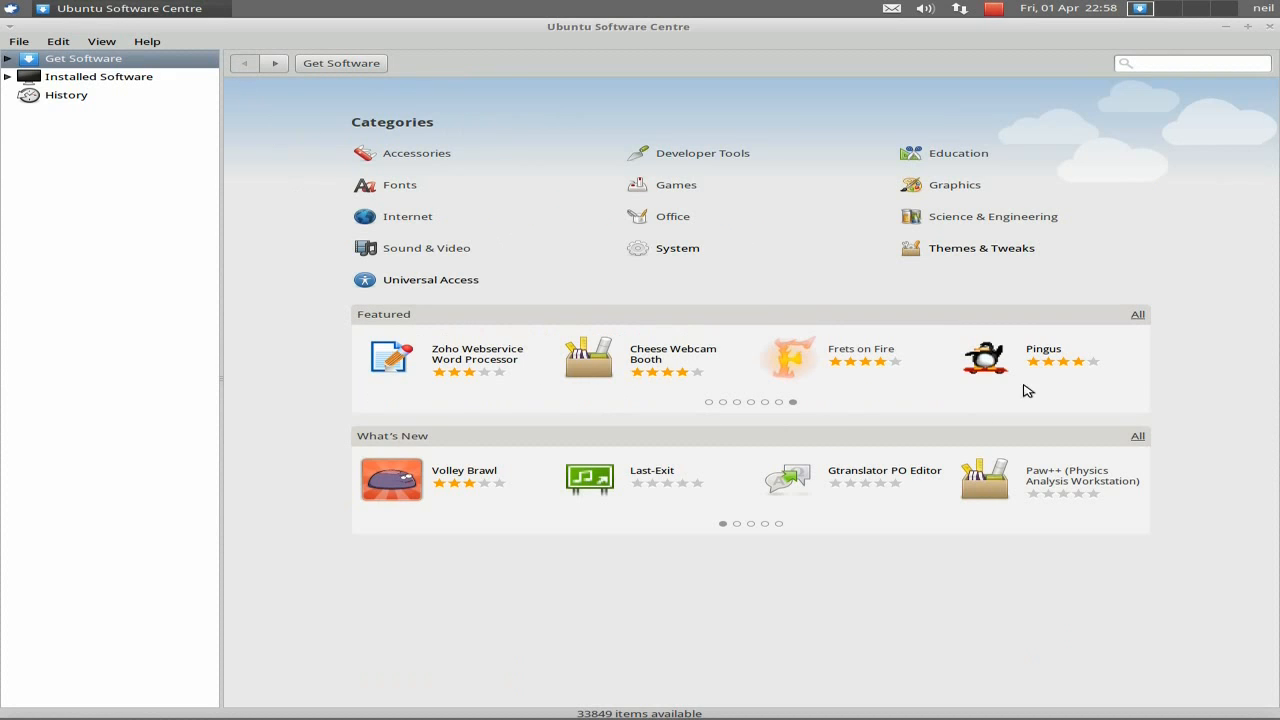
mouse_move(1017, 486)
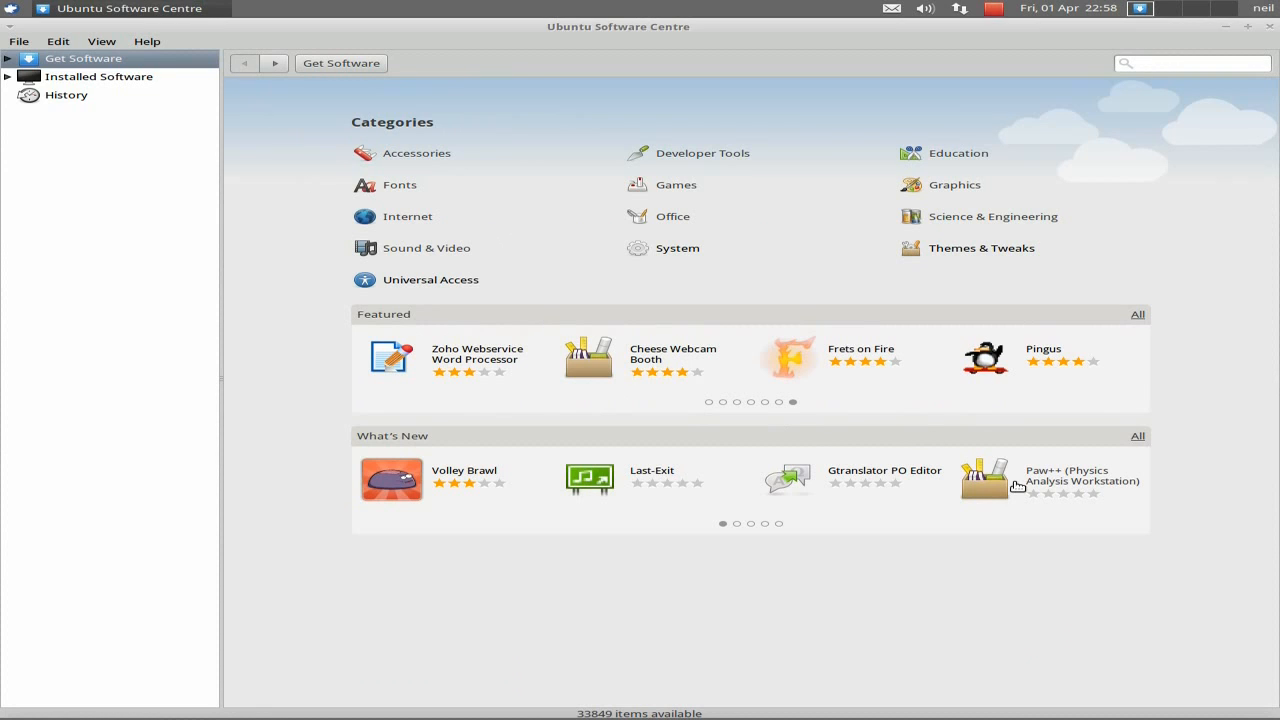
mouse_move(643, 299)
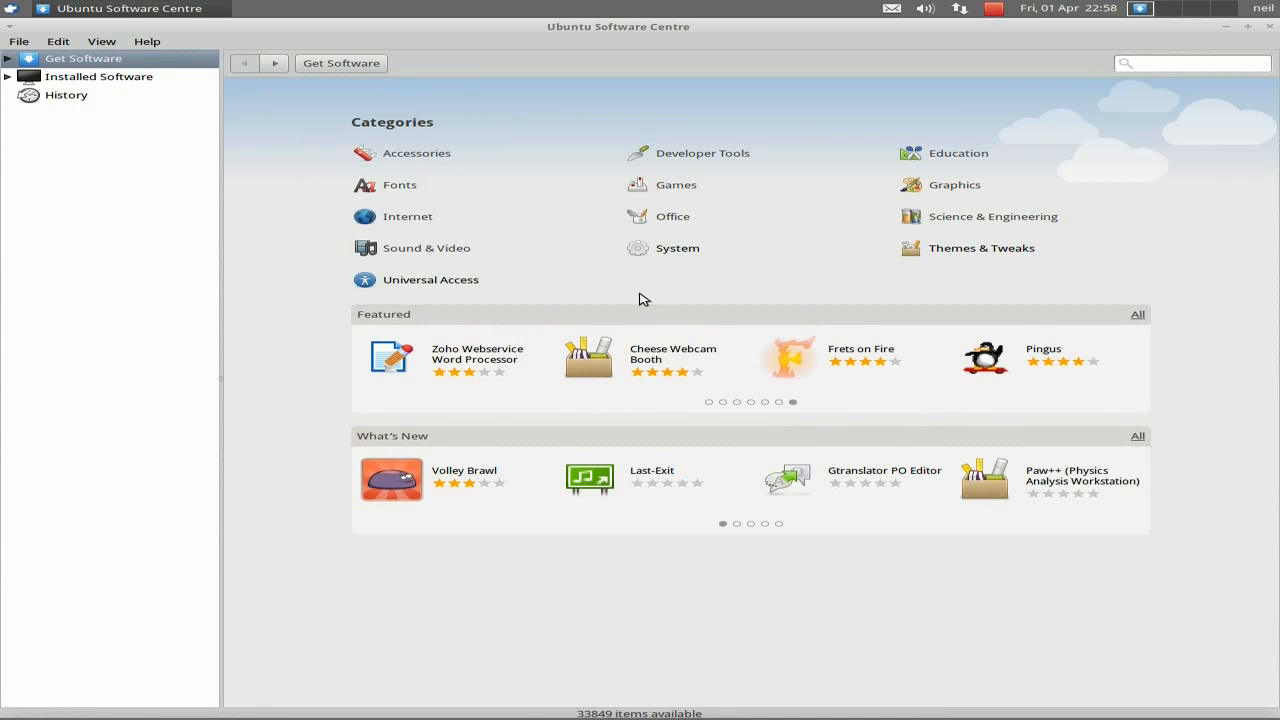
mouse_move(1174, 174)
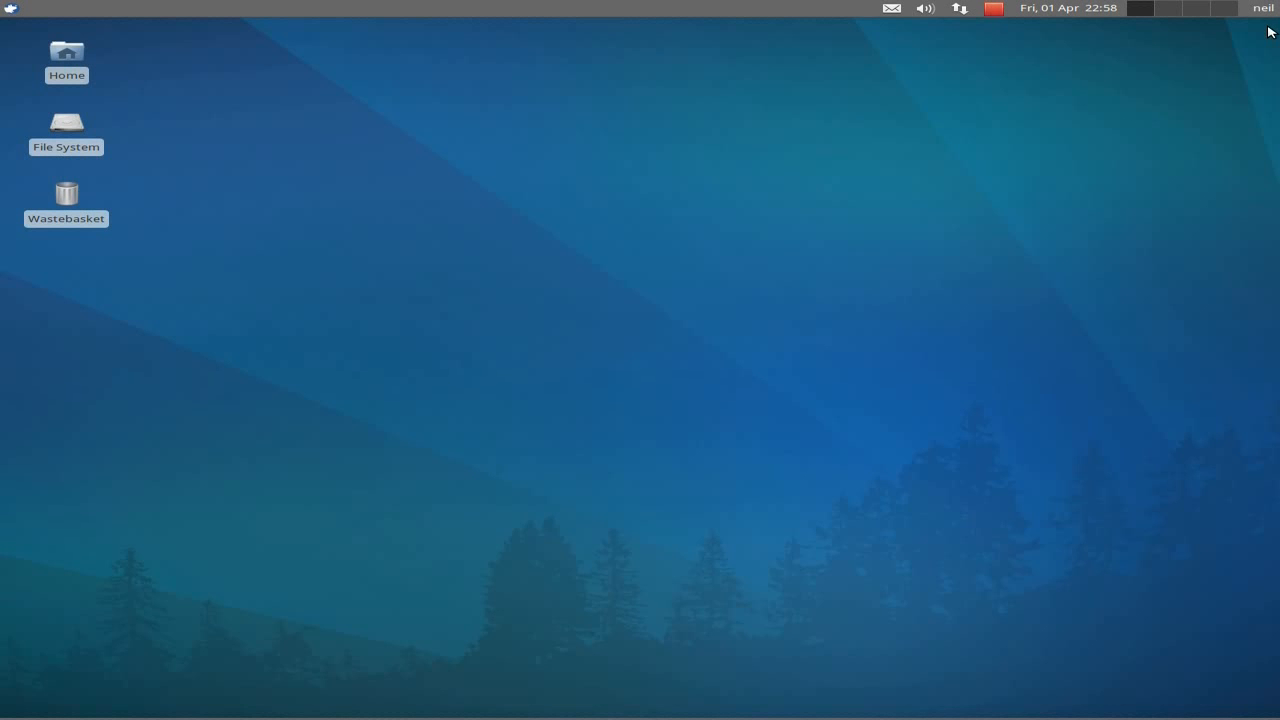
mouse_move(696, 714)
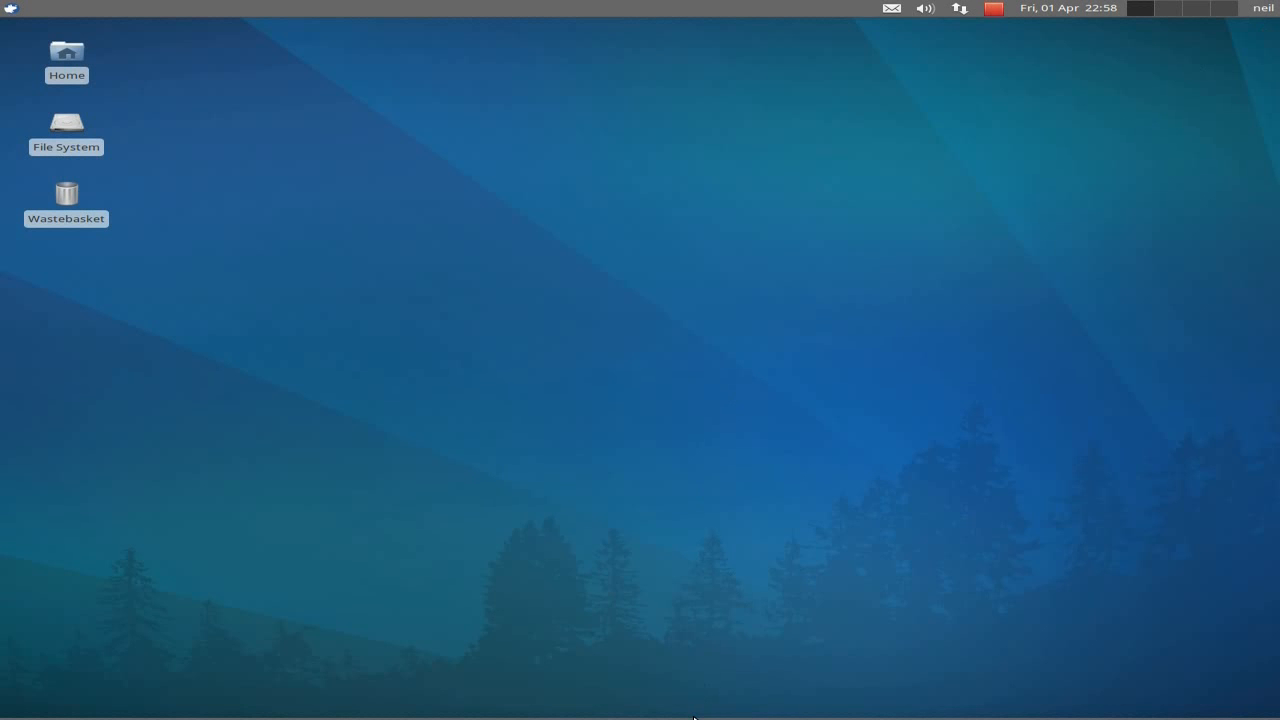
mouse_move(690, 710)
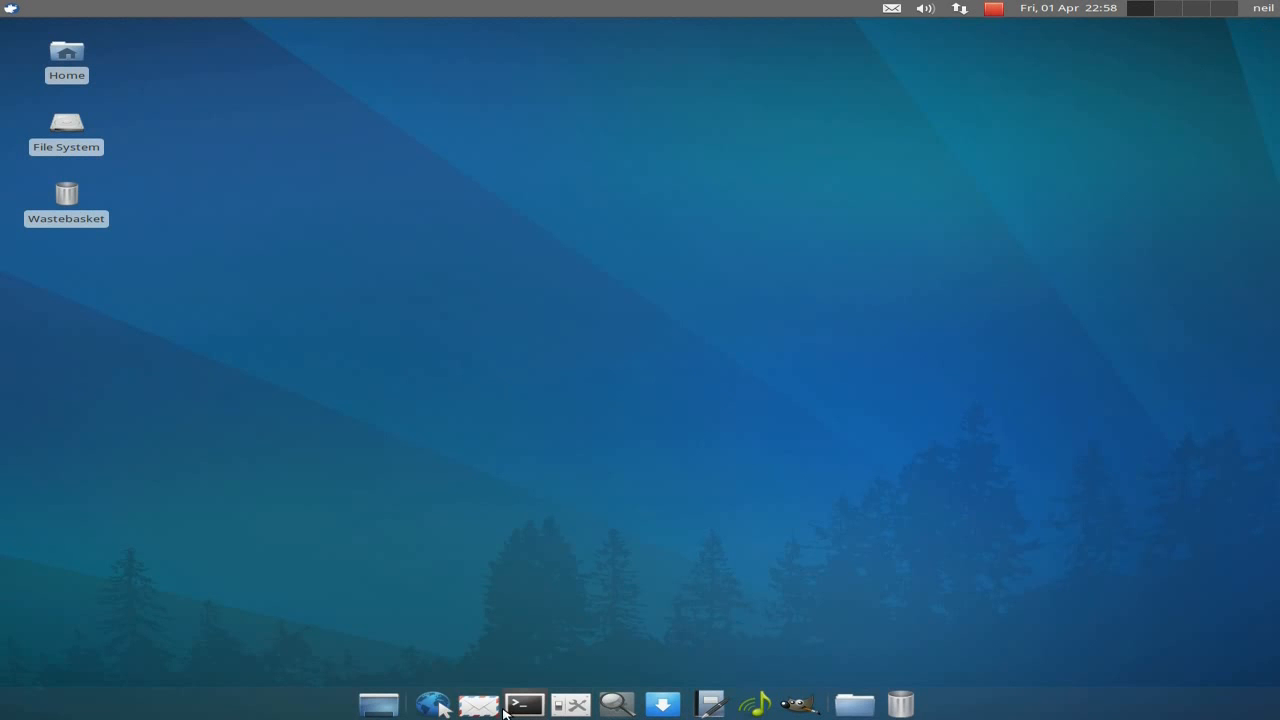
Step: Launch Firefox, search for youtube, open YouTube and accept its language notice
left_click(427, 706)
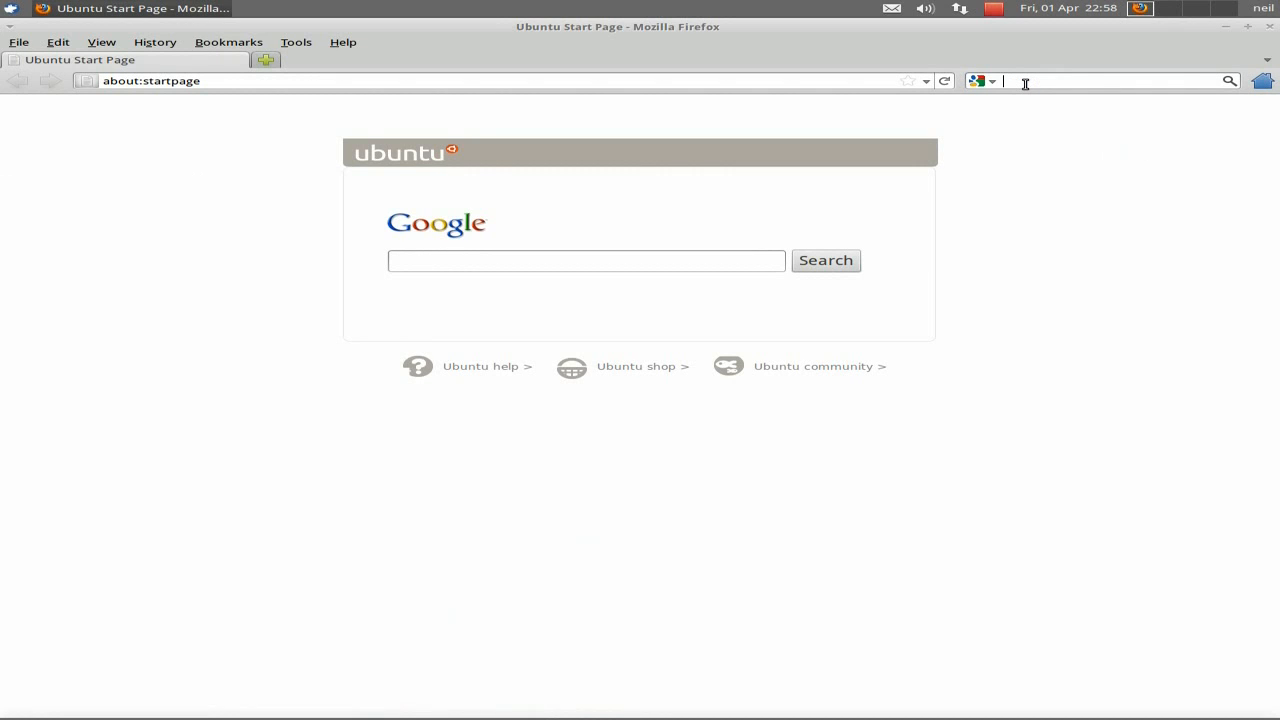
type("youtube")
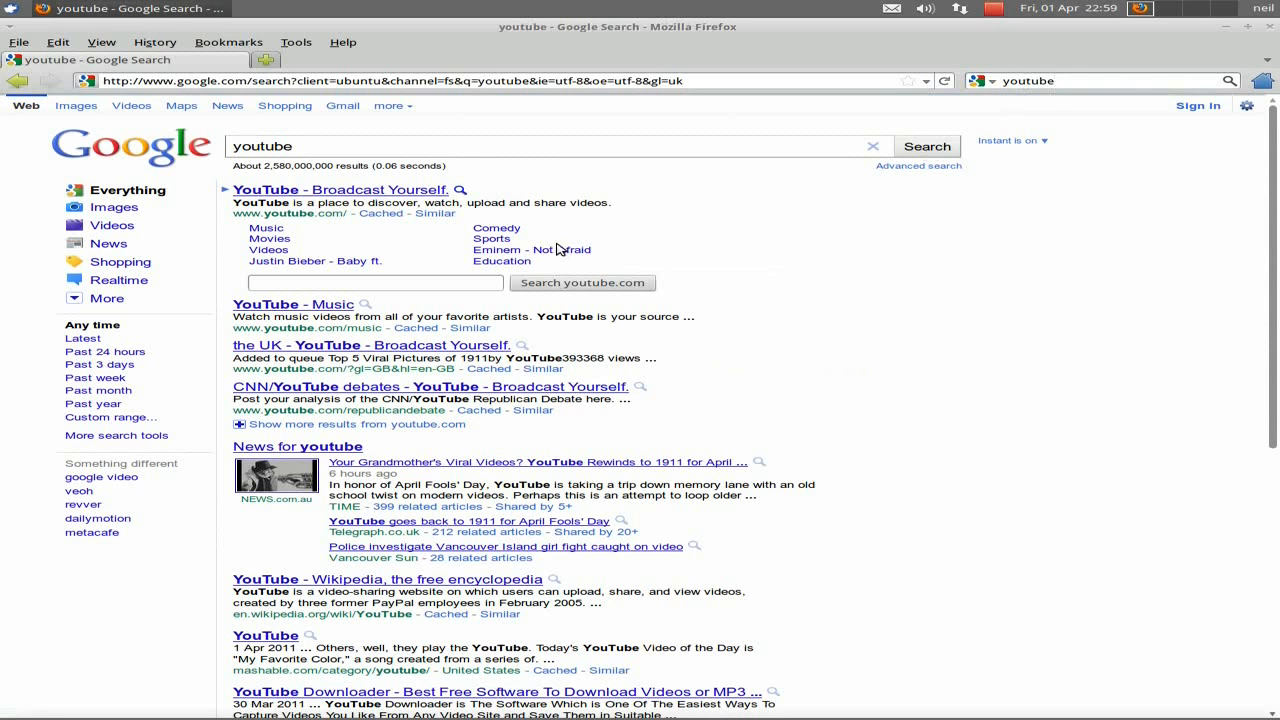
left_click(340, 190)
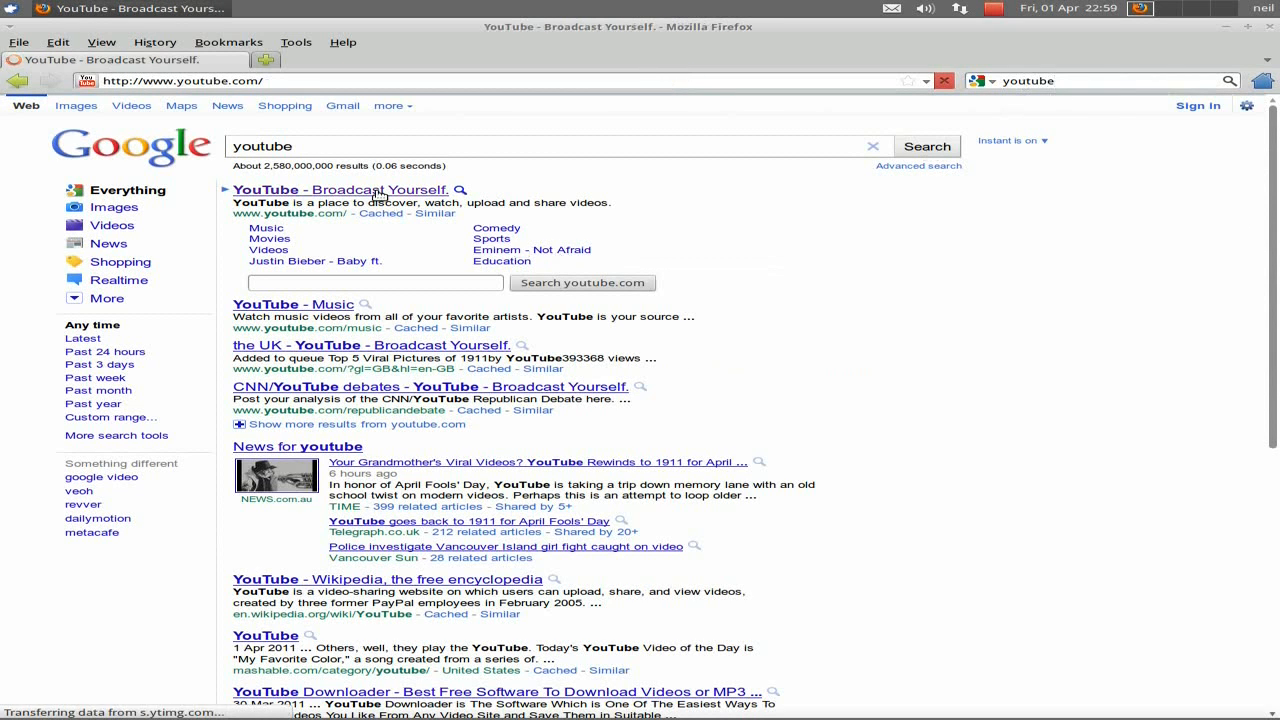
left_click(340, 190)
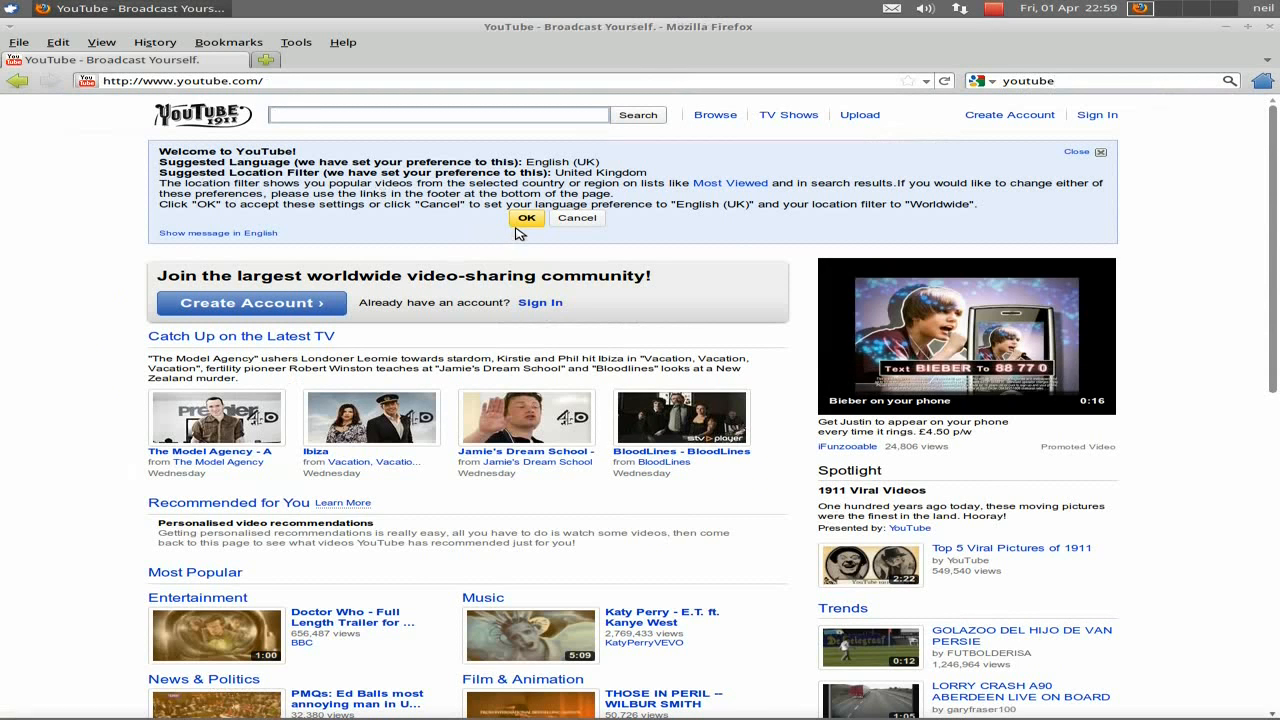
left_click(527, 218)
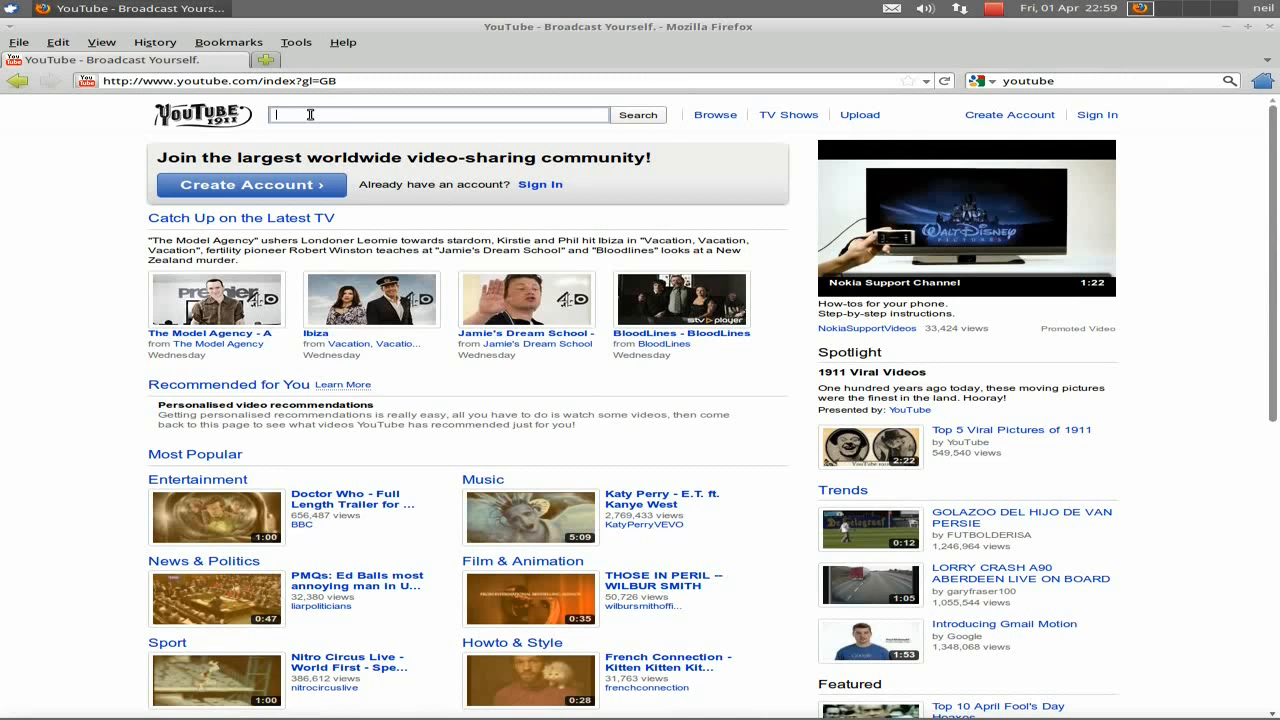
Step: Search YouTube for 'sneek linux' and open the first video result
type("sneek linux")
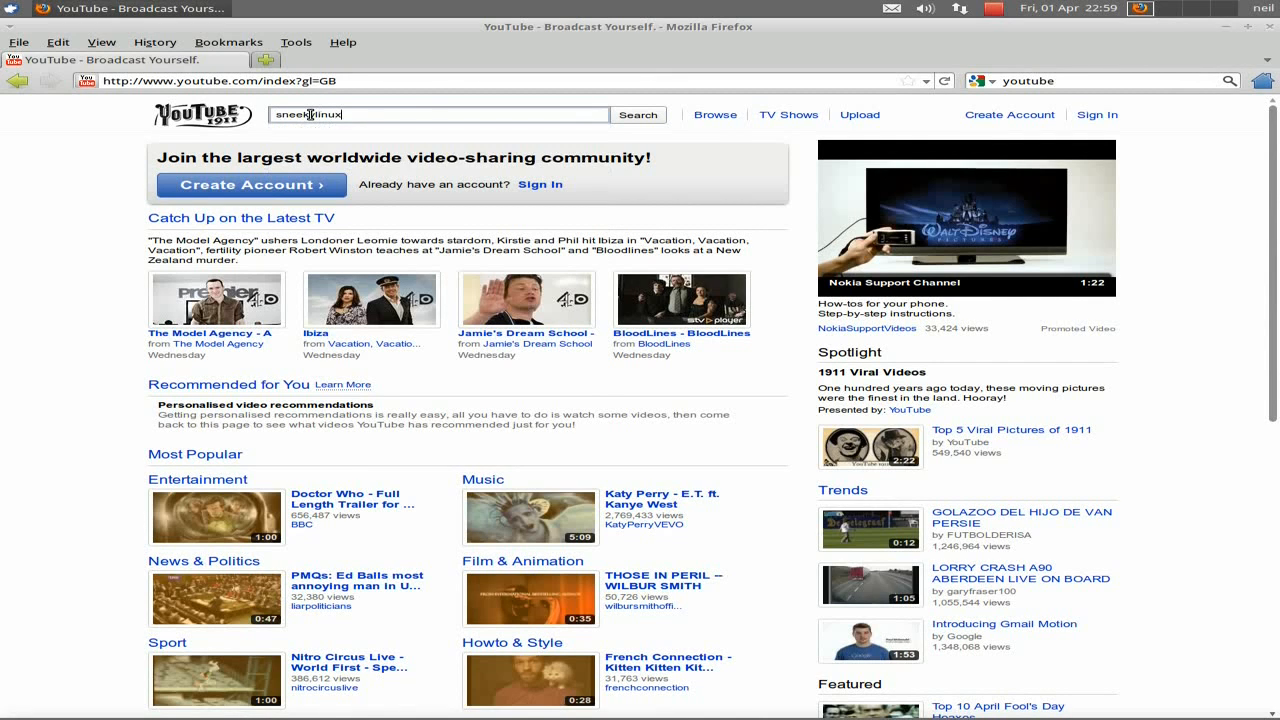
left_click(638, 114)
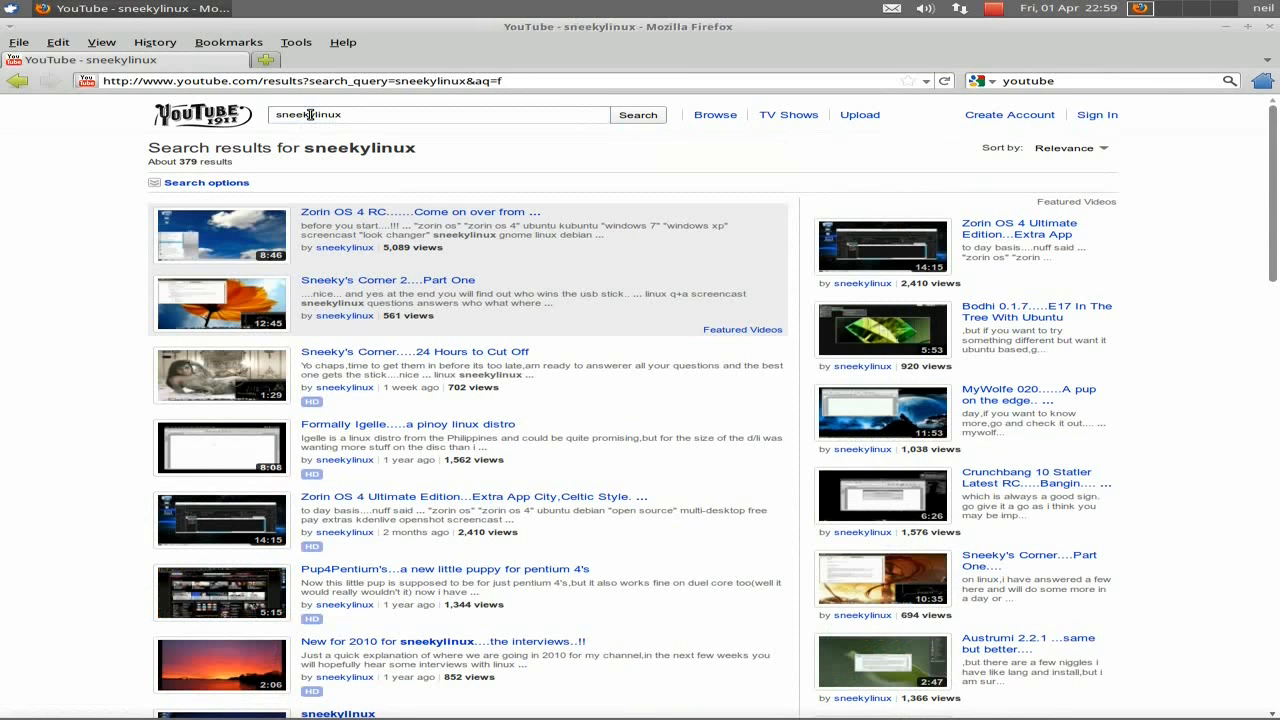
mouse_move(220, 234)
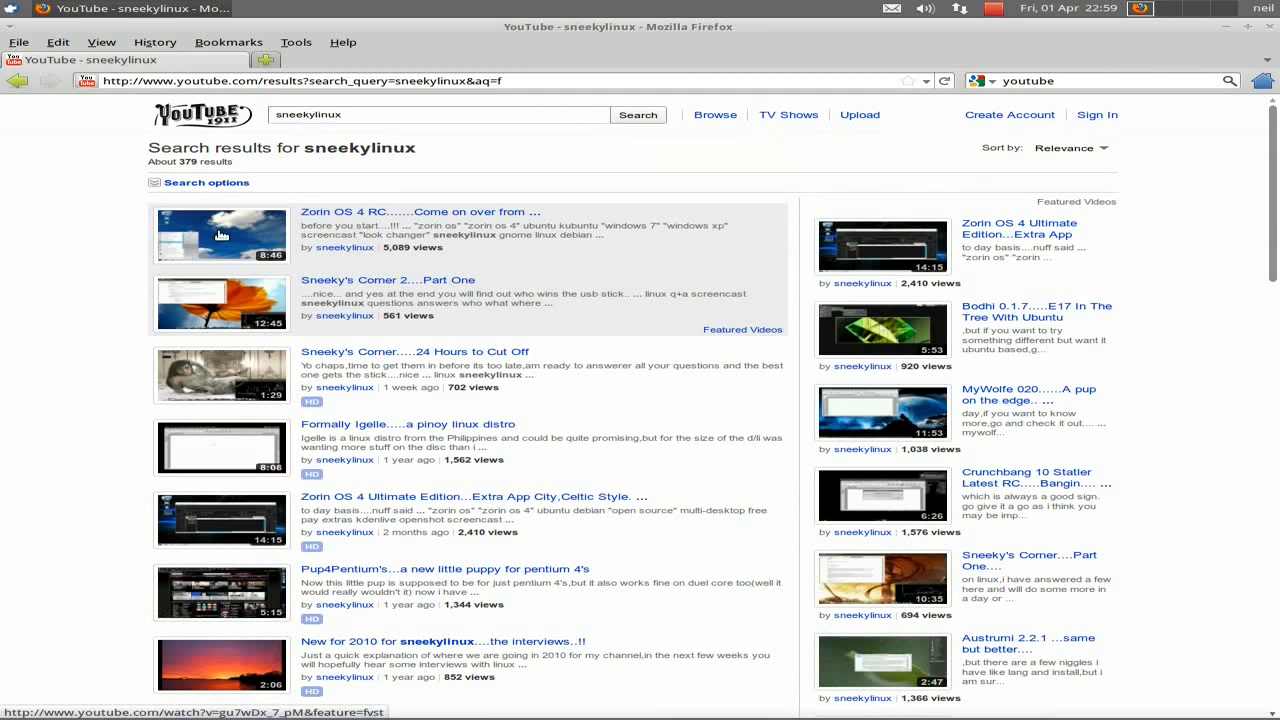
left_click(222, 234)
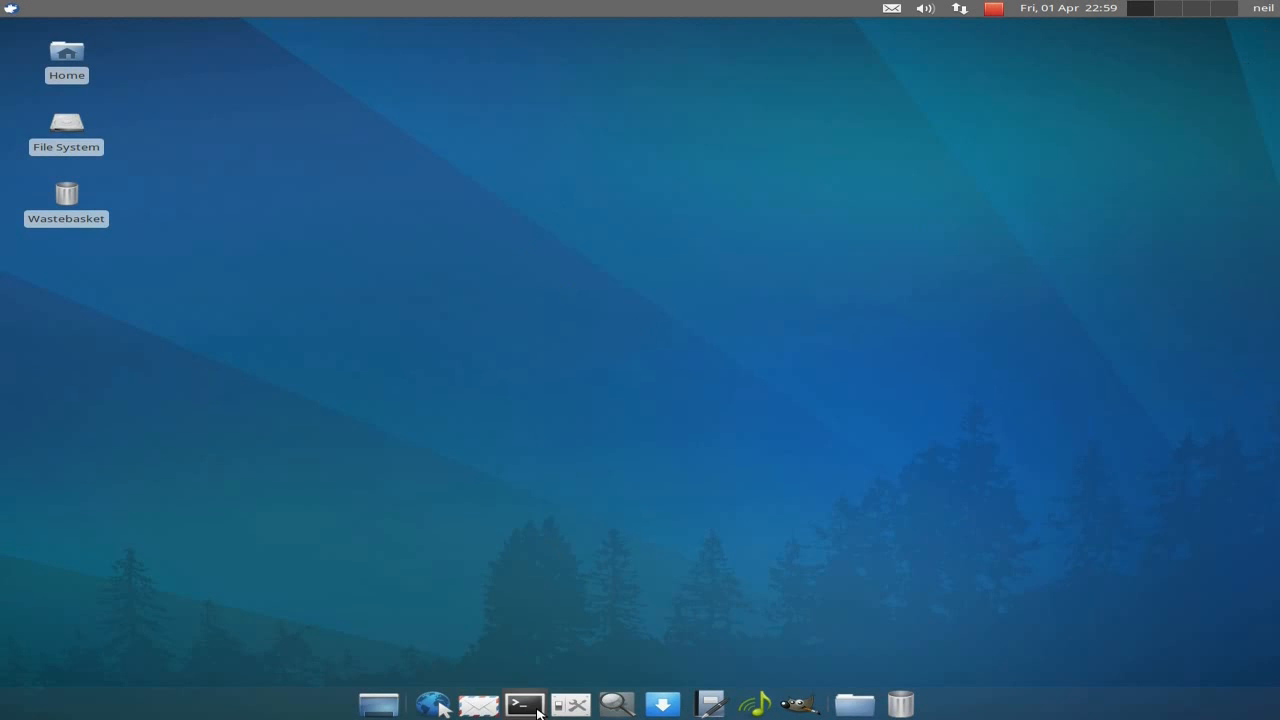
mouse_move(482, 710)
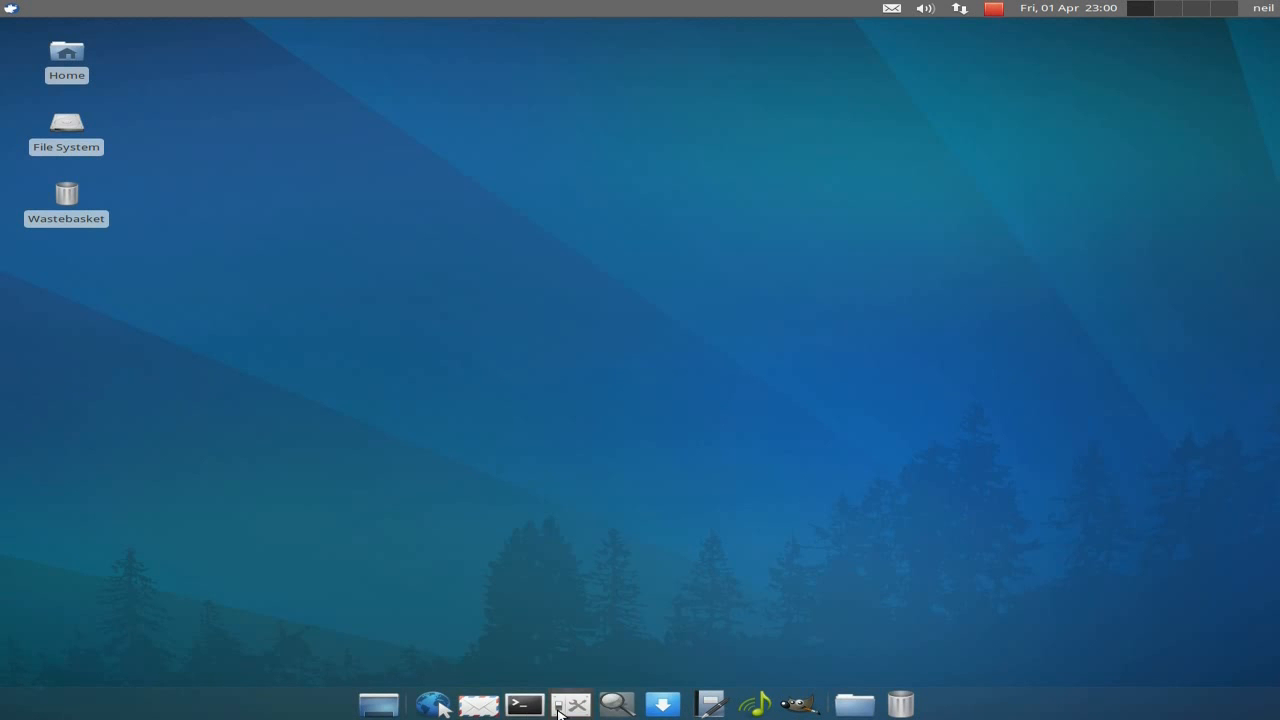
mouse_move(710, 706)
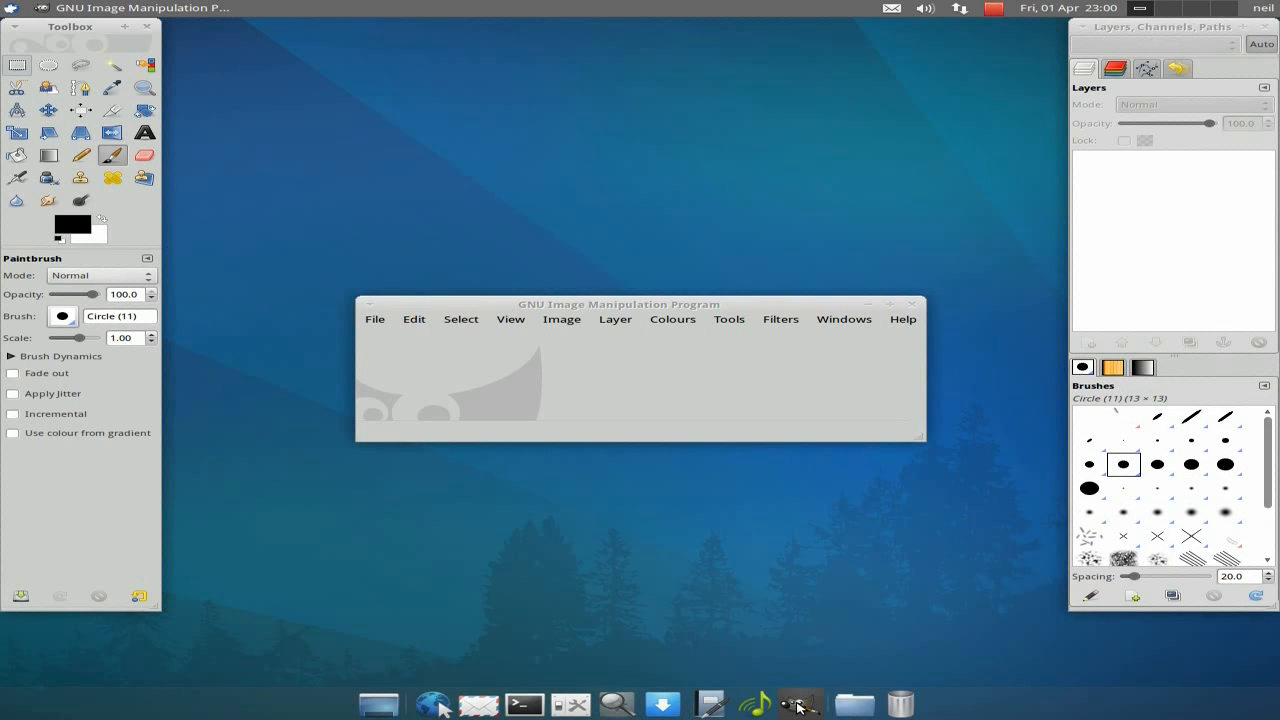
mouse_move(808, 353)
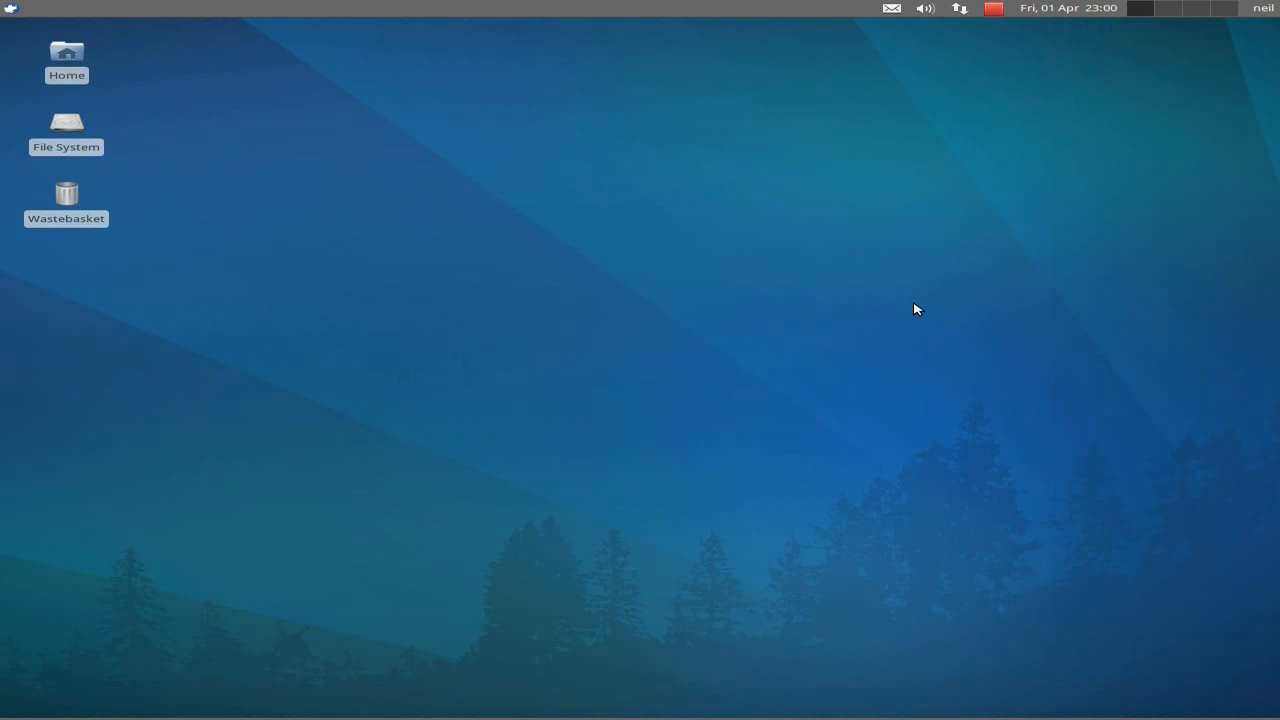
Step: Set the xubuntu-bluebird light blue cloud image as the desktop background via Desktop Settings
right_click(915, 308)
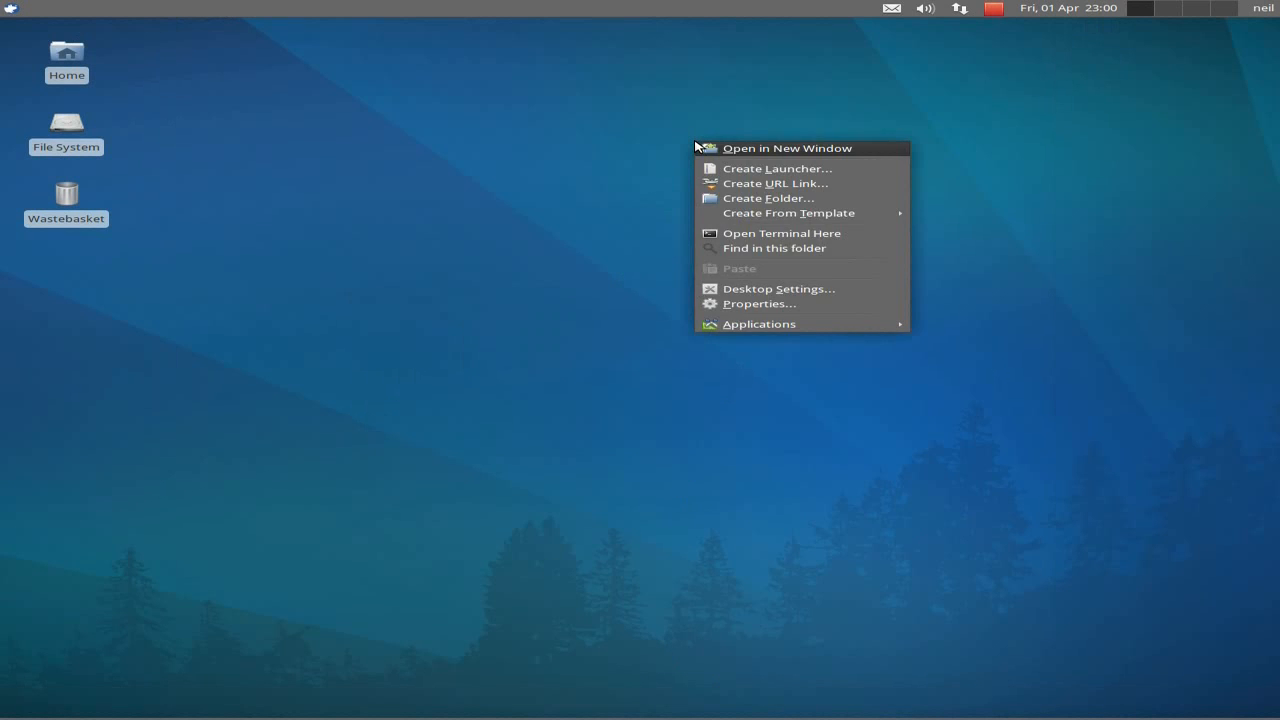
mouse_move(745, 248)
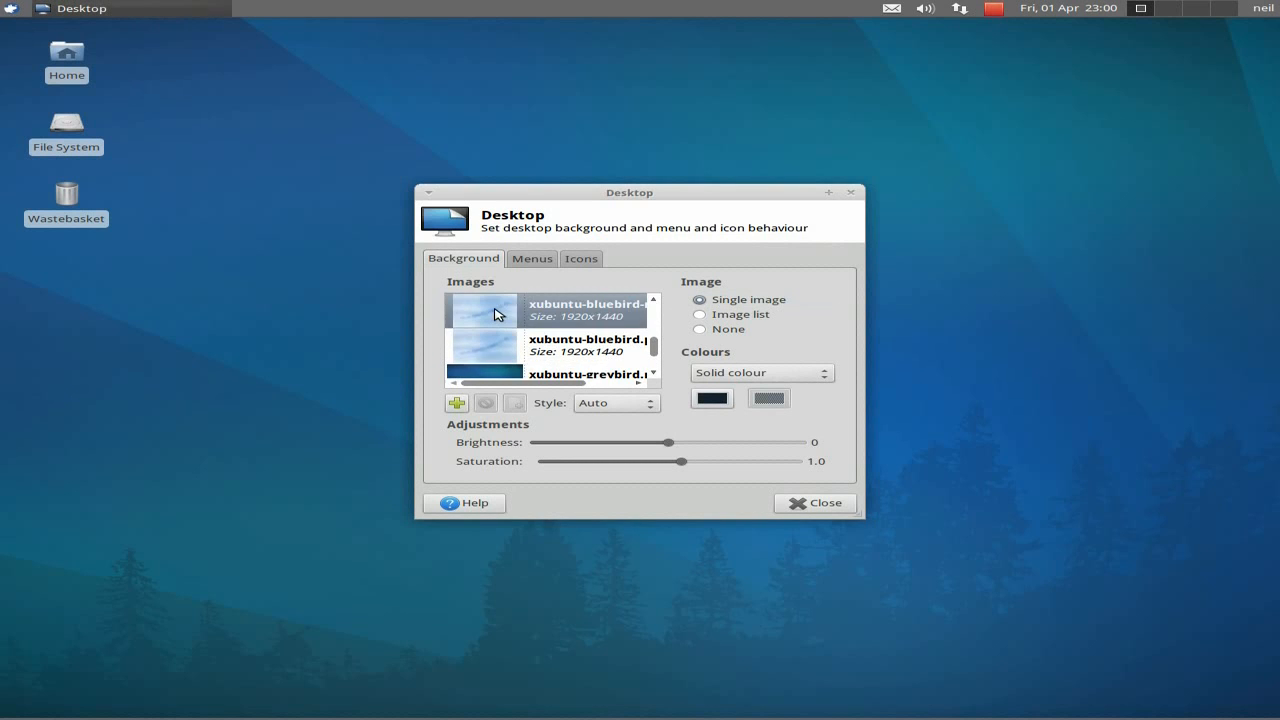
left_click(803, 503)
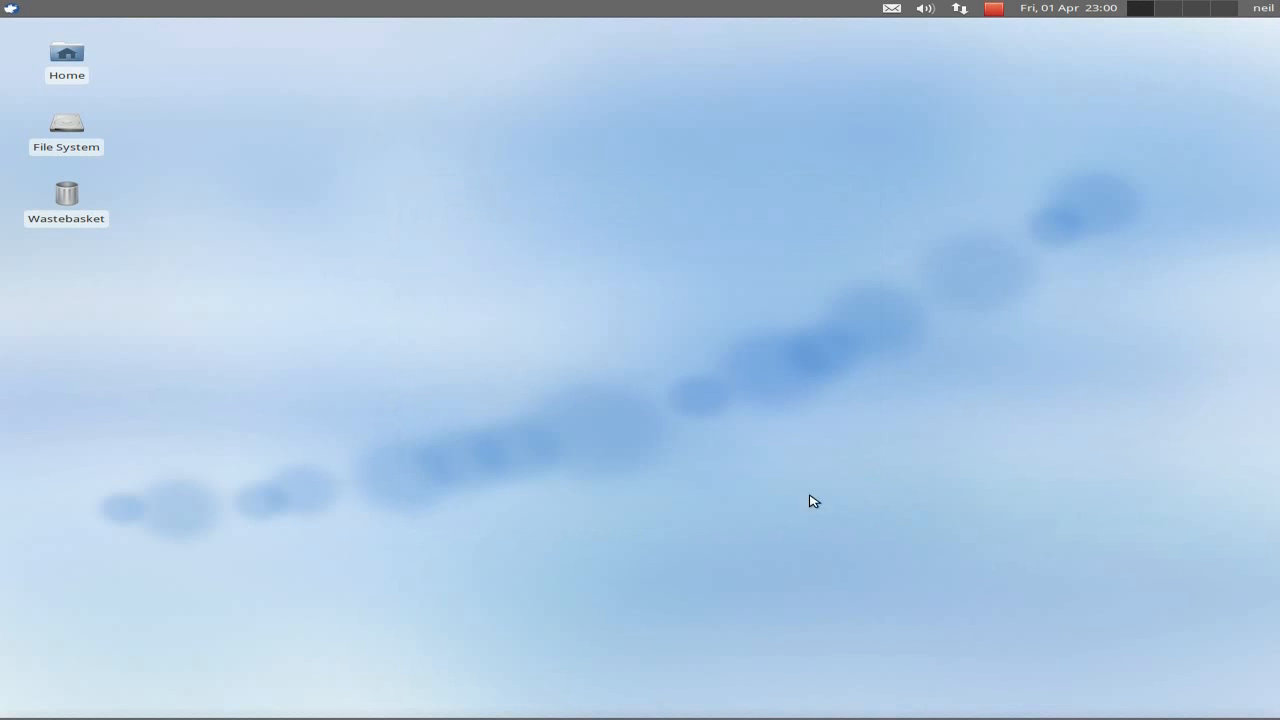
mouse_move(676, 281)
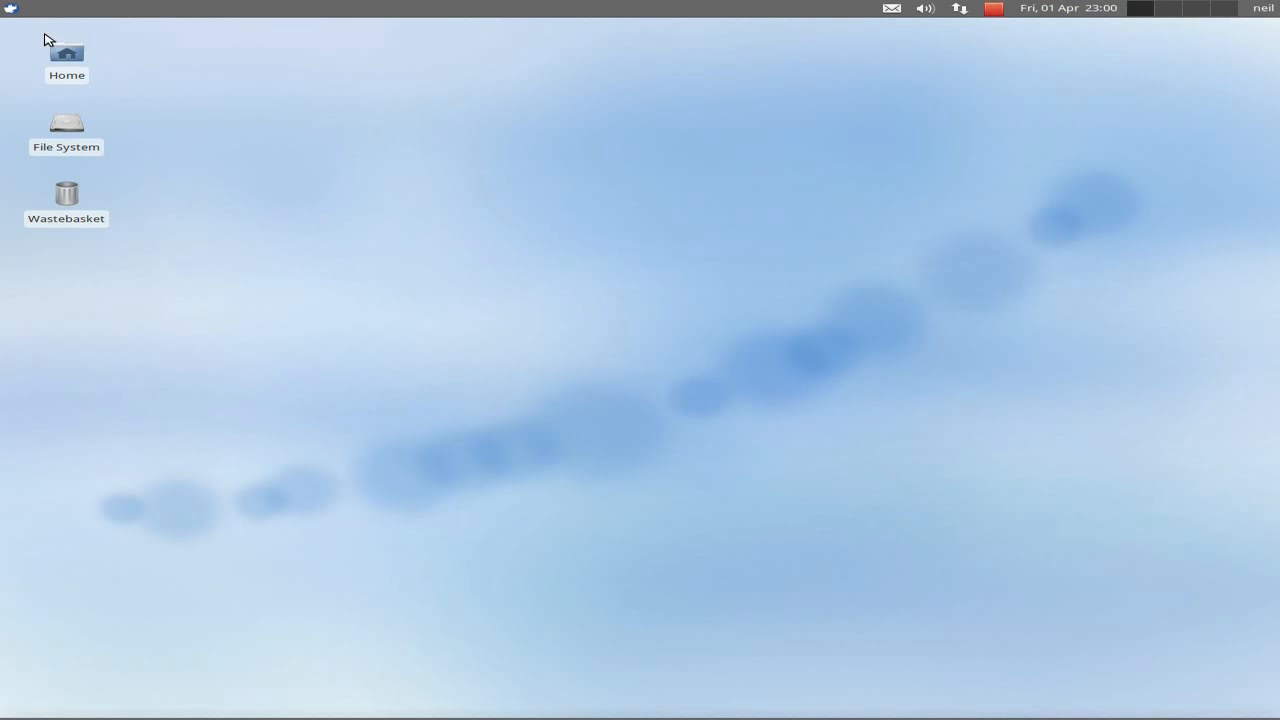
left_click(11, 8)
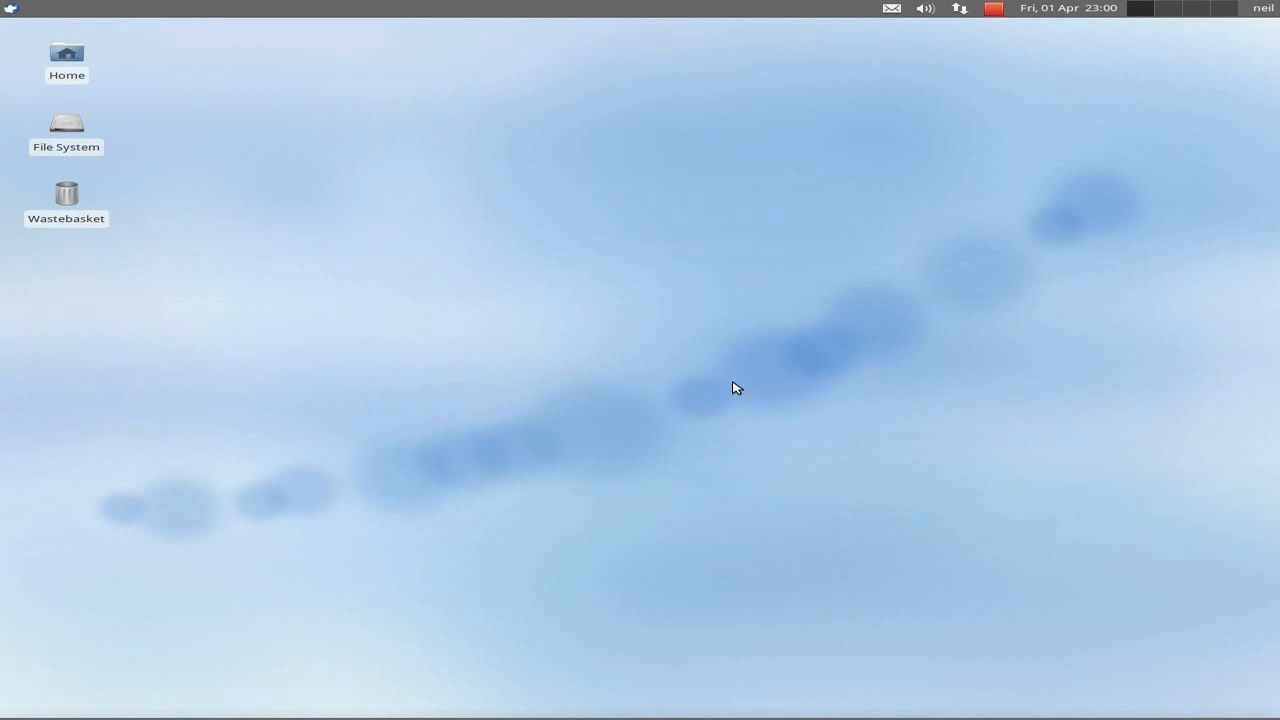
mouse_move(745, 345)
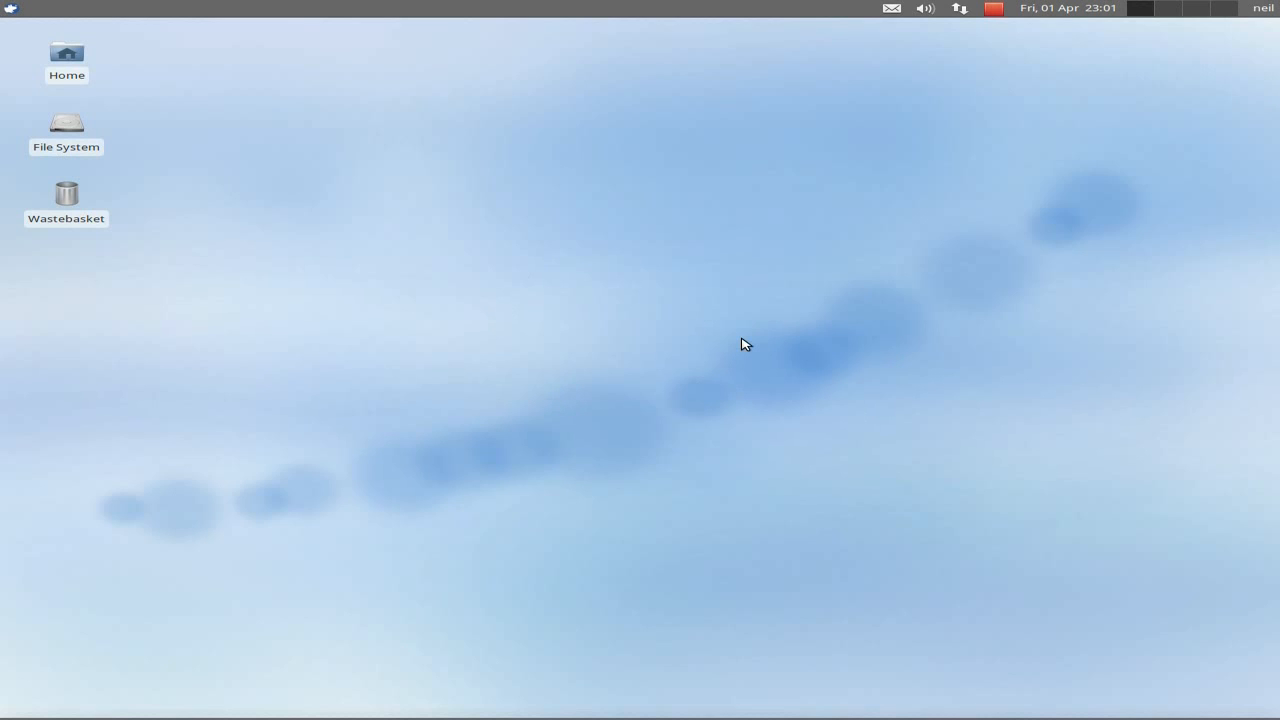